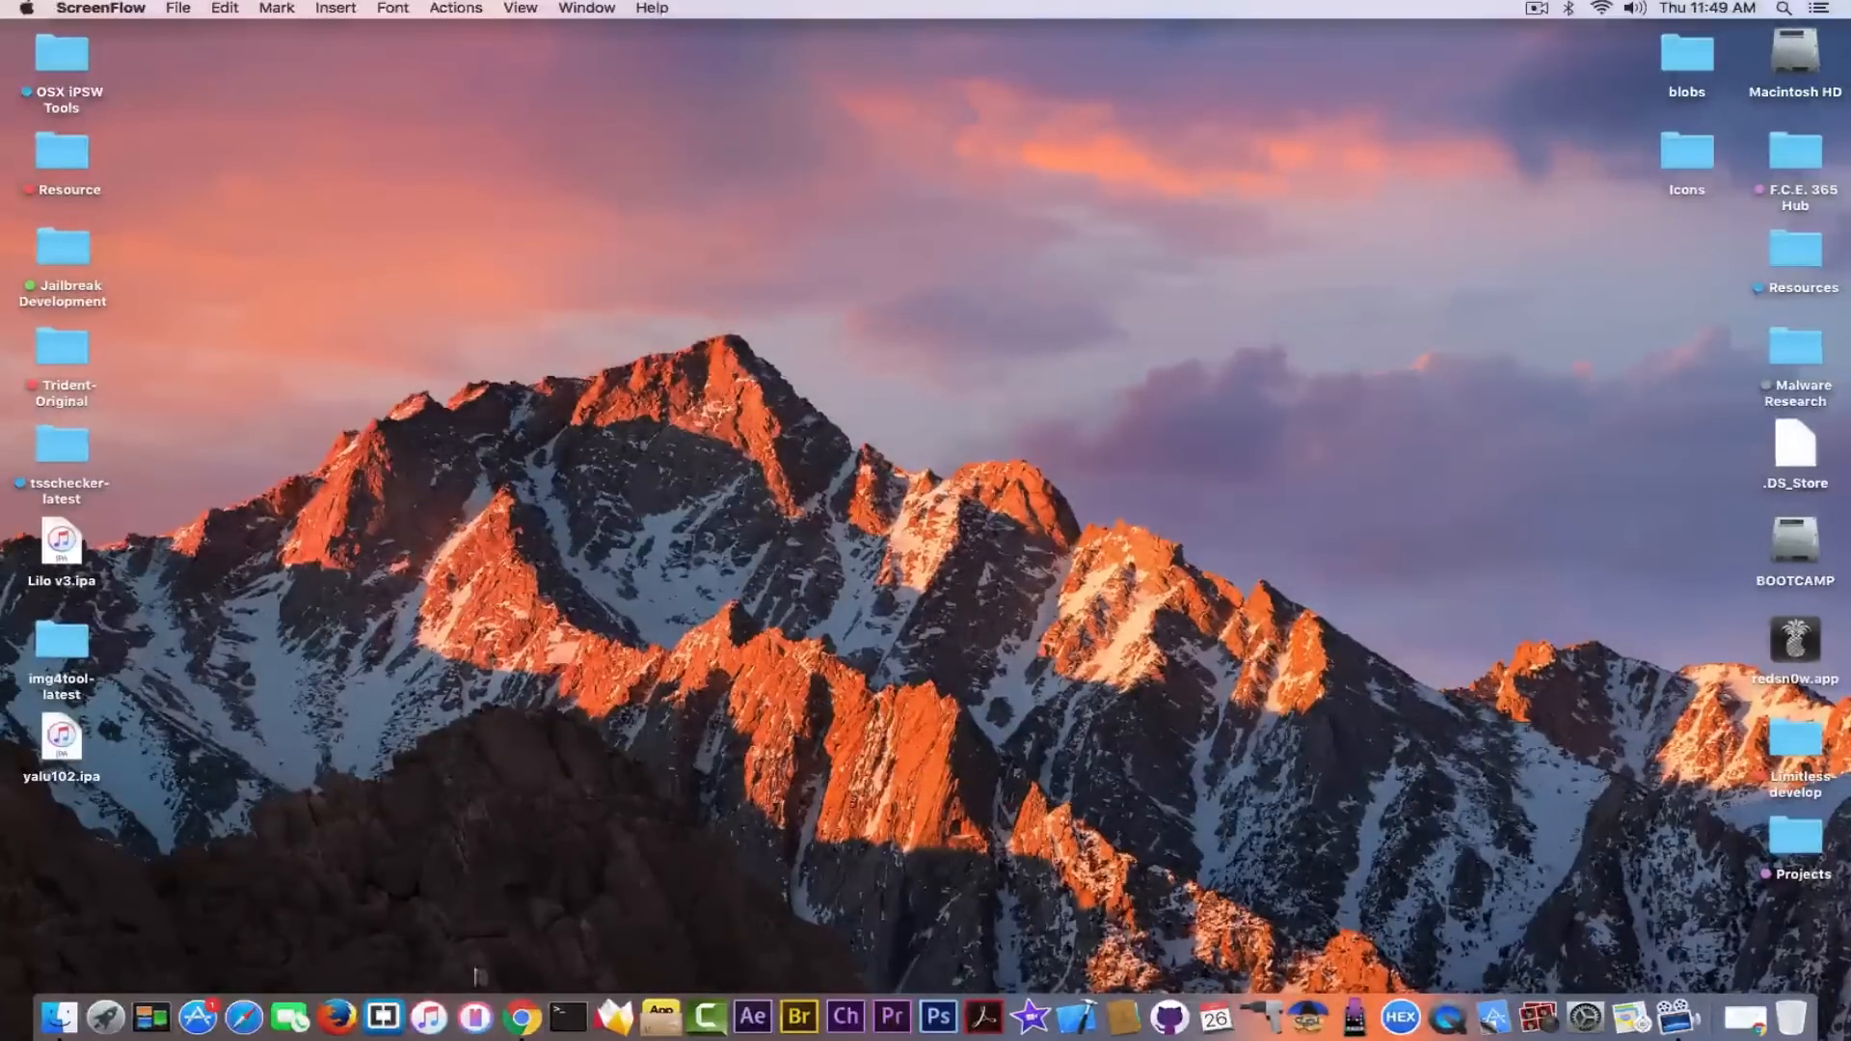
Bring up Chrome on the zhengmin1989/yalu102 fork and scroll to its file list with yalu102.ipa
left_click(535, 1016)
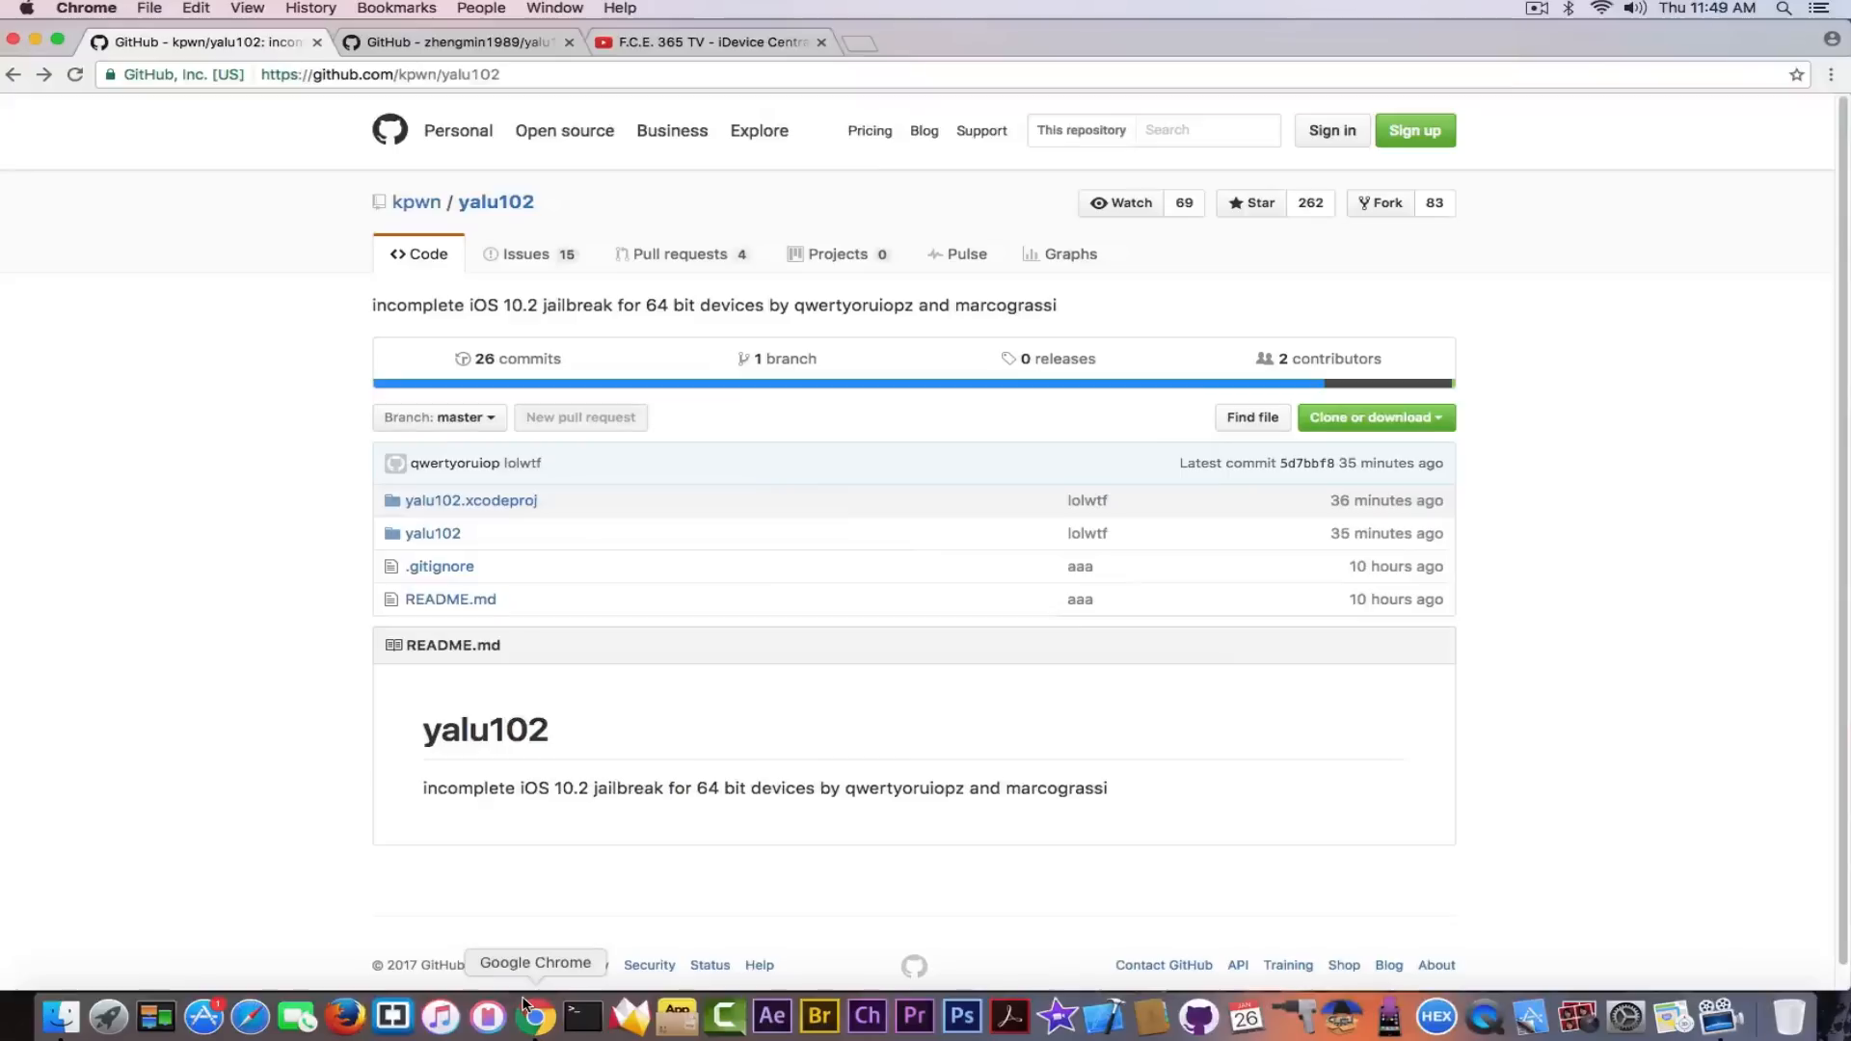
mouse_move(471, 501)
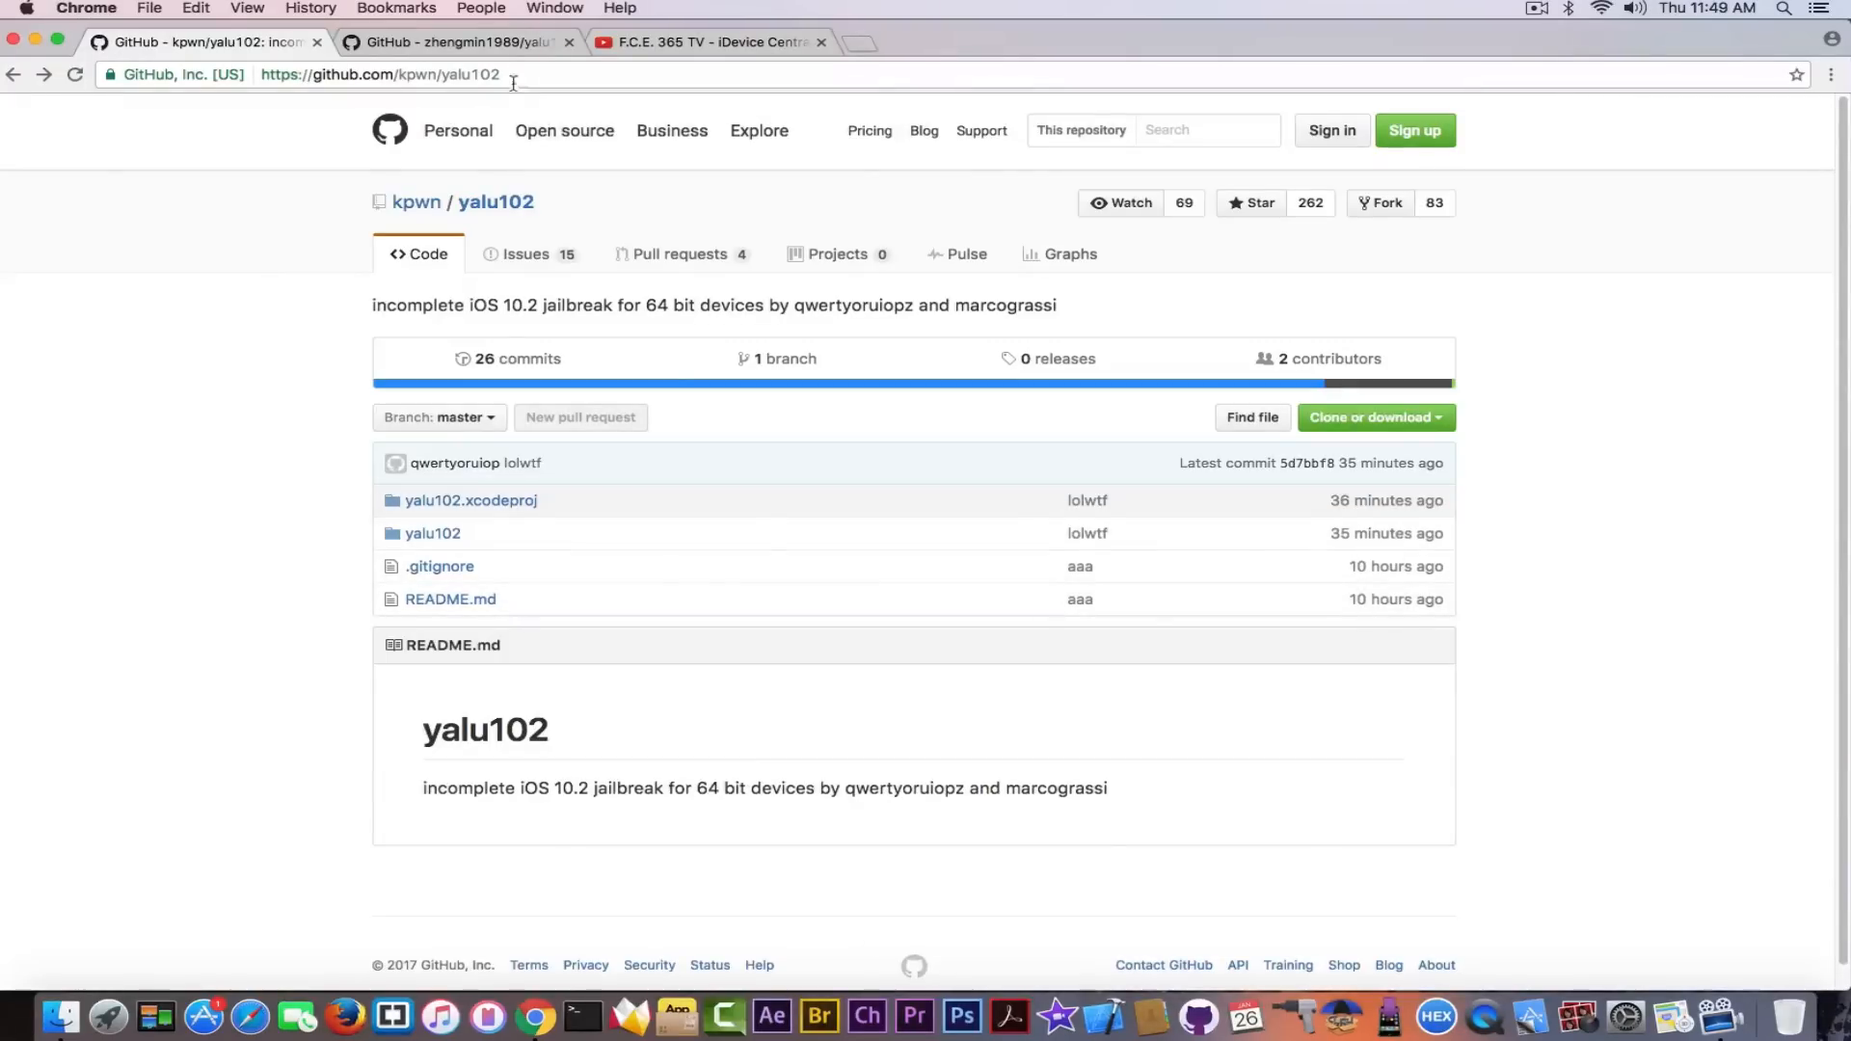
left_click(460, 41)
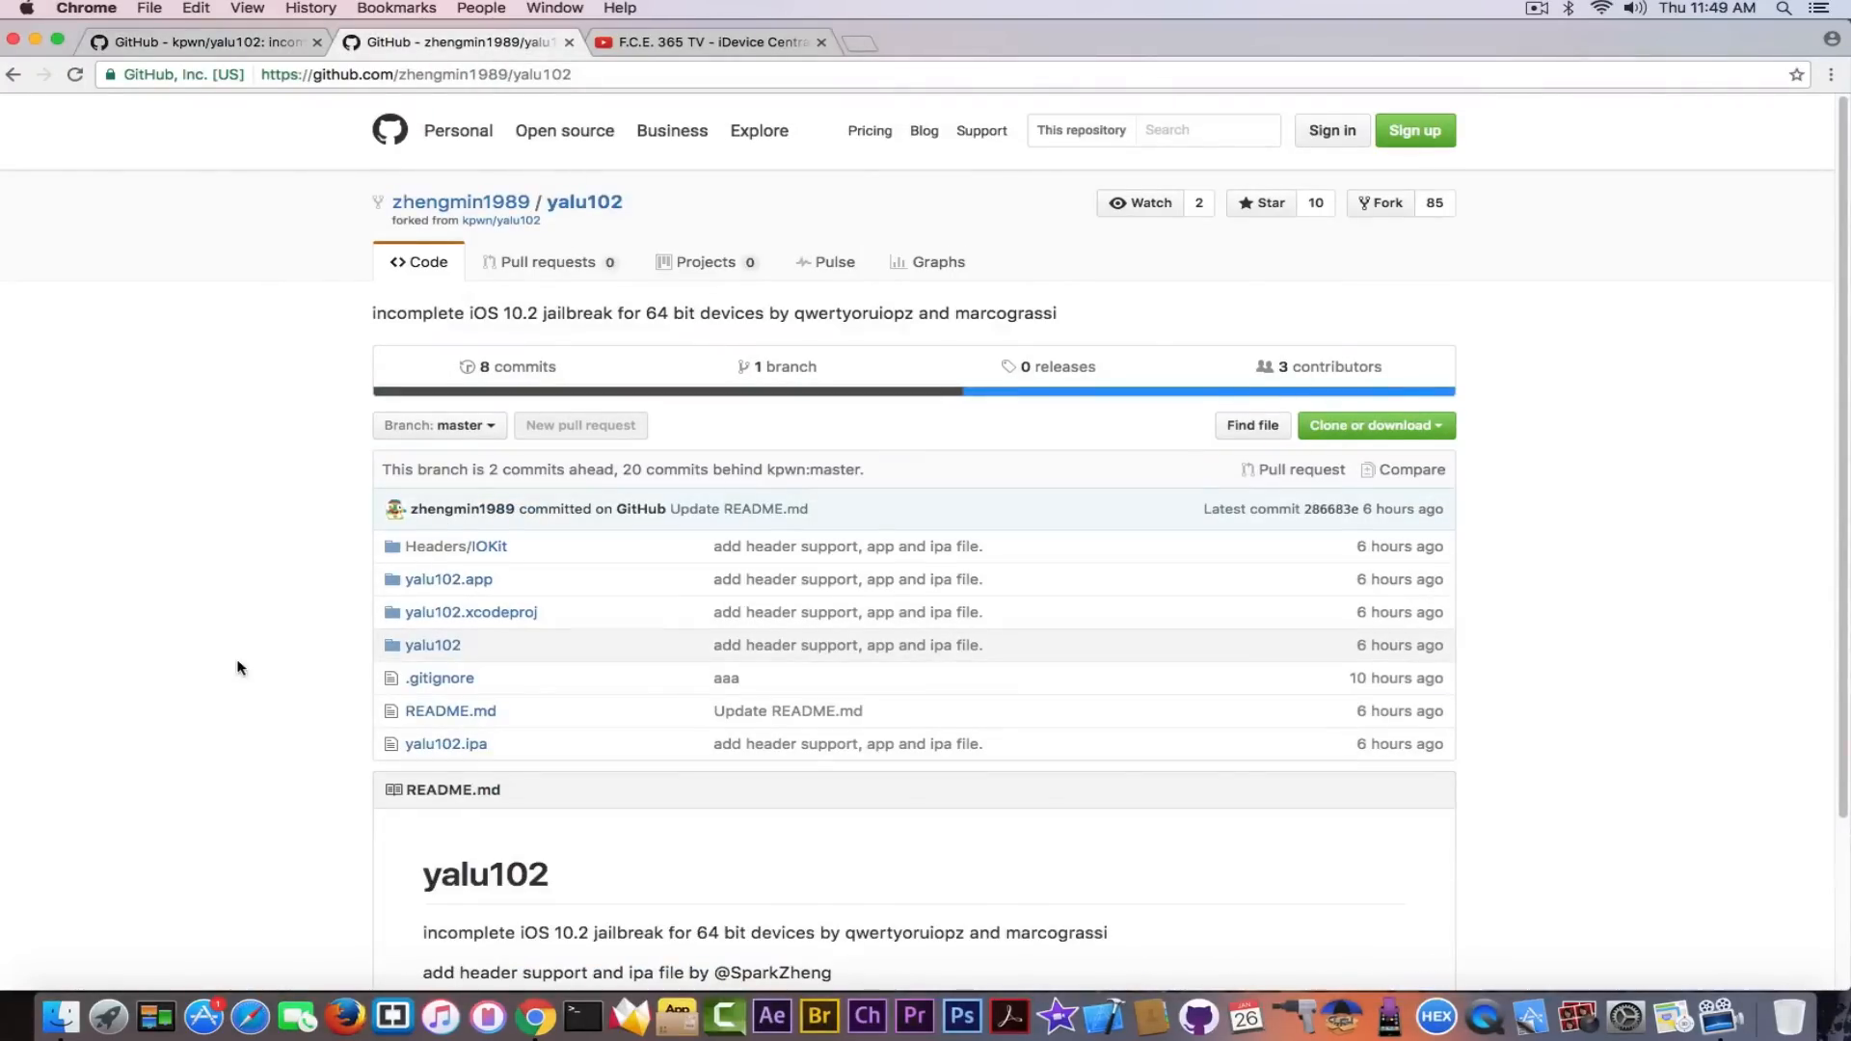
scroll("down", 3)
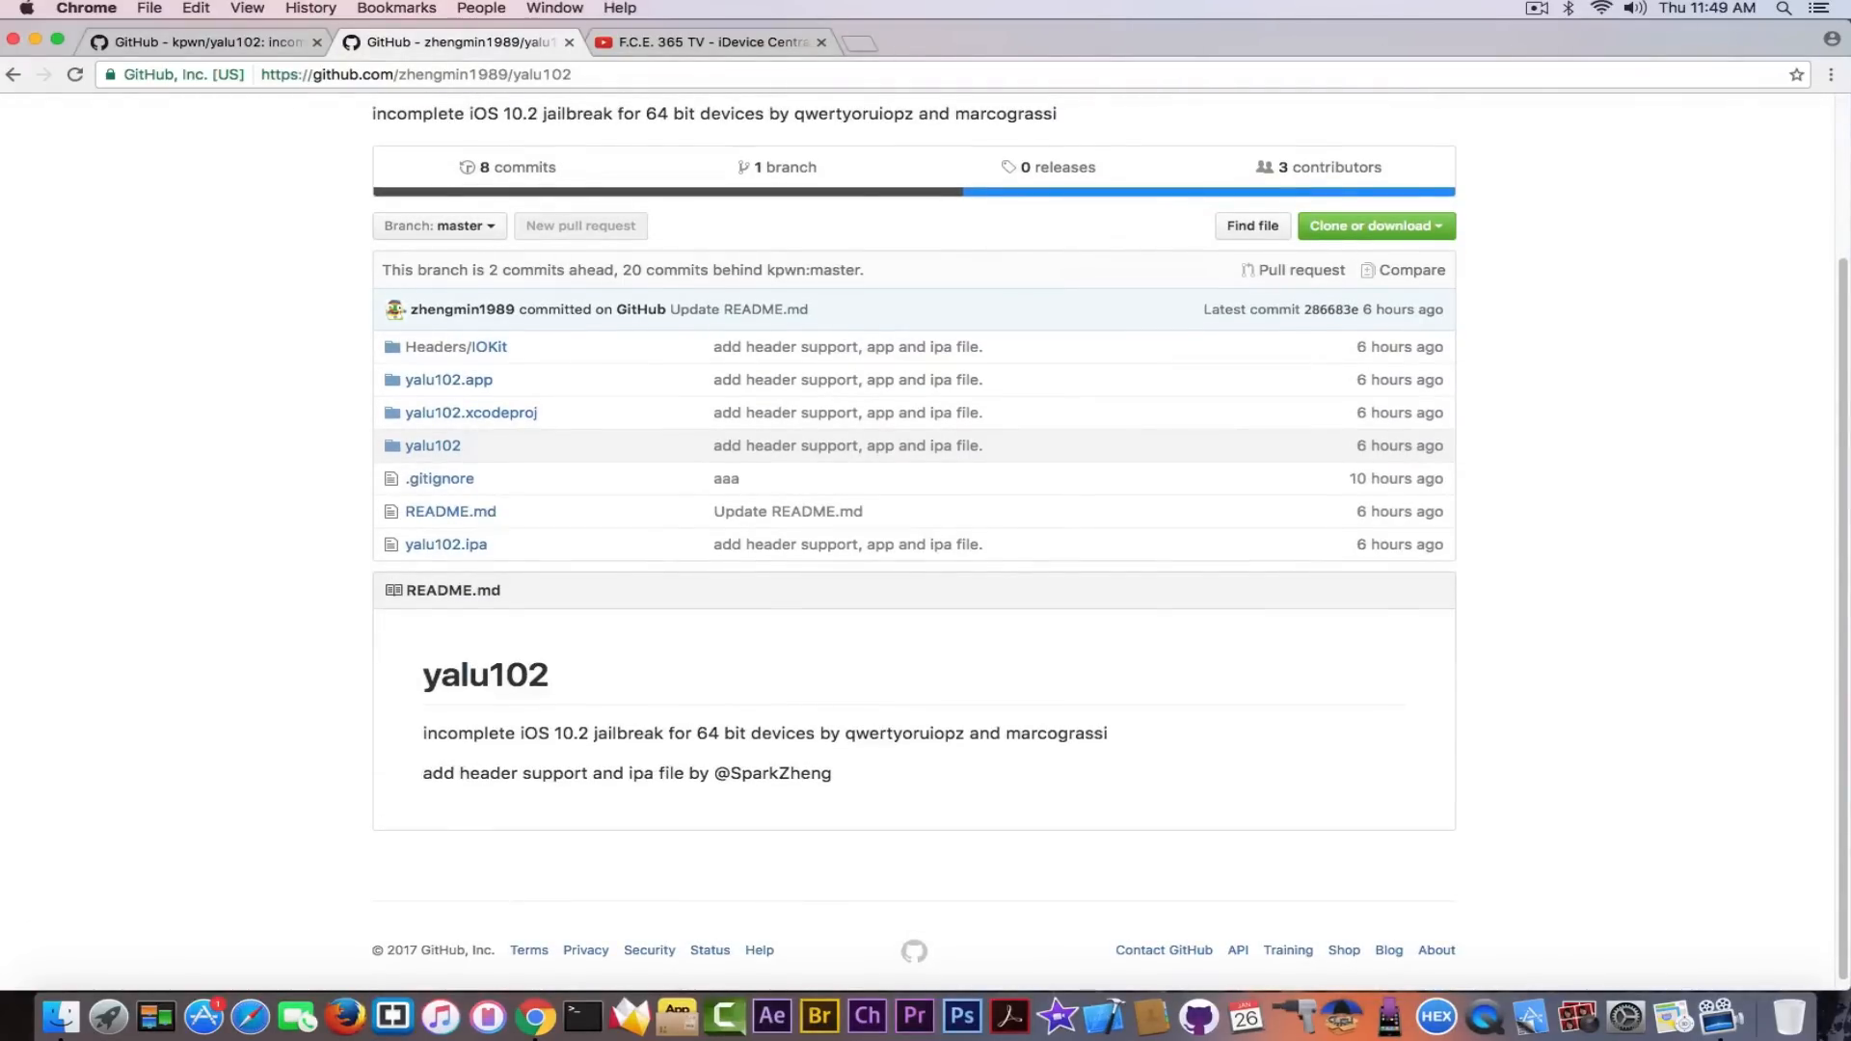
mouse_move(445, 544)
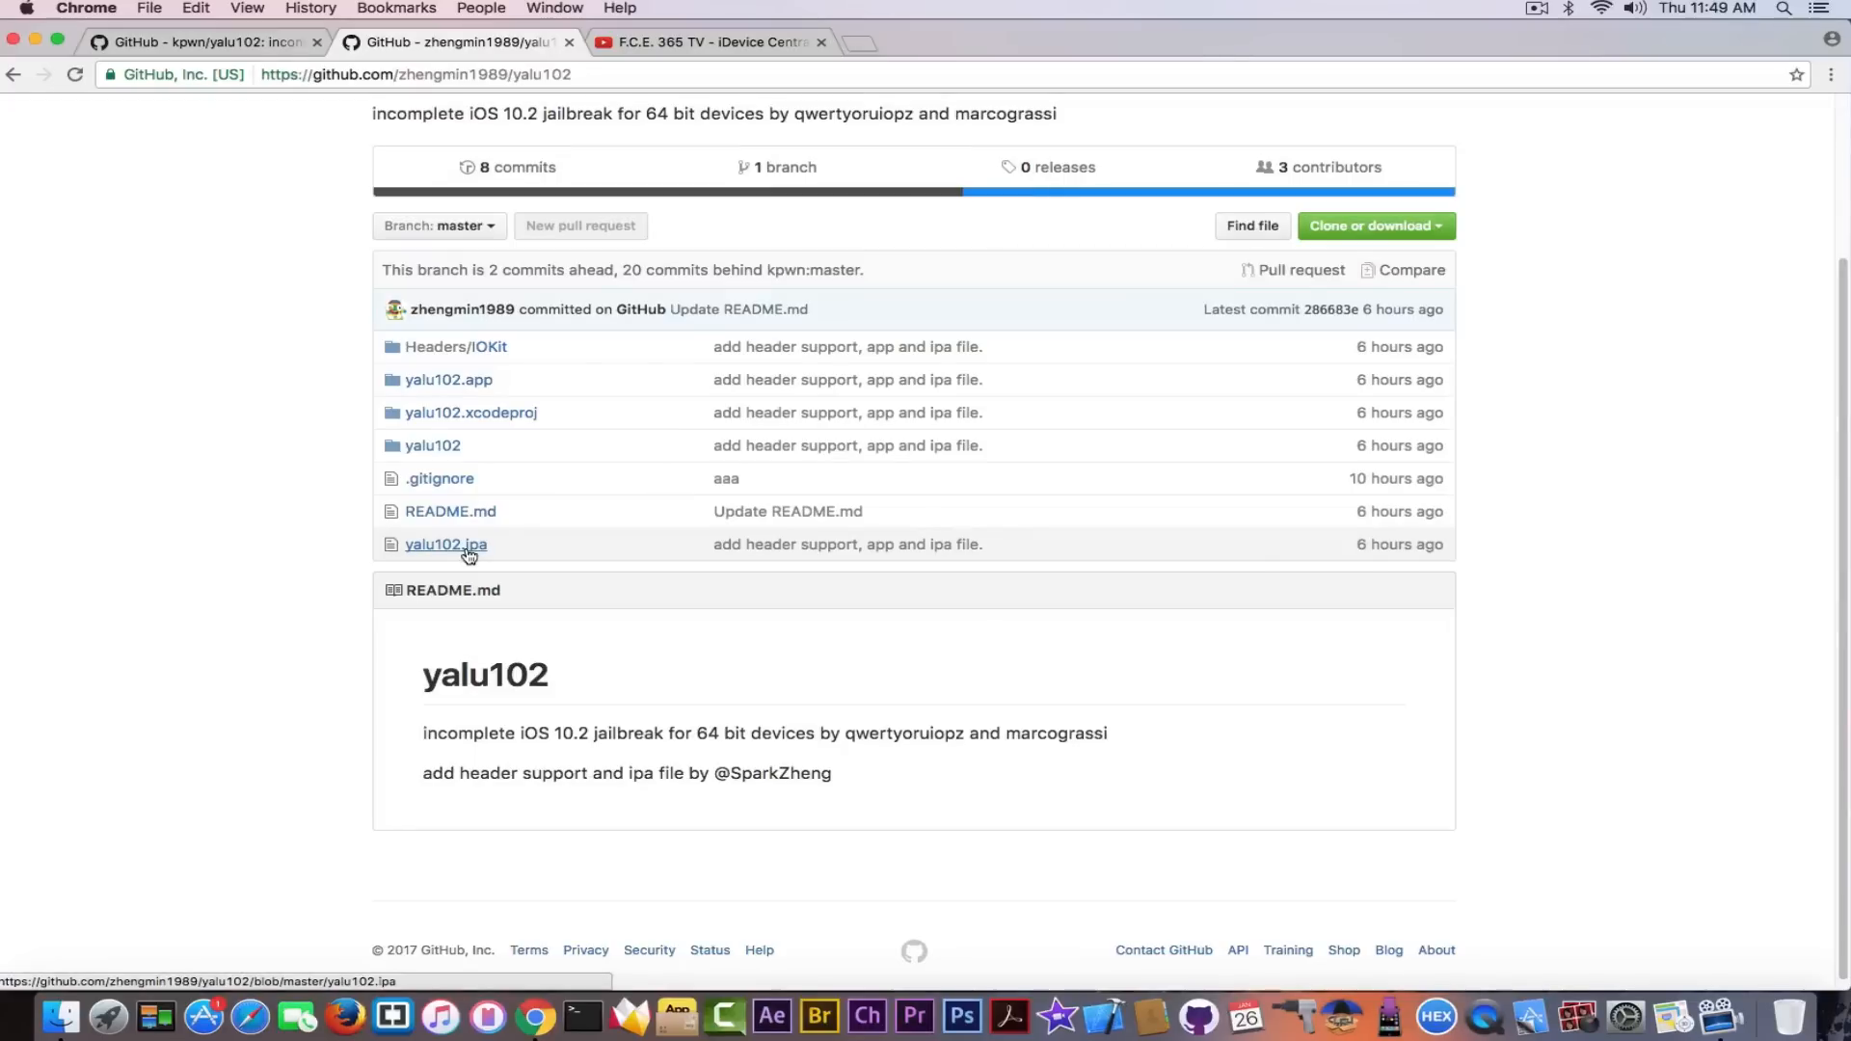
mouse_move(446, 544)
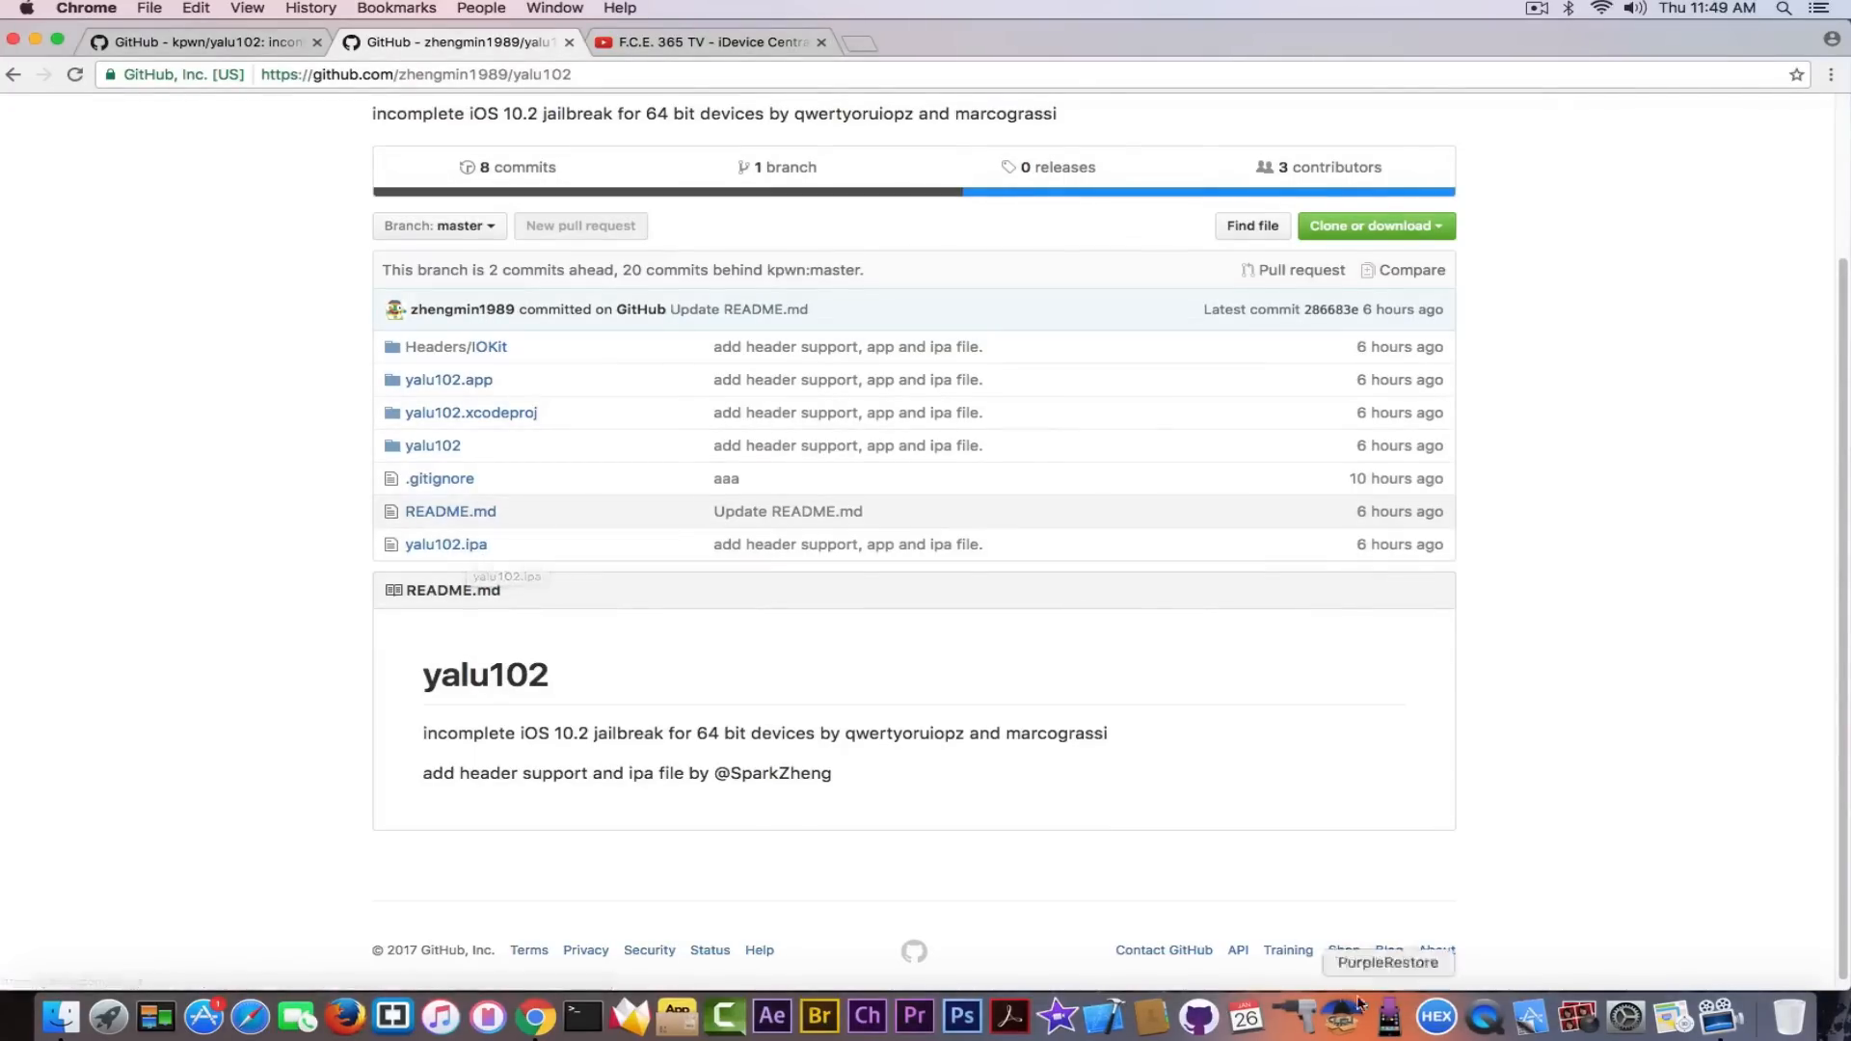
mouse_move(1275, 996)
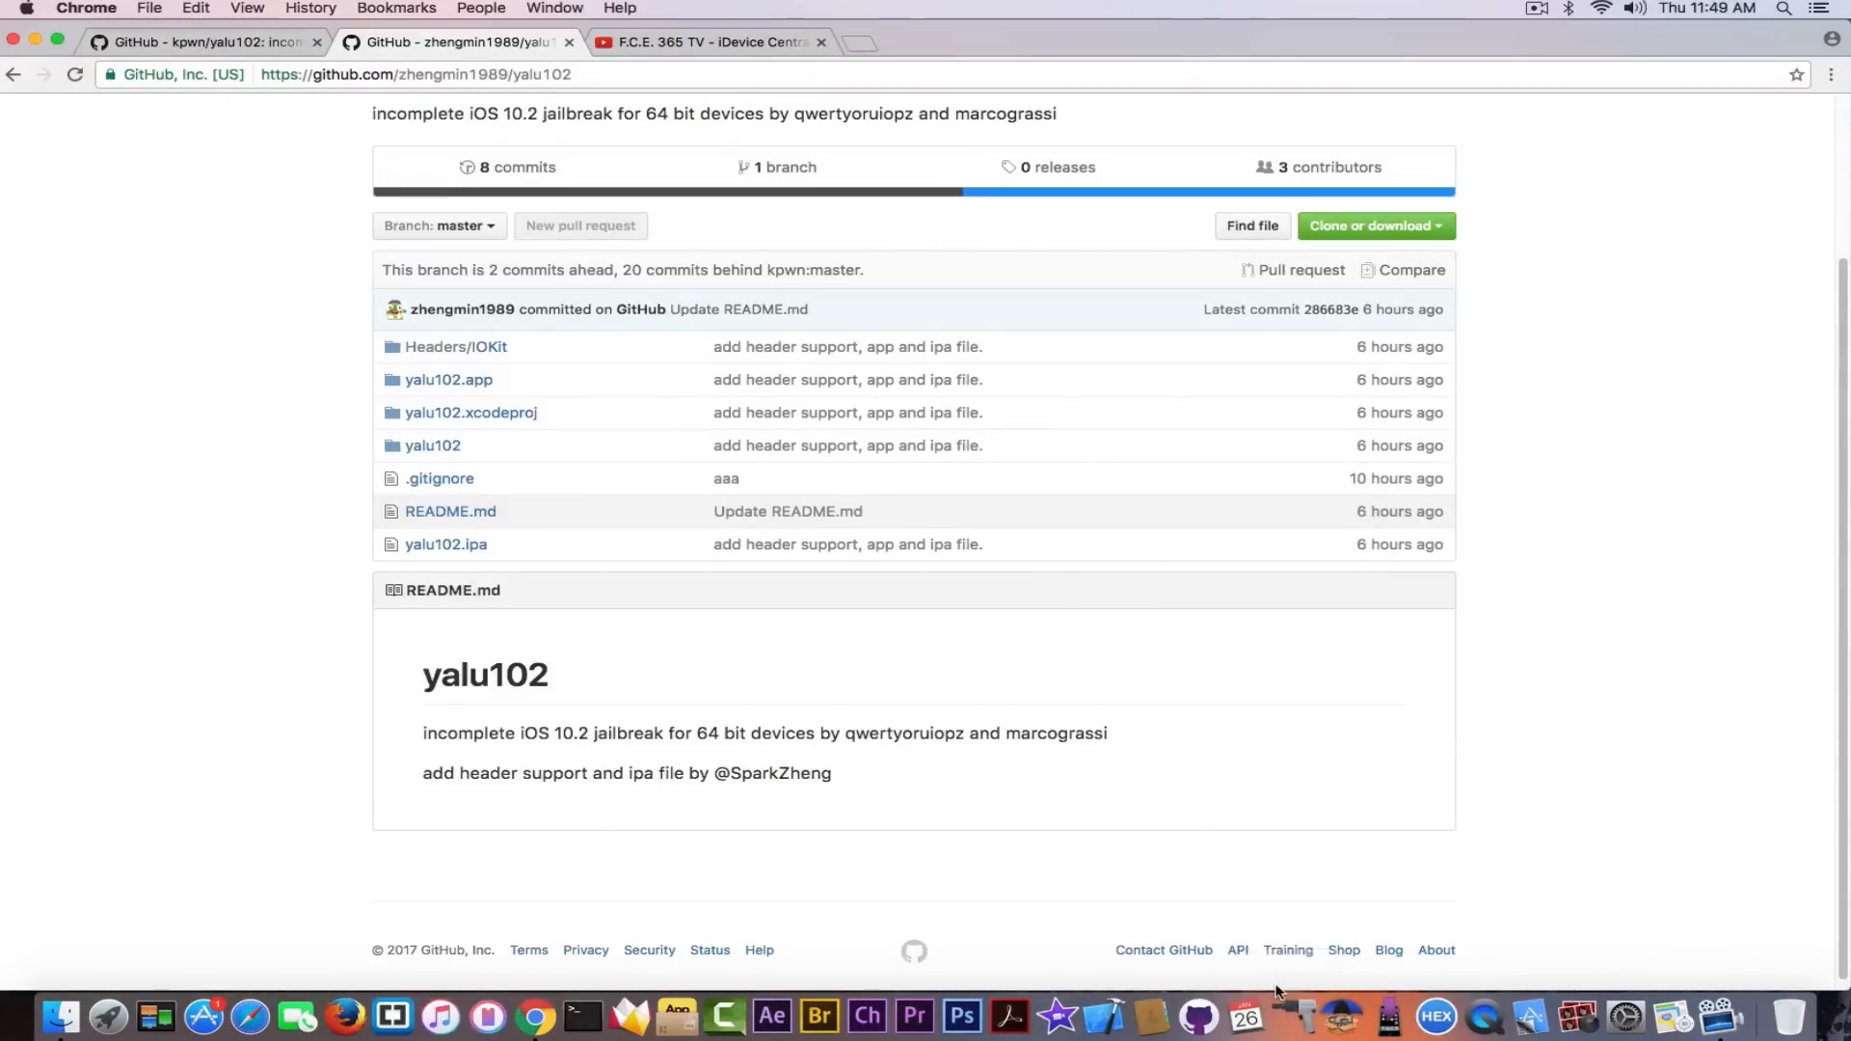
mouse_move(336, 156)
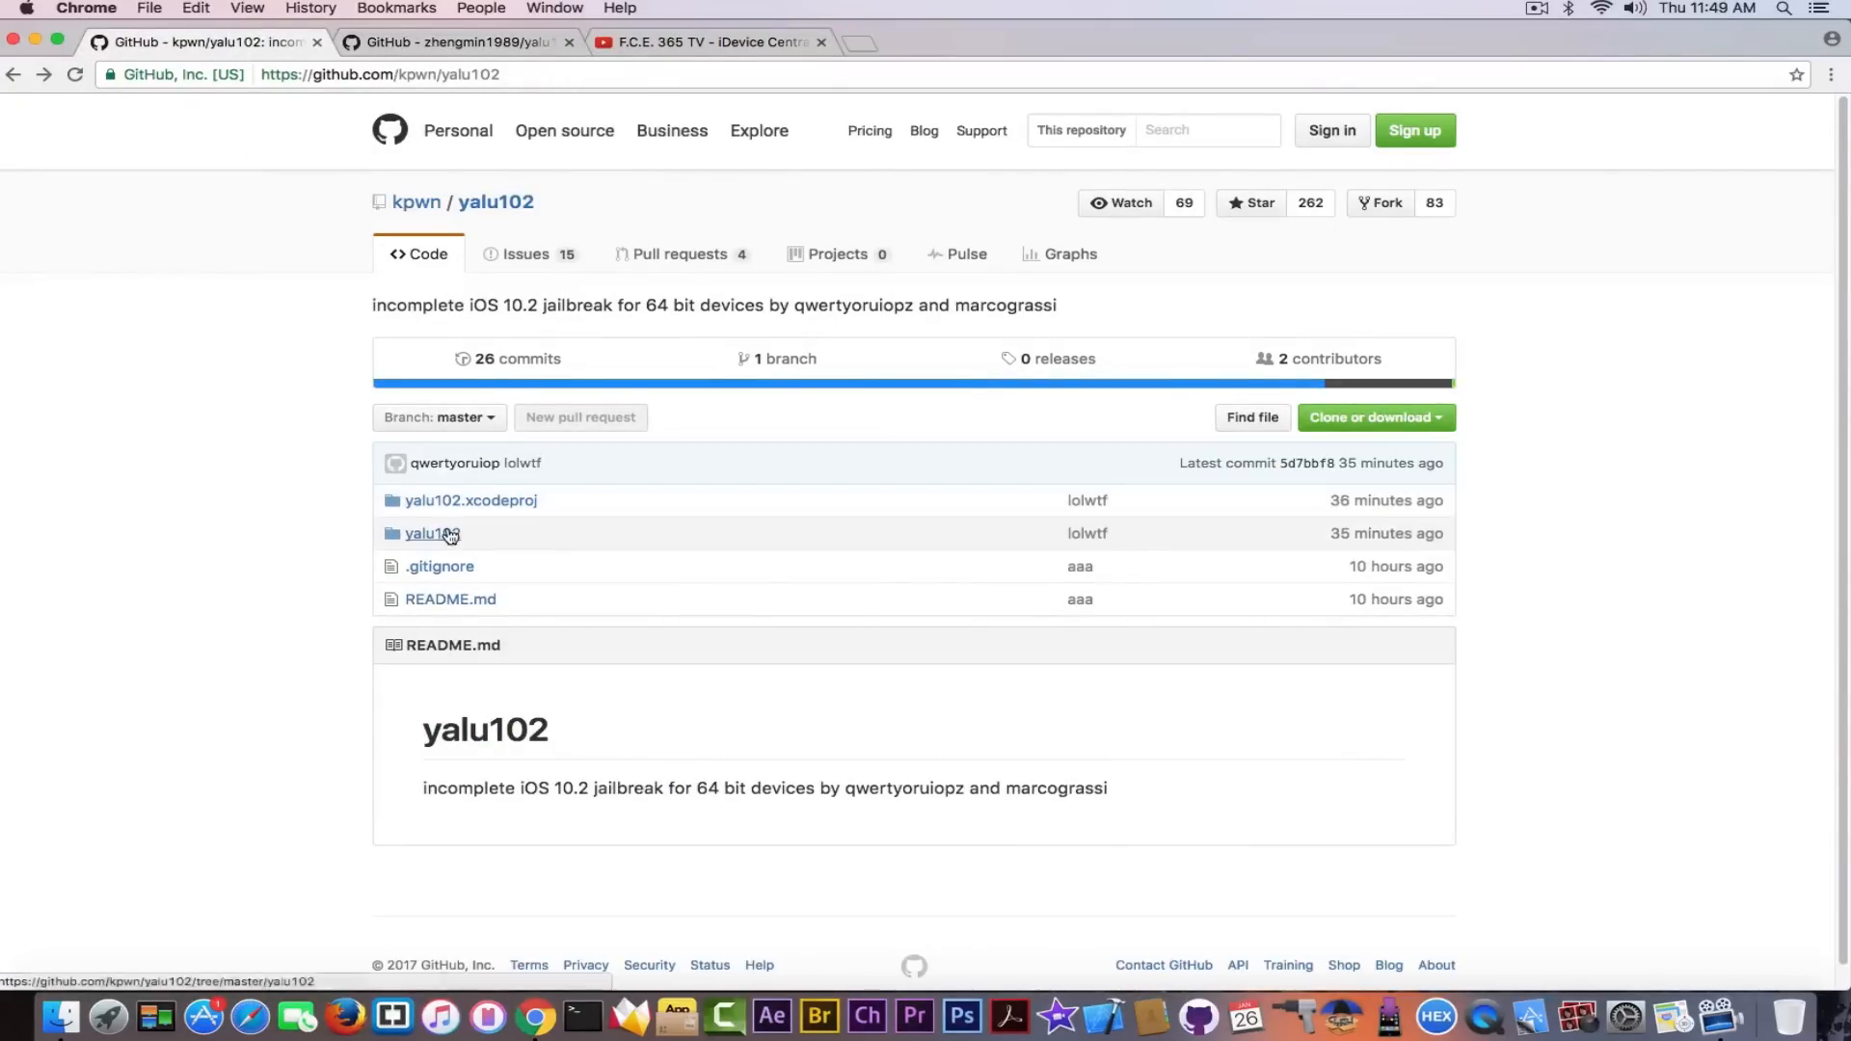
Browse the yalu102 source folder and view devicesupport.h, then return to the file list
left_click(430, 532)
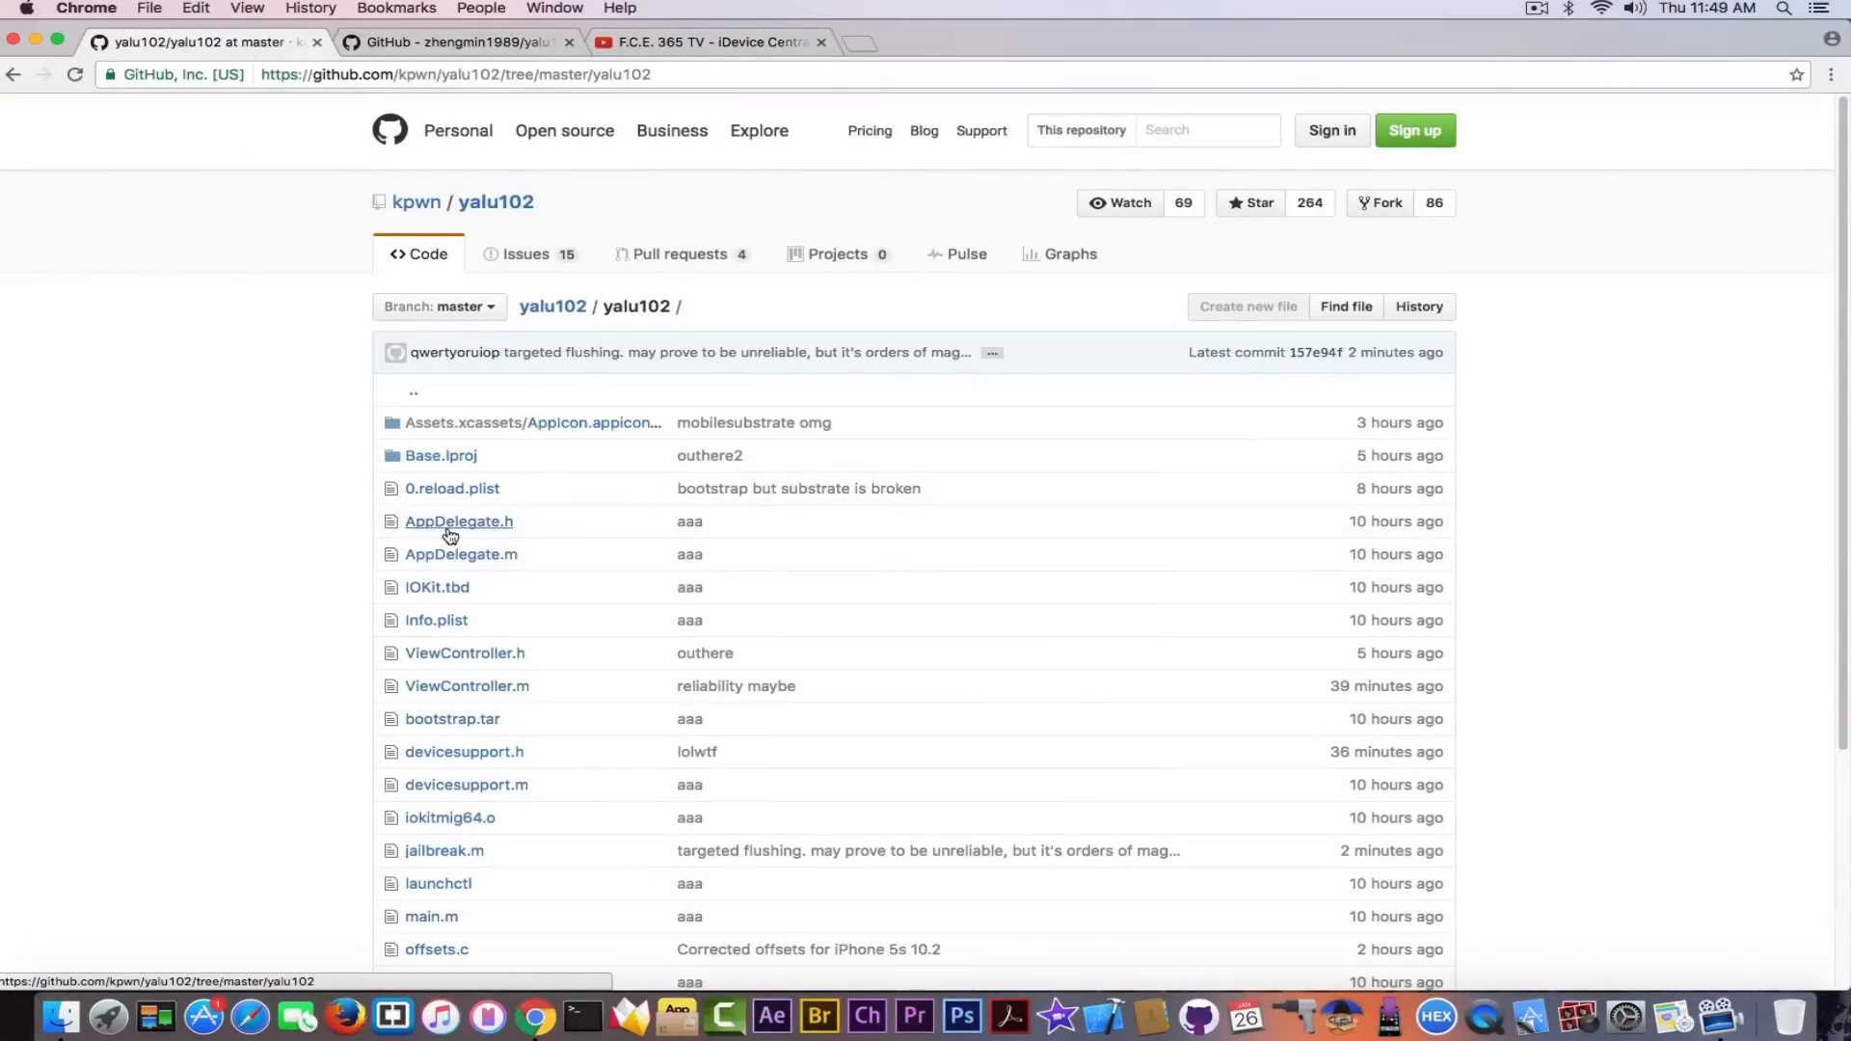
scroll("down", 3)
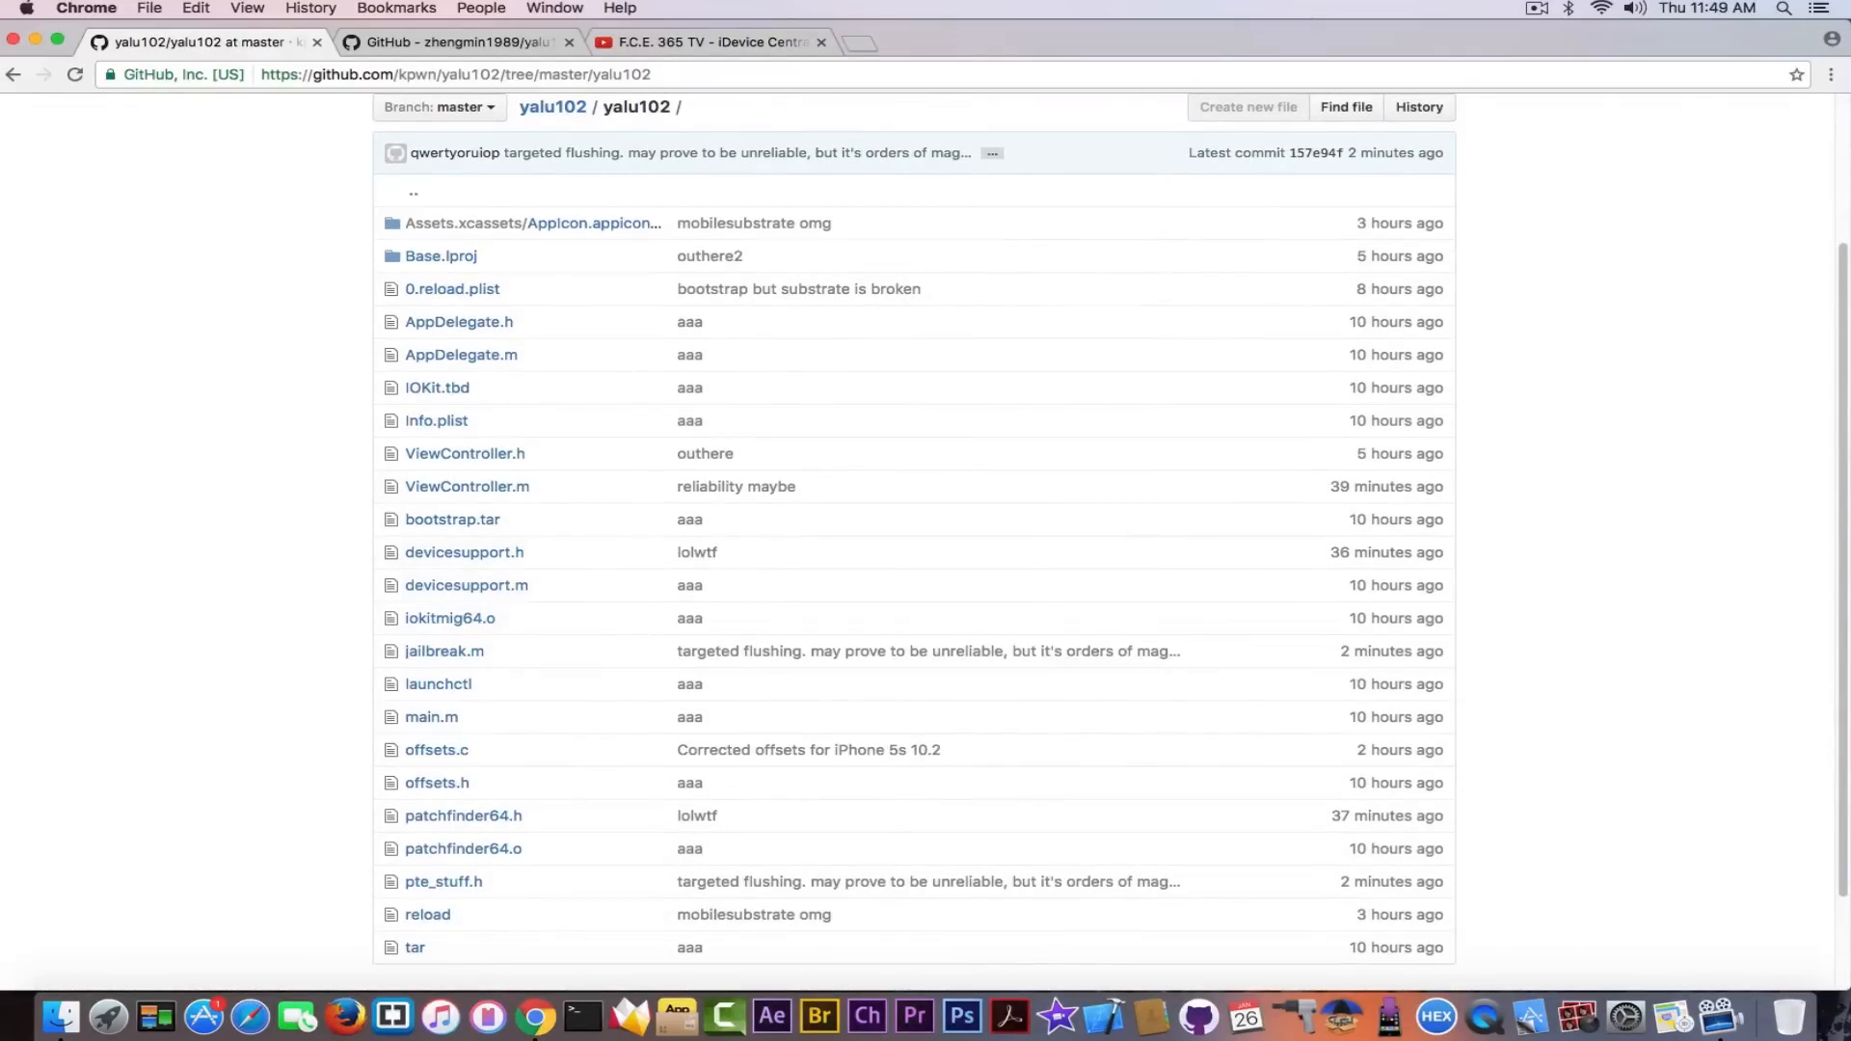
mouse_move(465, 552)
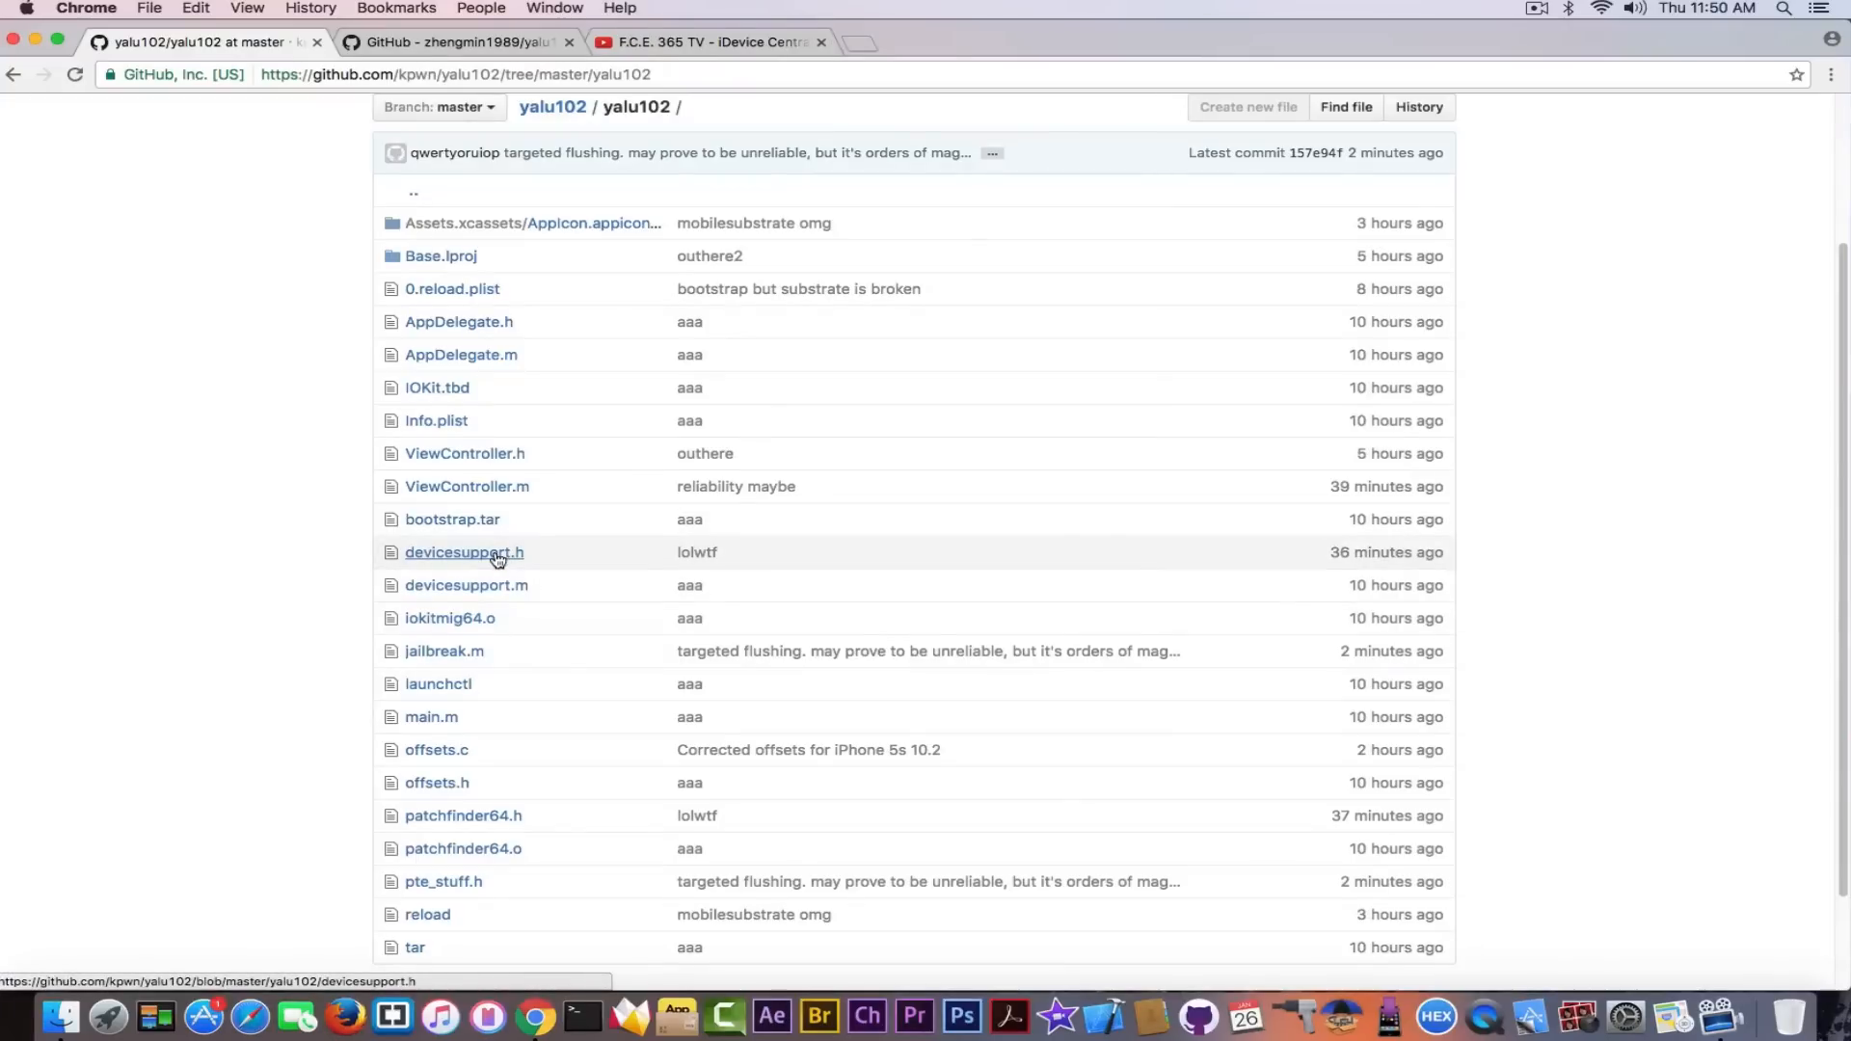
left_click(463, 552)
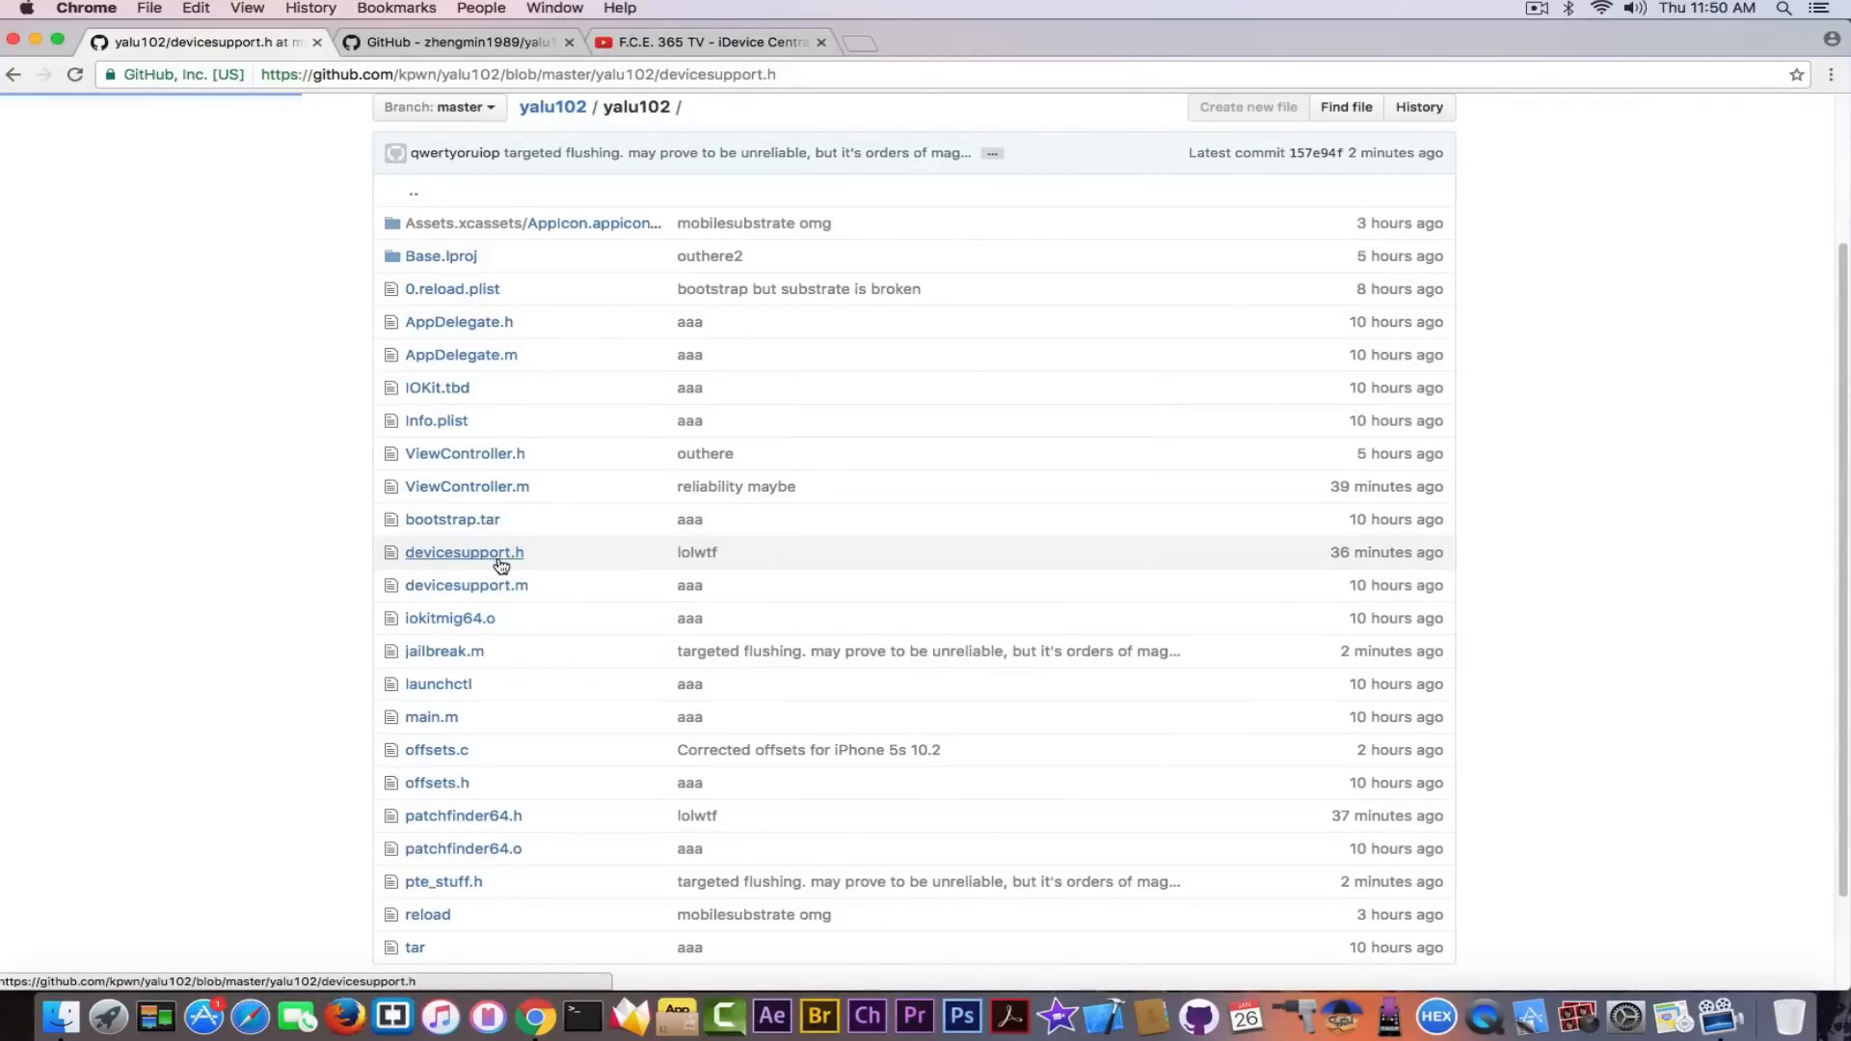
left_click(463, 551)
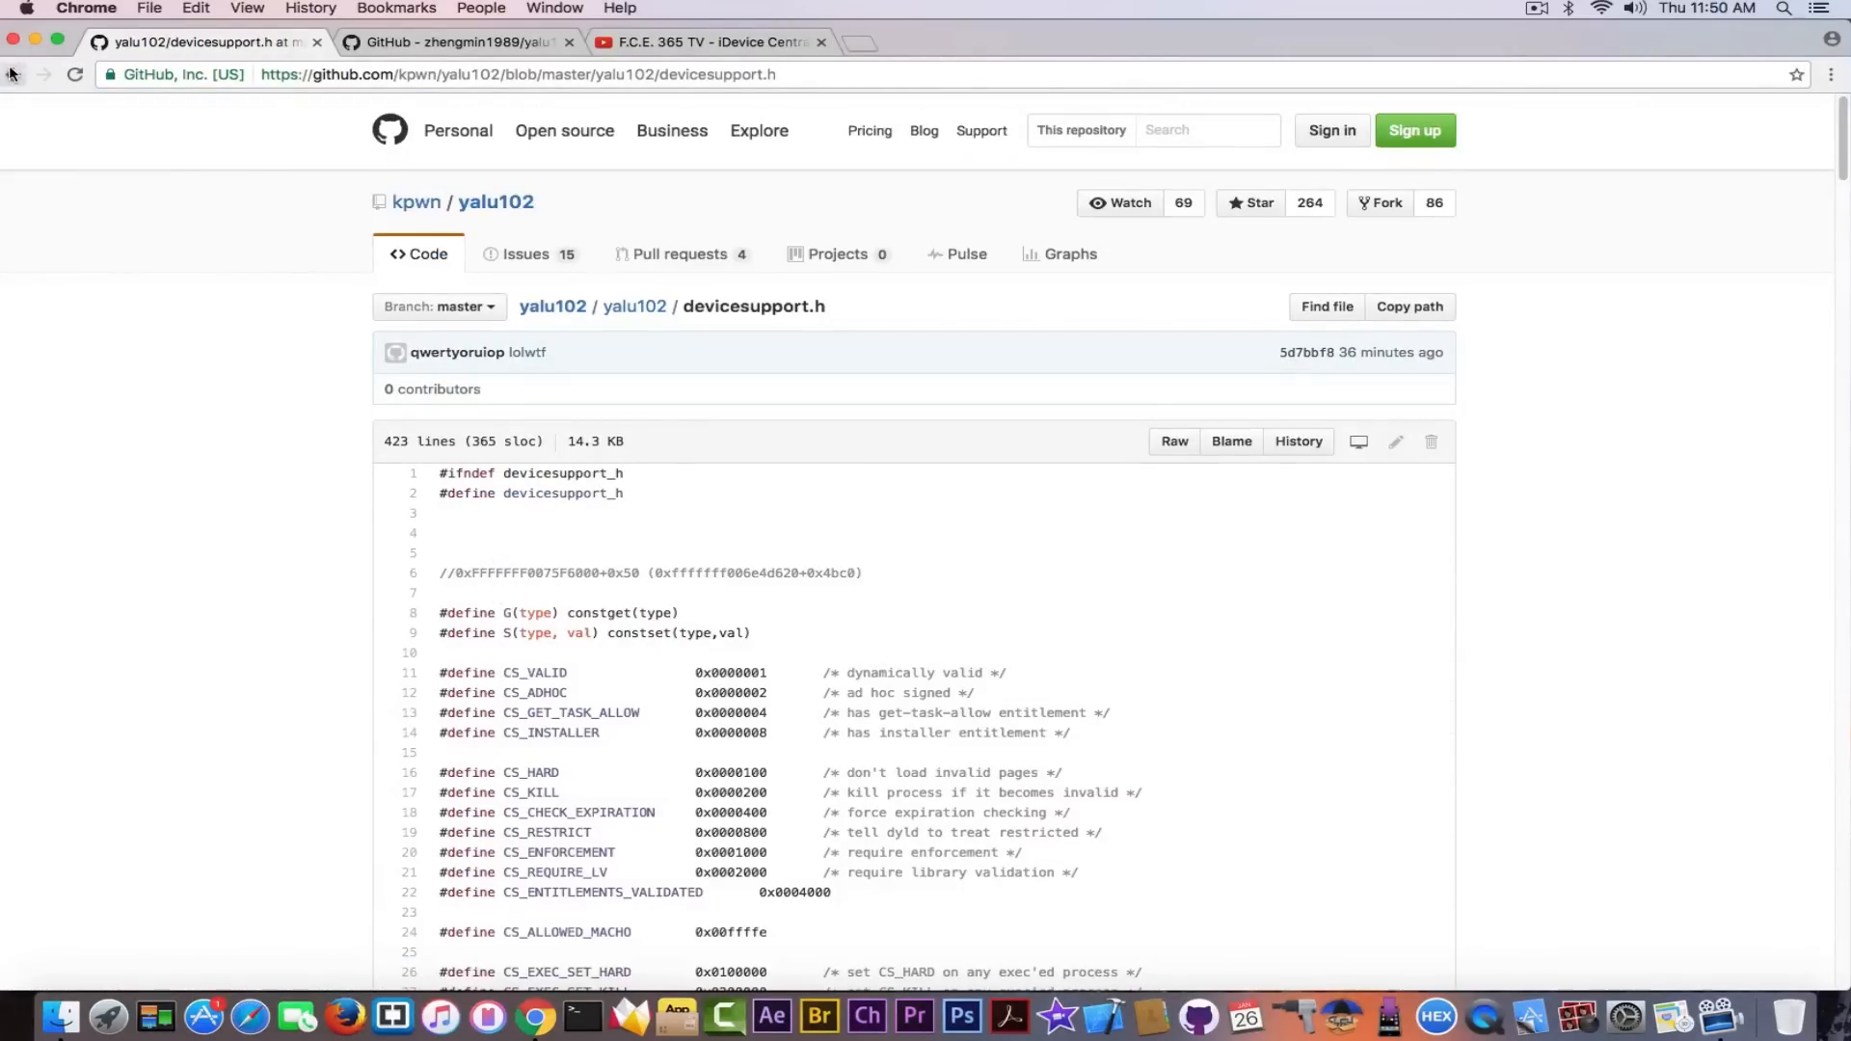
left_click(13, 75)
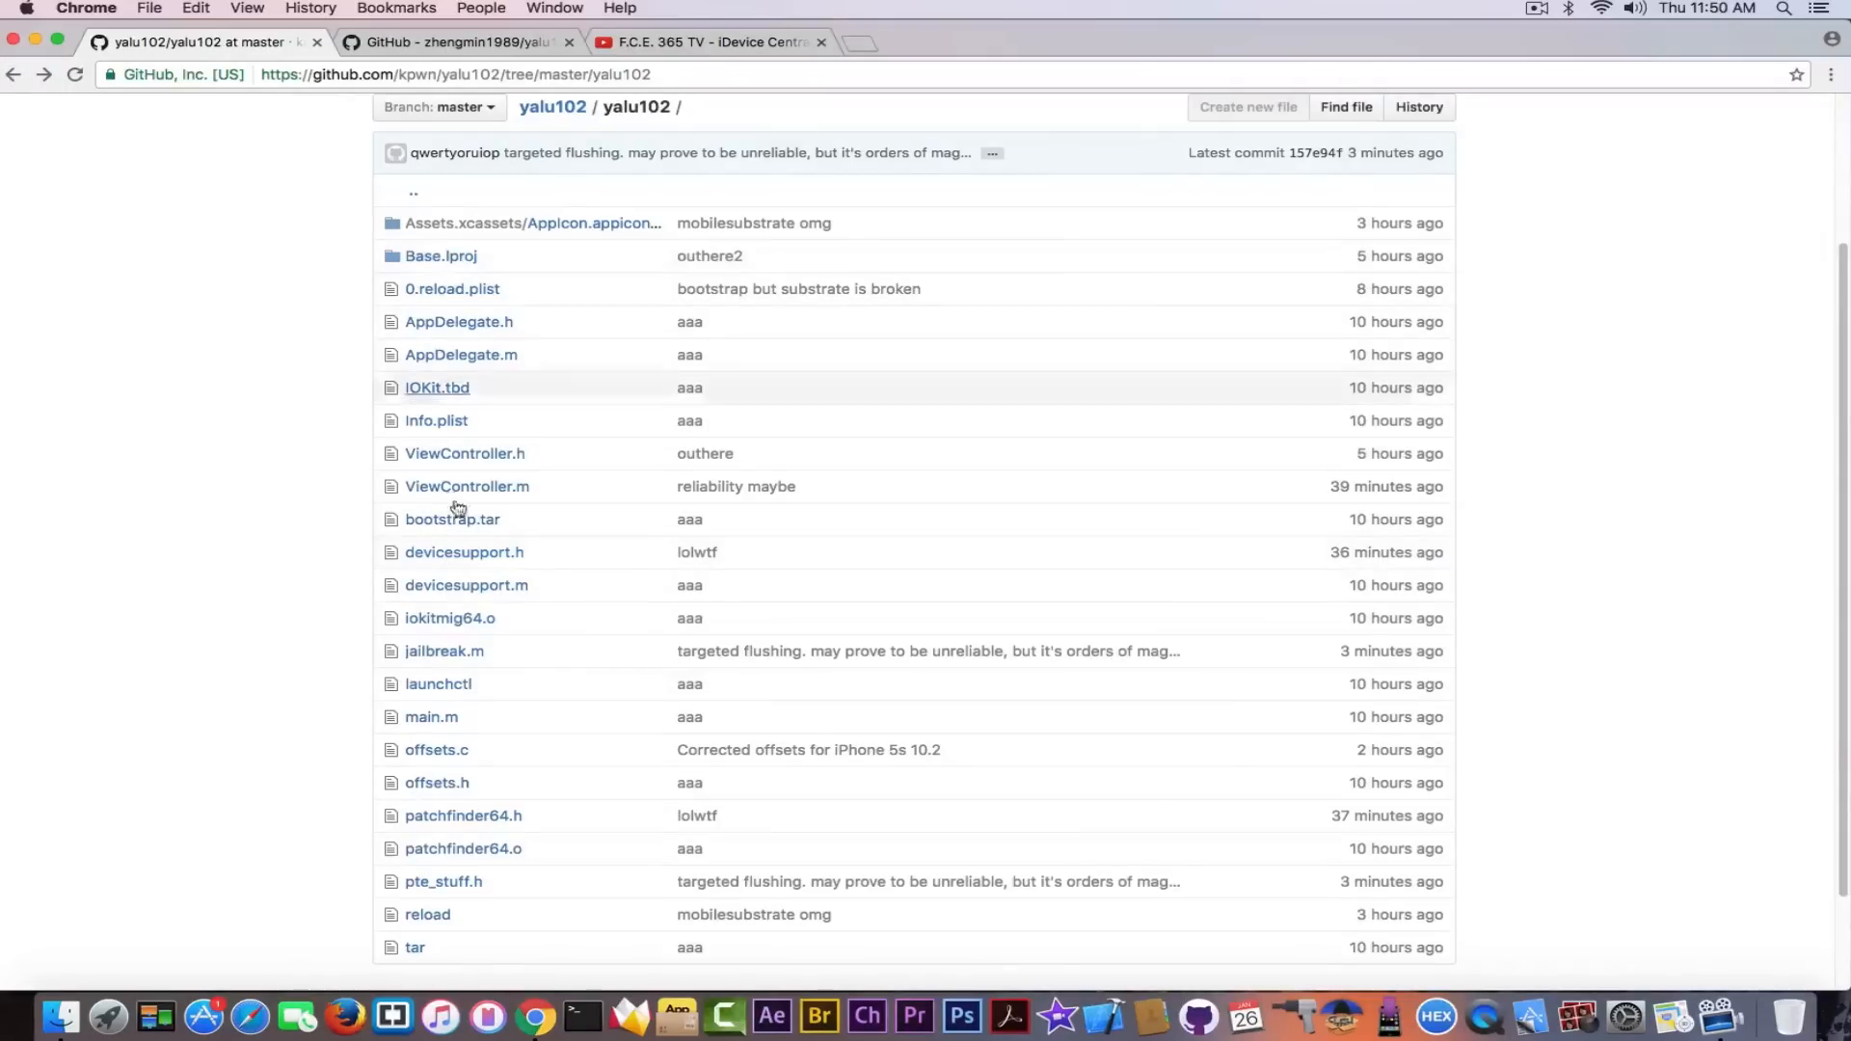
View devicesupport.m, then close the browser window to reveal the desktop
left_click(466, 584)
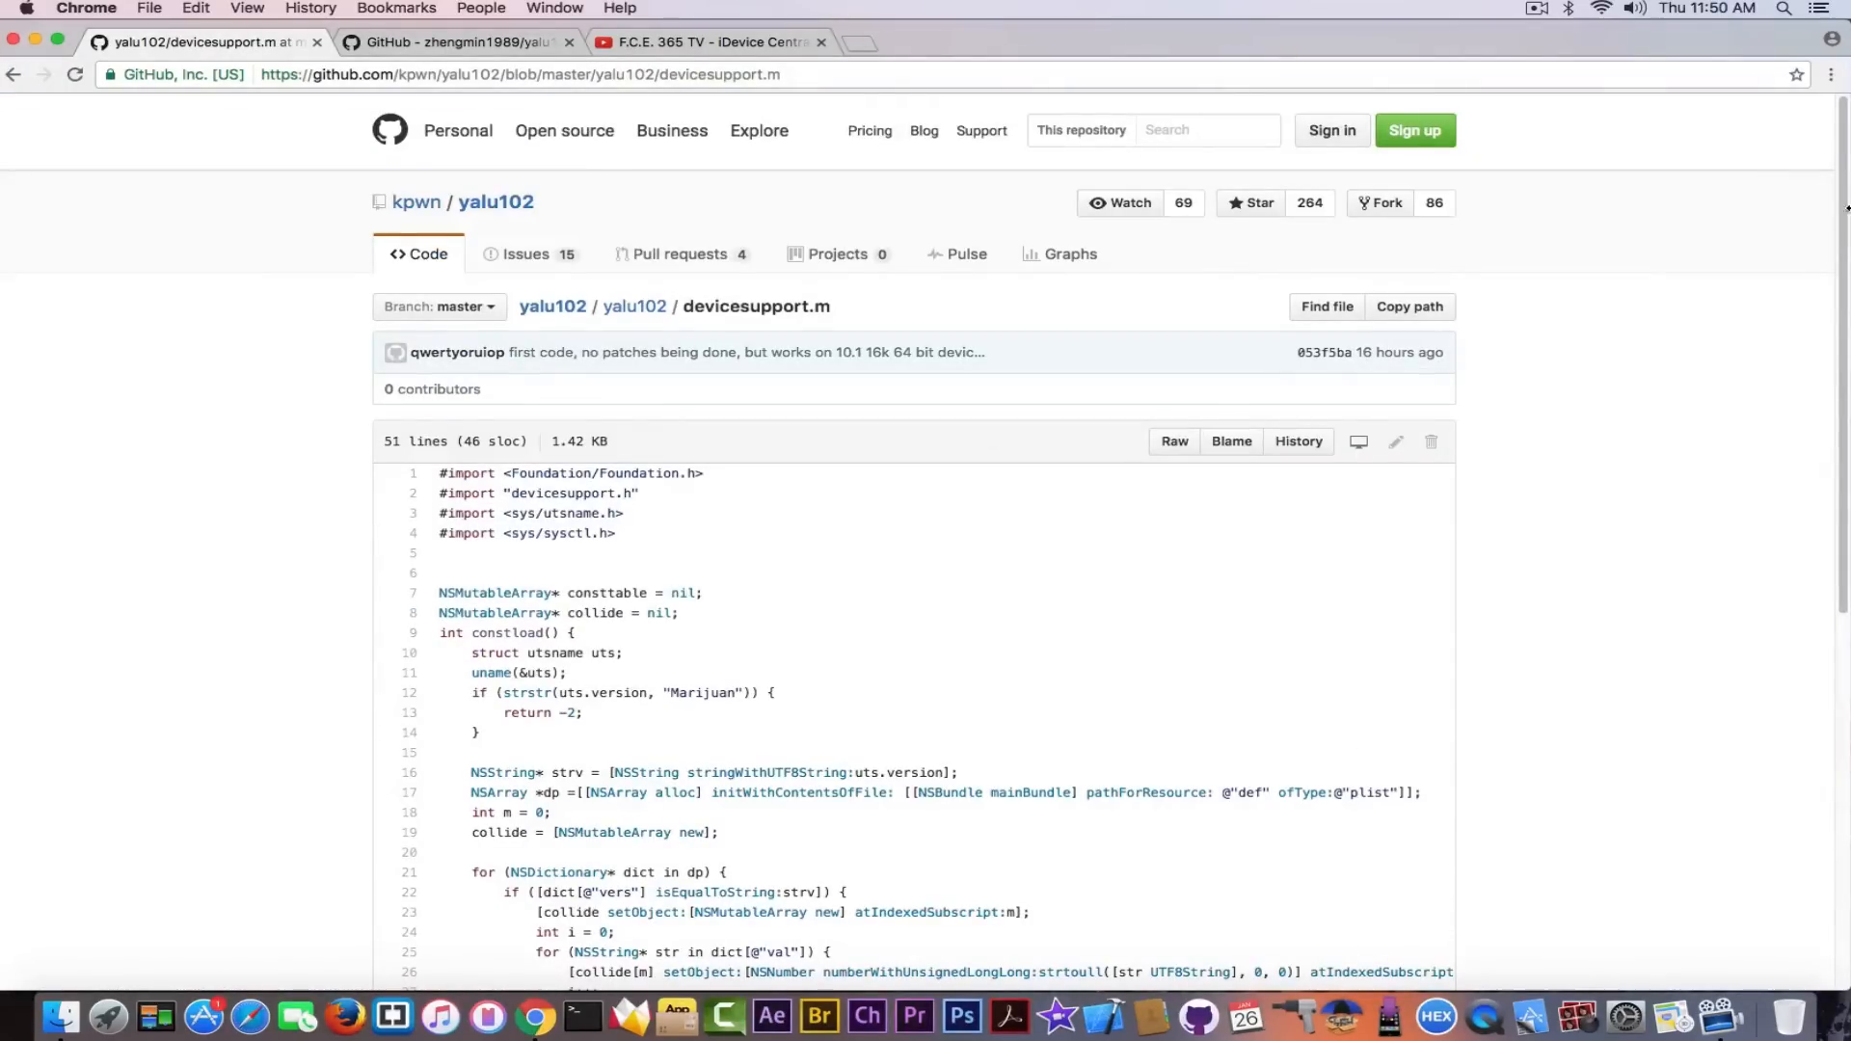
scroll("down", 3)
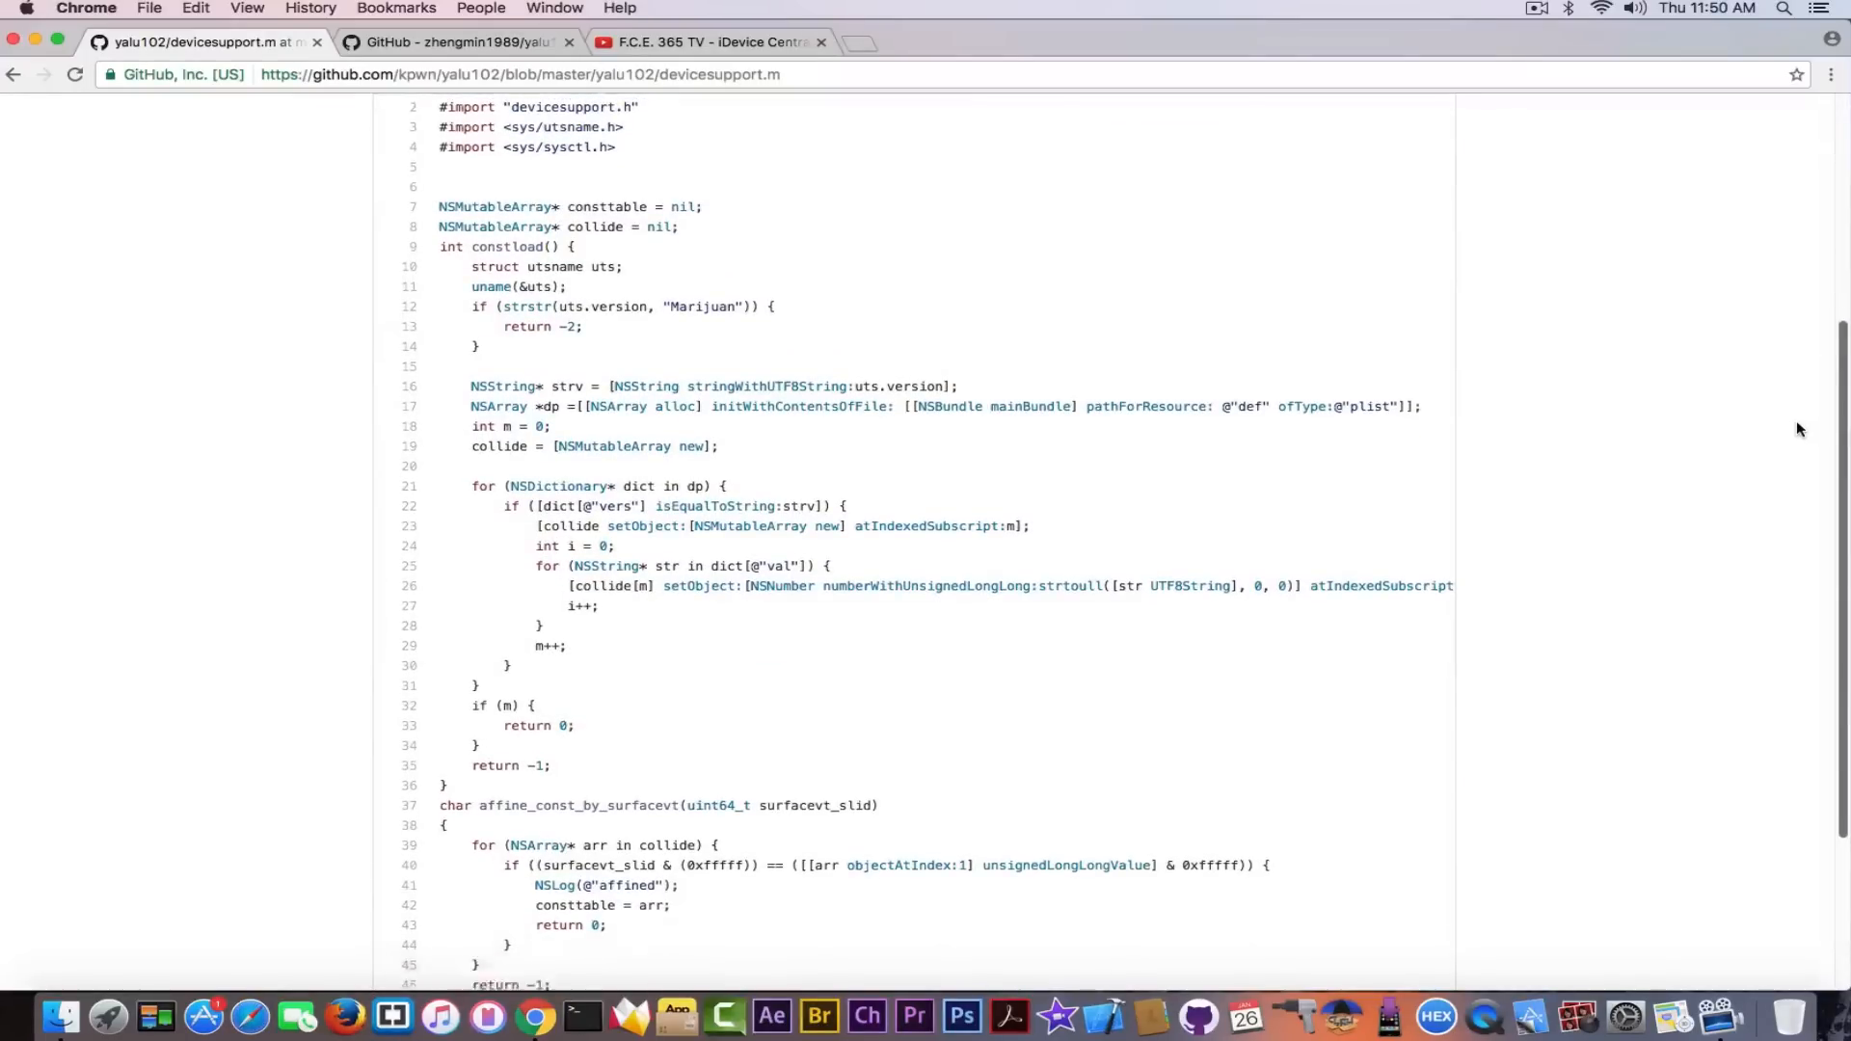
scroll("down", 3)
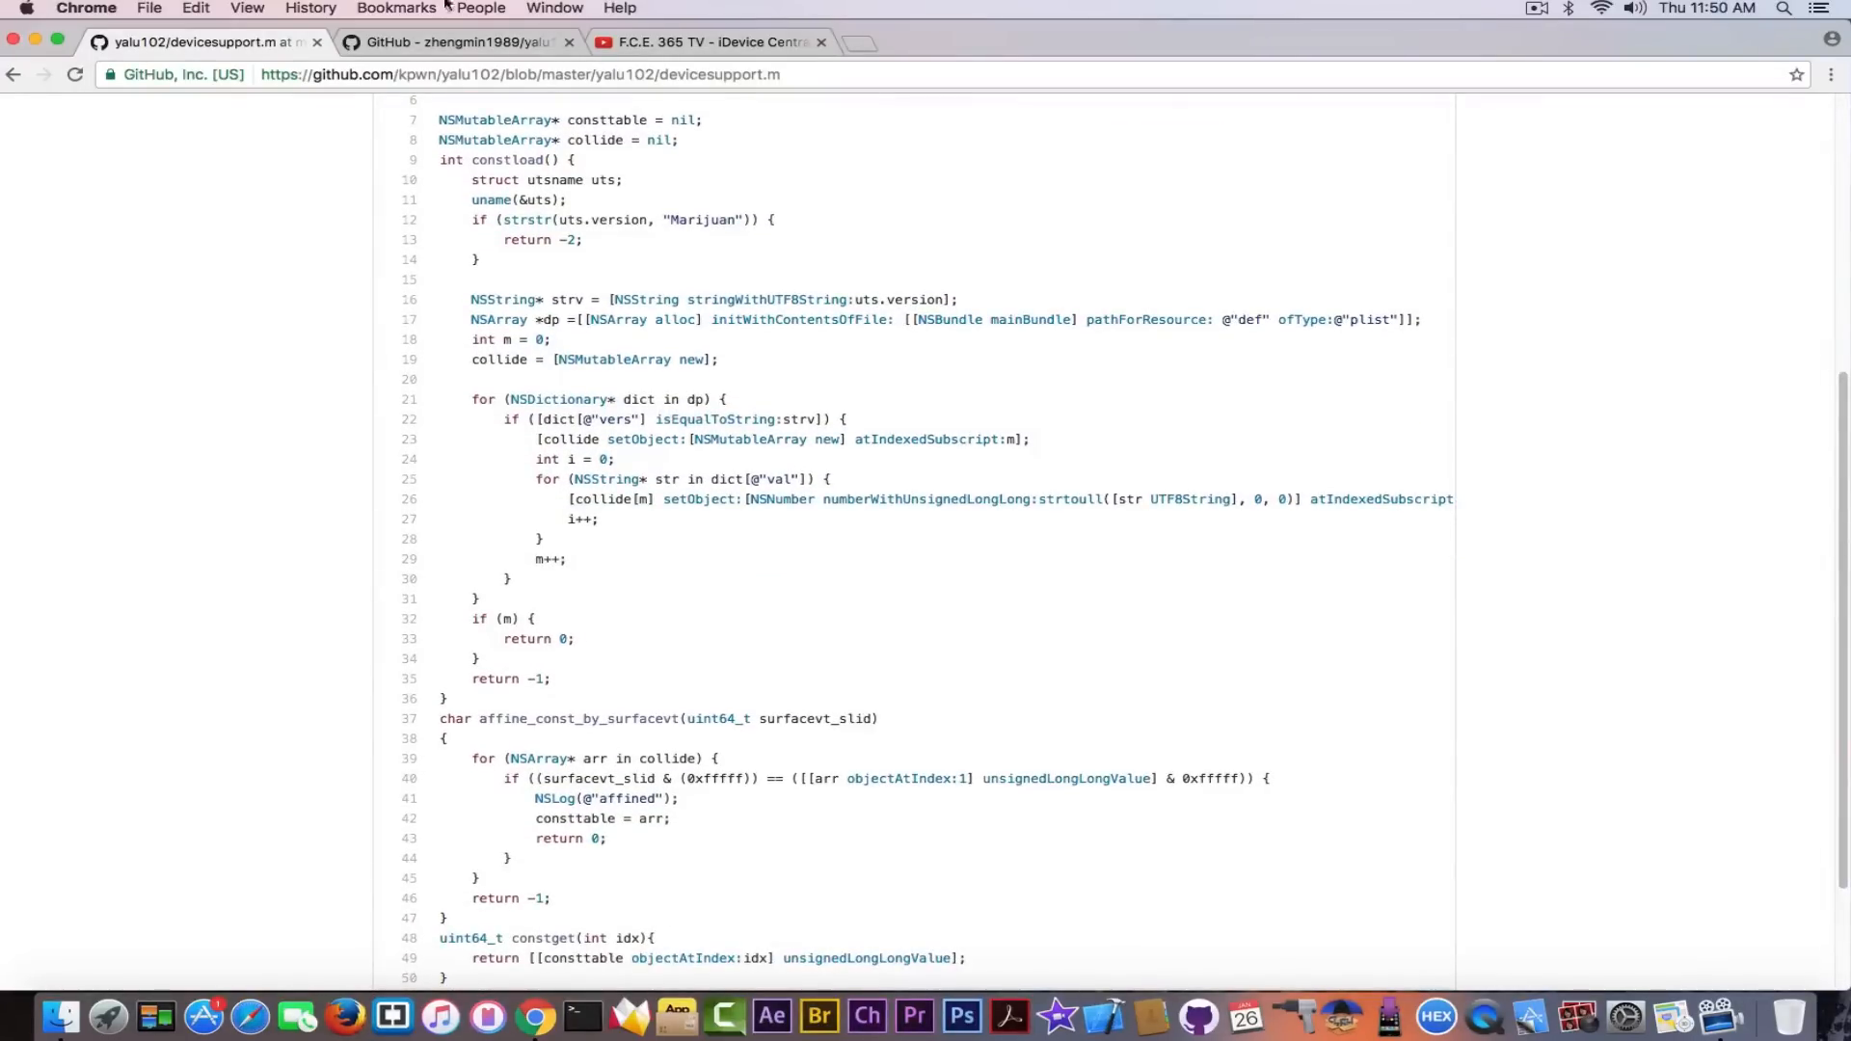
left_click(34, 41)
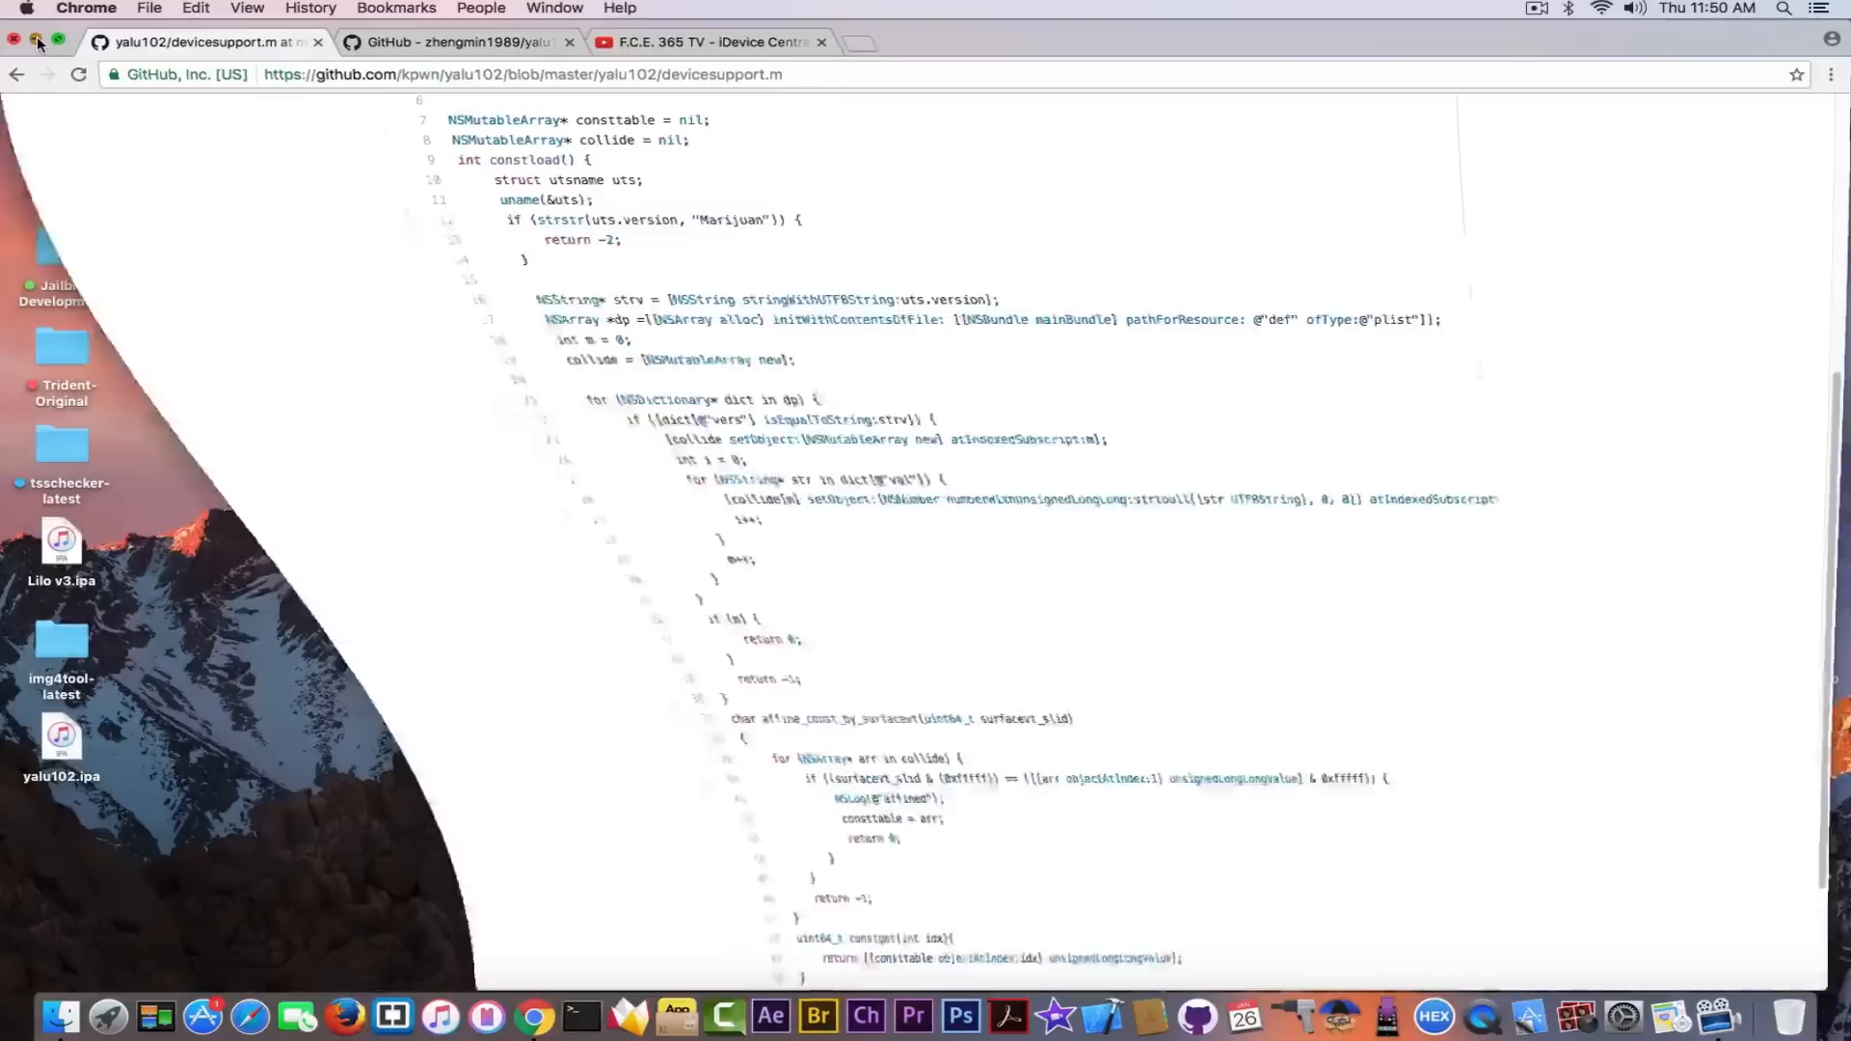
Dismiss the remaining Chrome window so the desktop with yalu102.ipa is fully shown
left_click(16, 41)
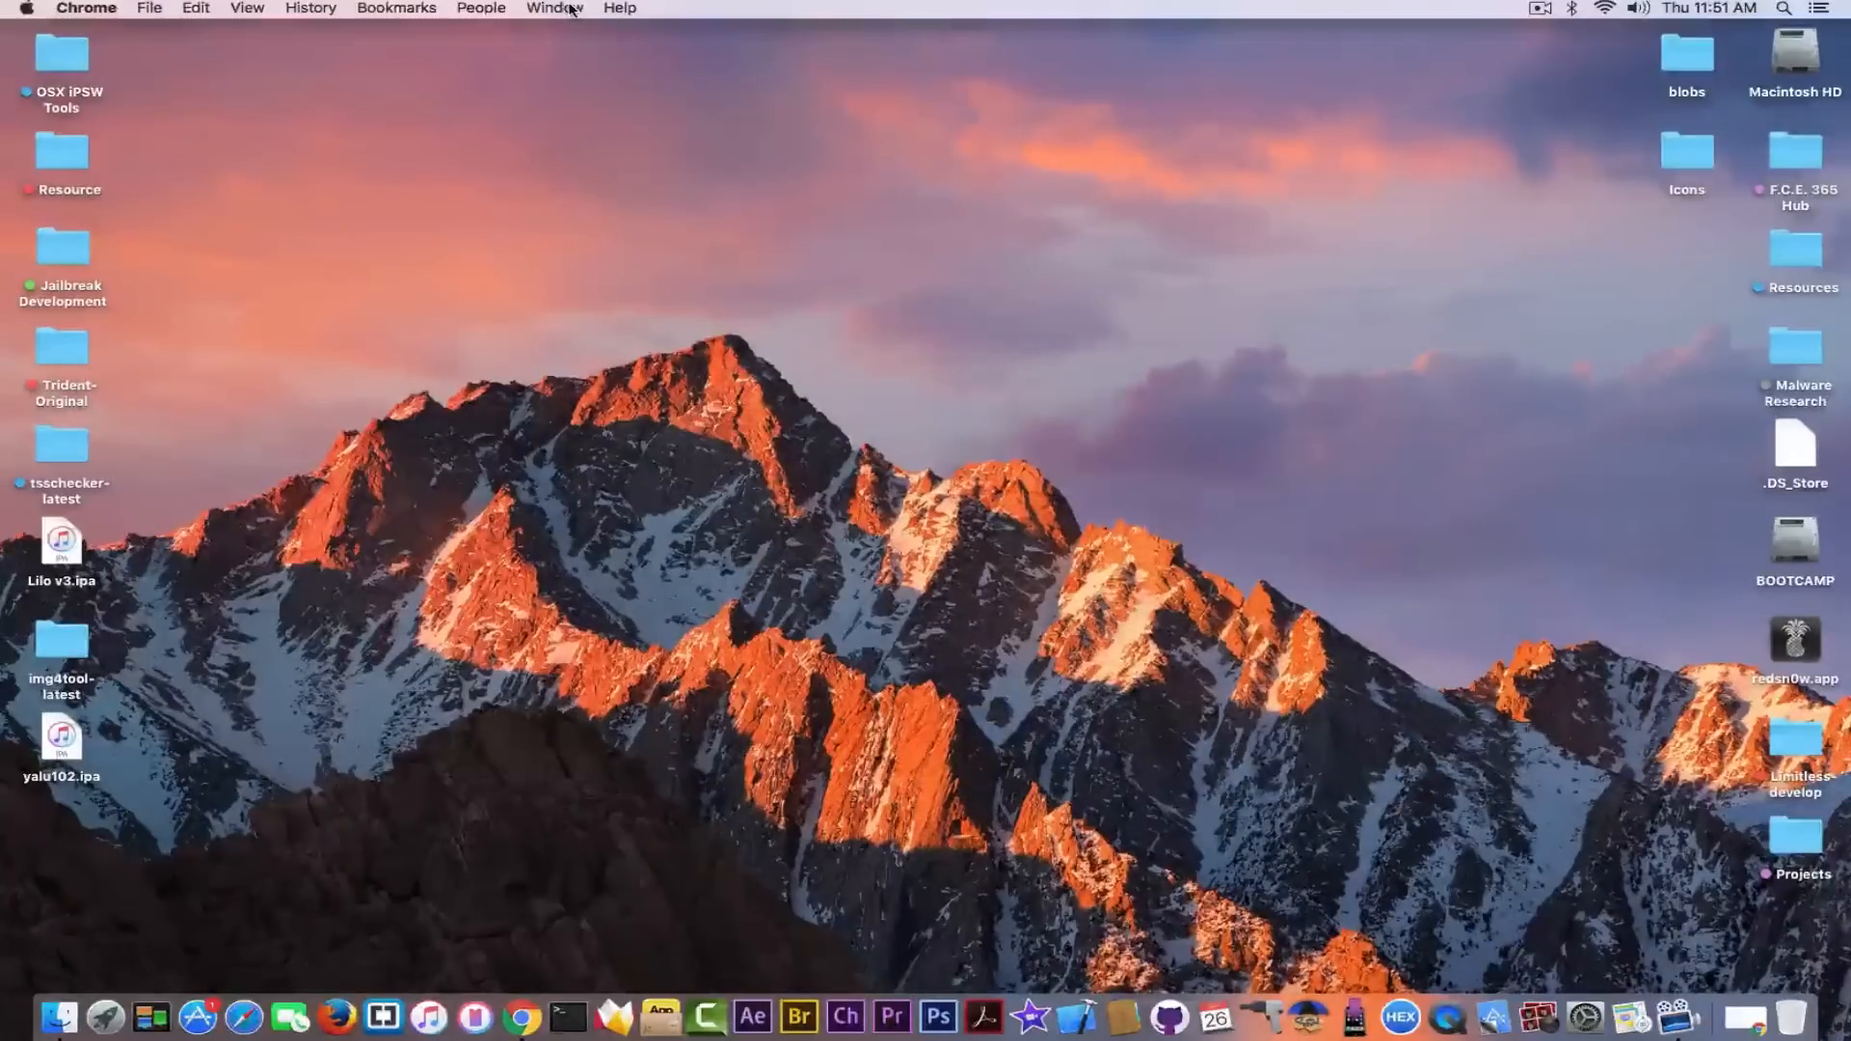
mouse_move(579, 45)
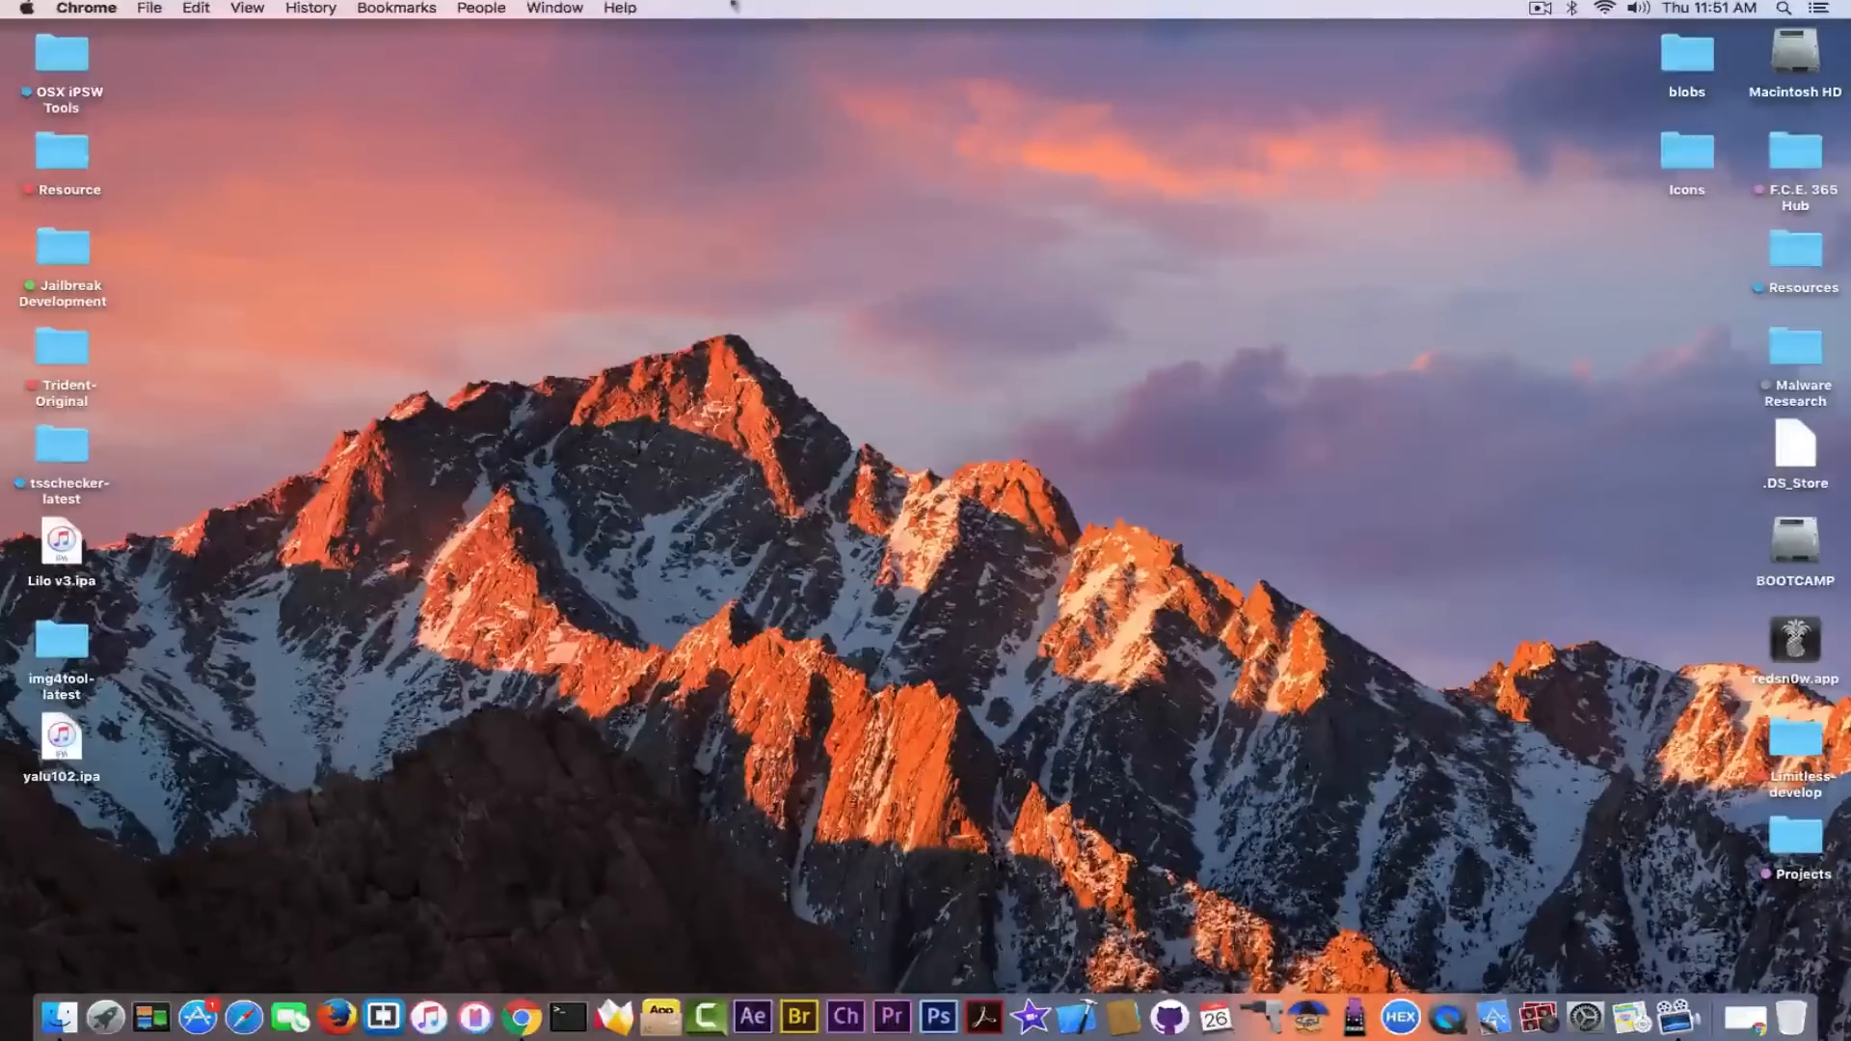
mouse_move(1024, 336)
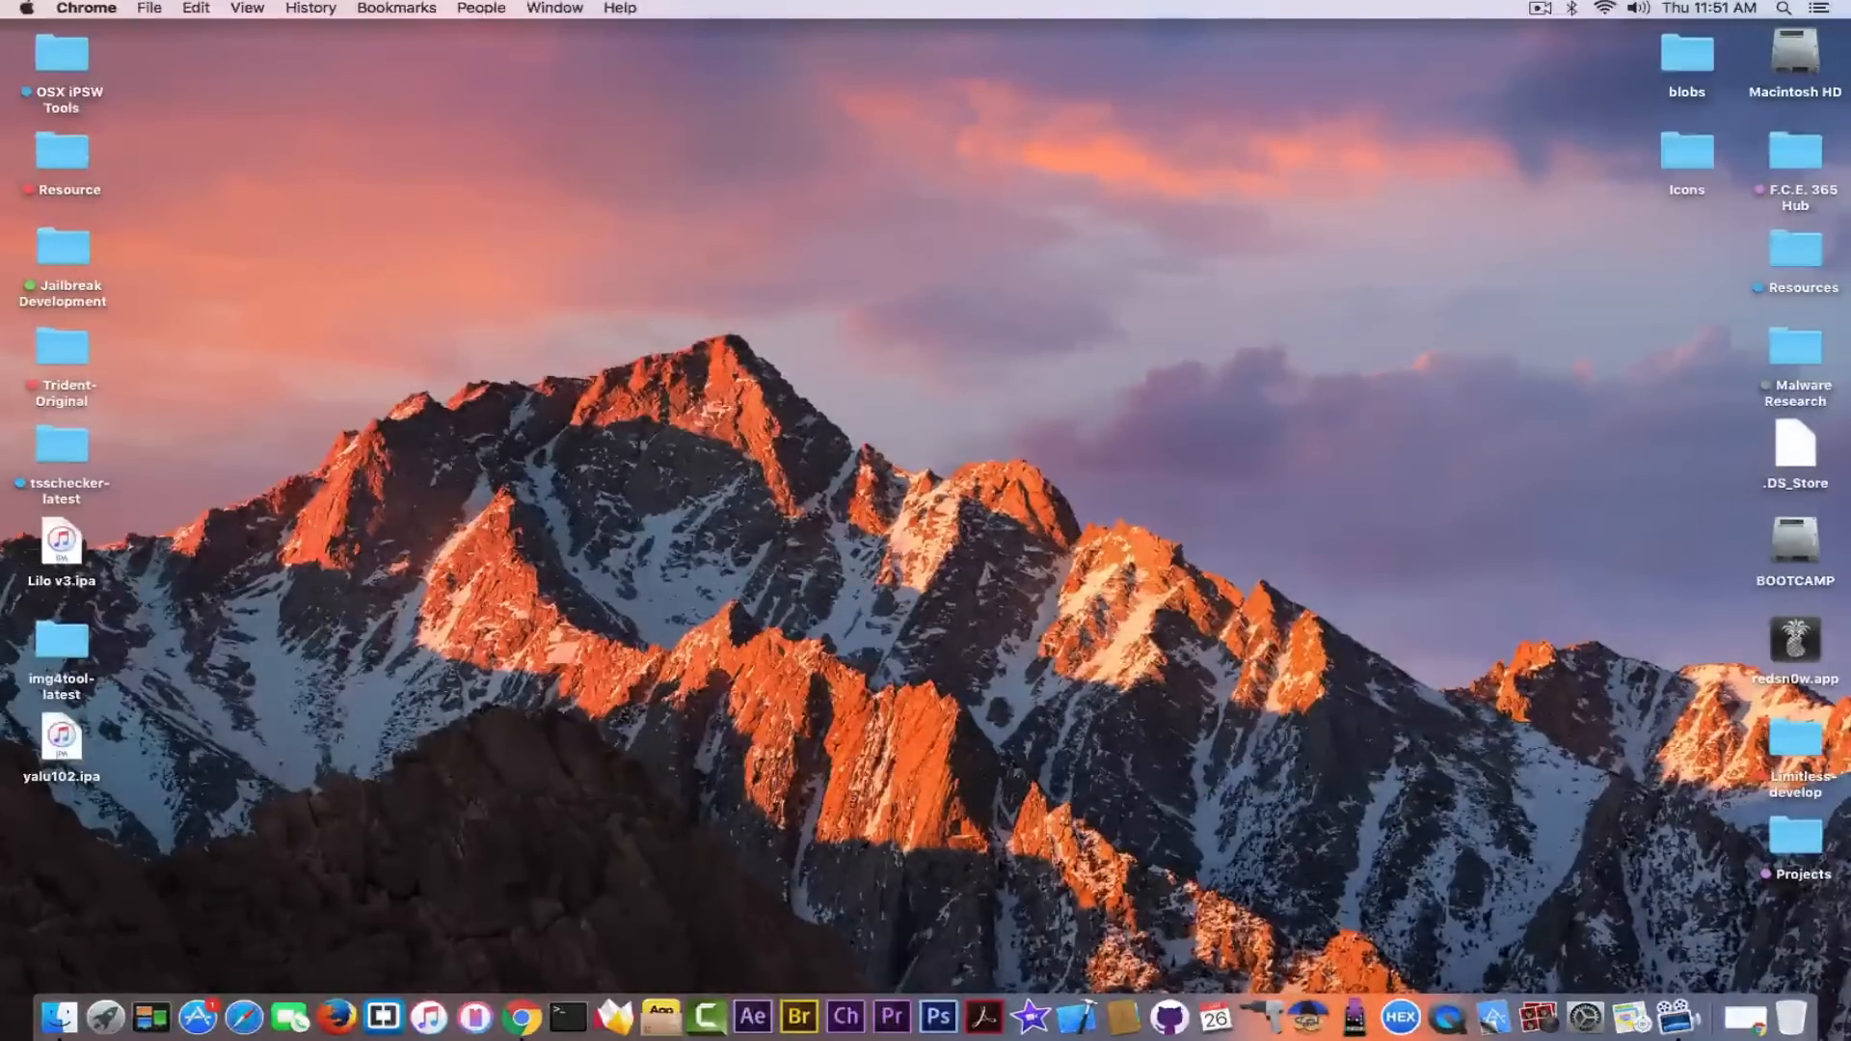
mouse_move(1175, 538)
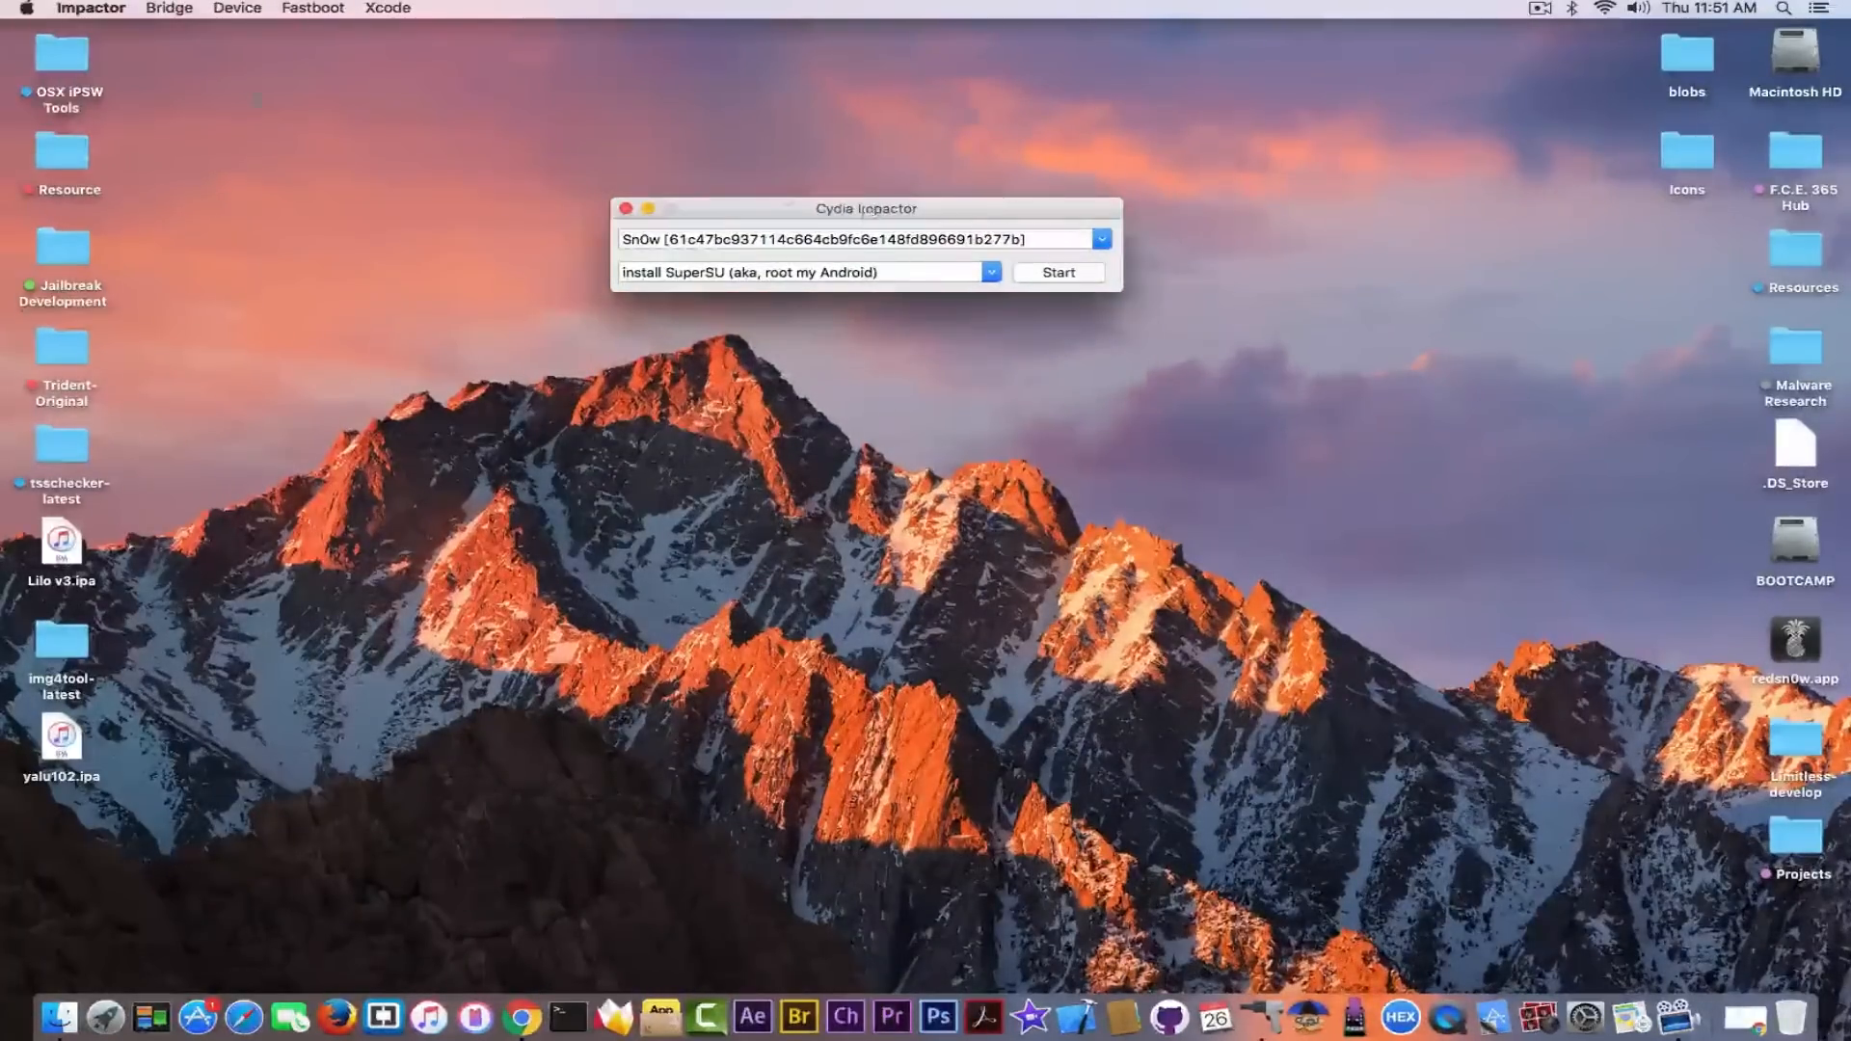
left_click(91, 7)
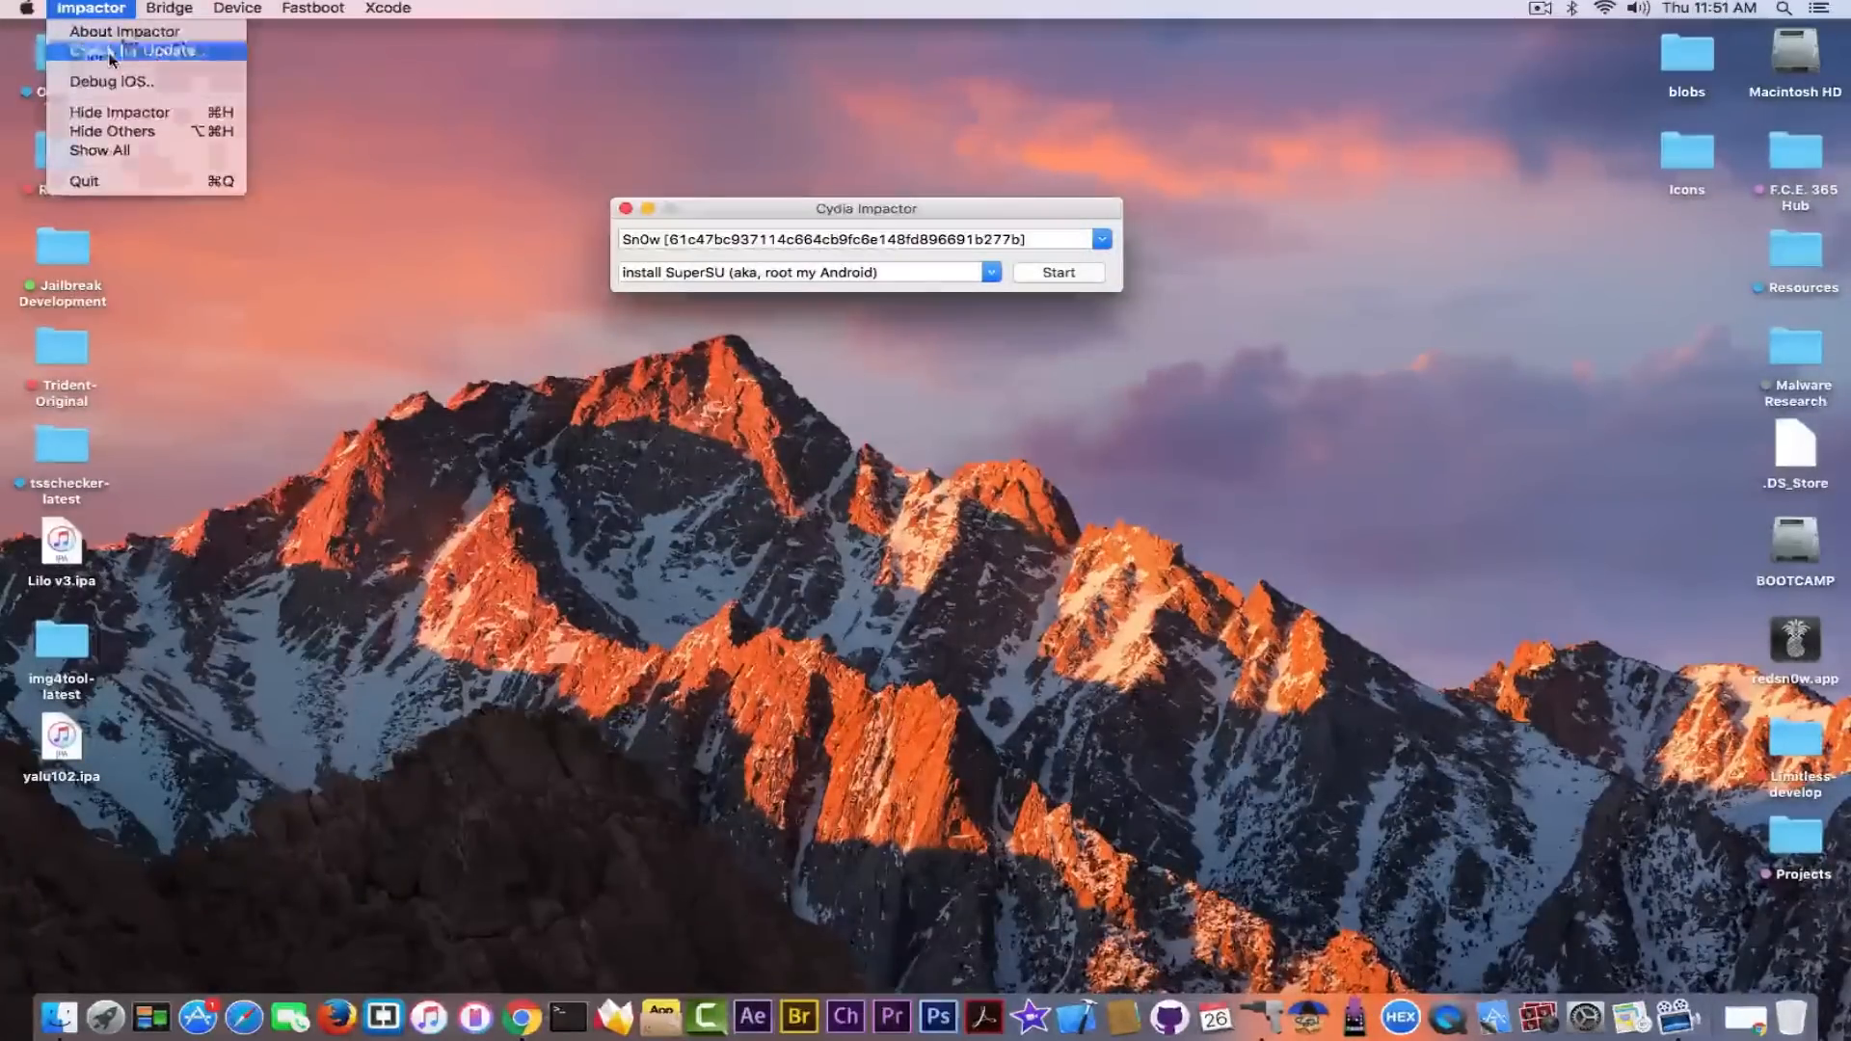
left_click(141, 50)
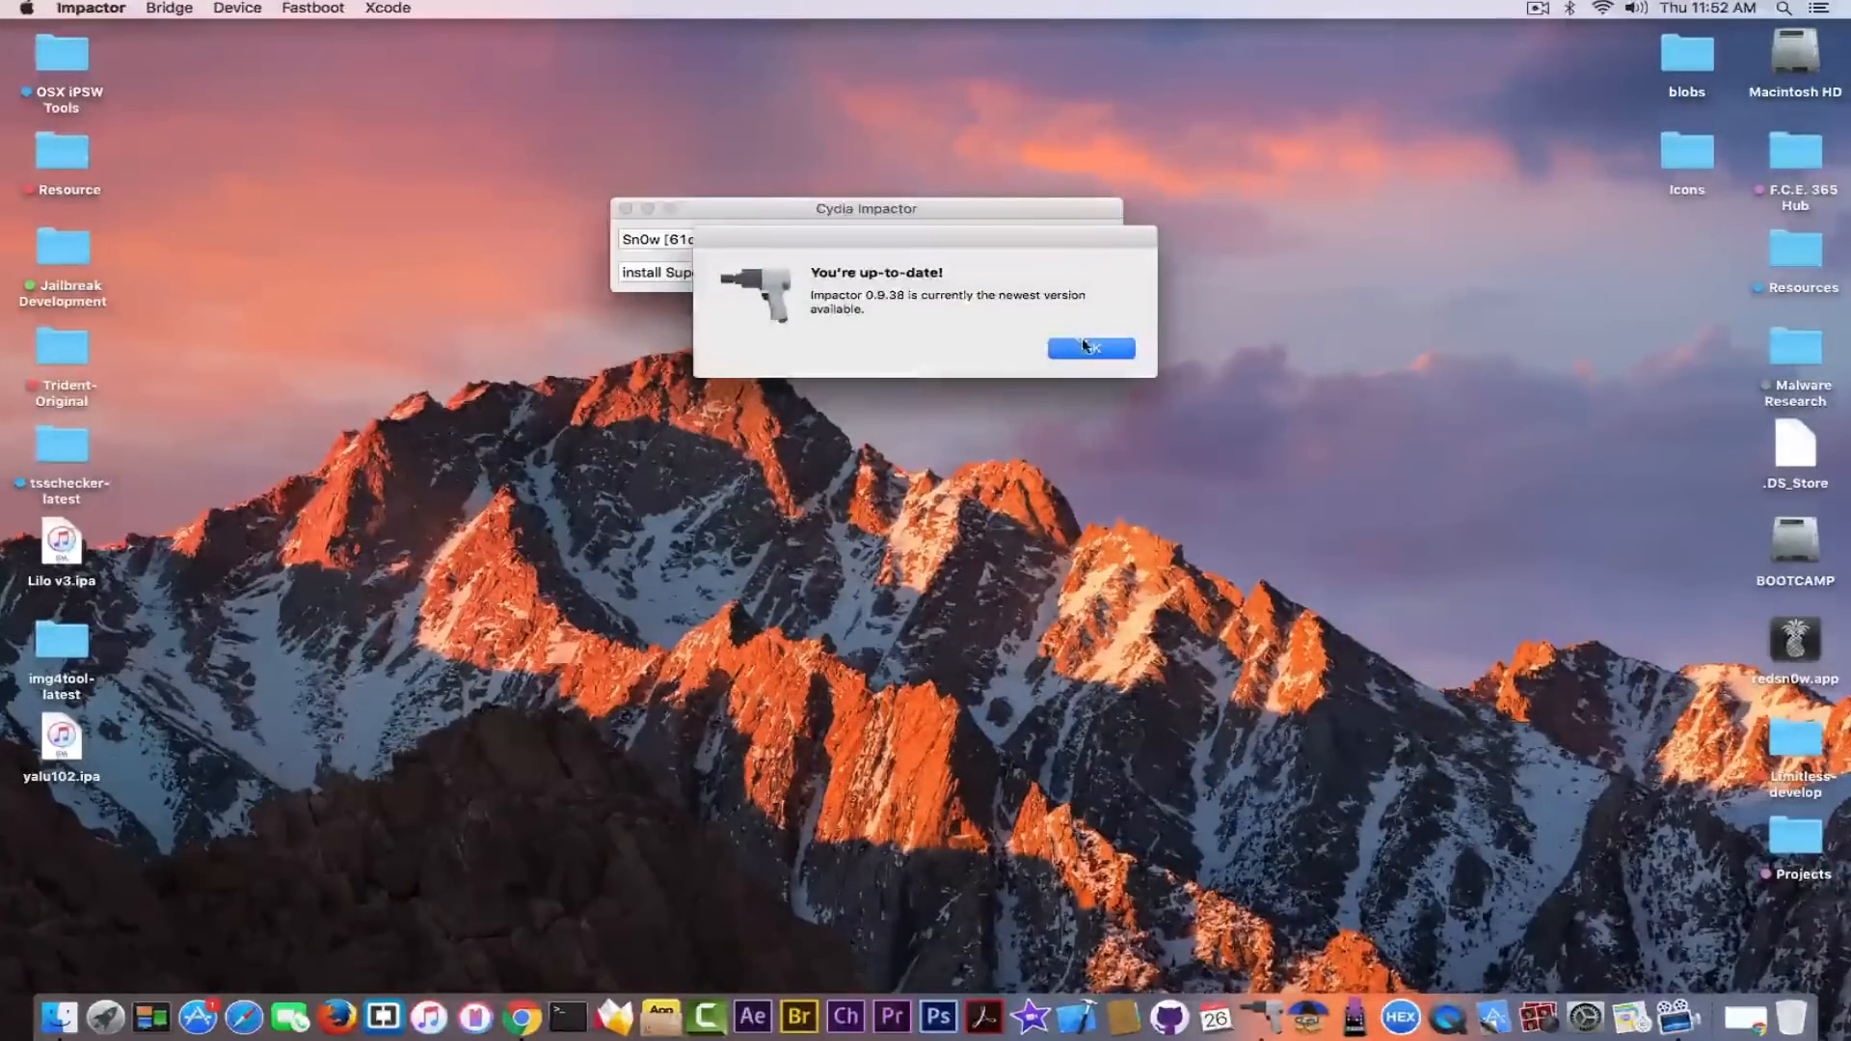
left_click(1090, 347)
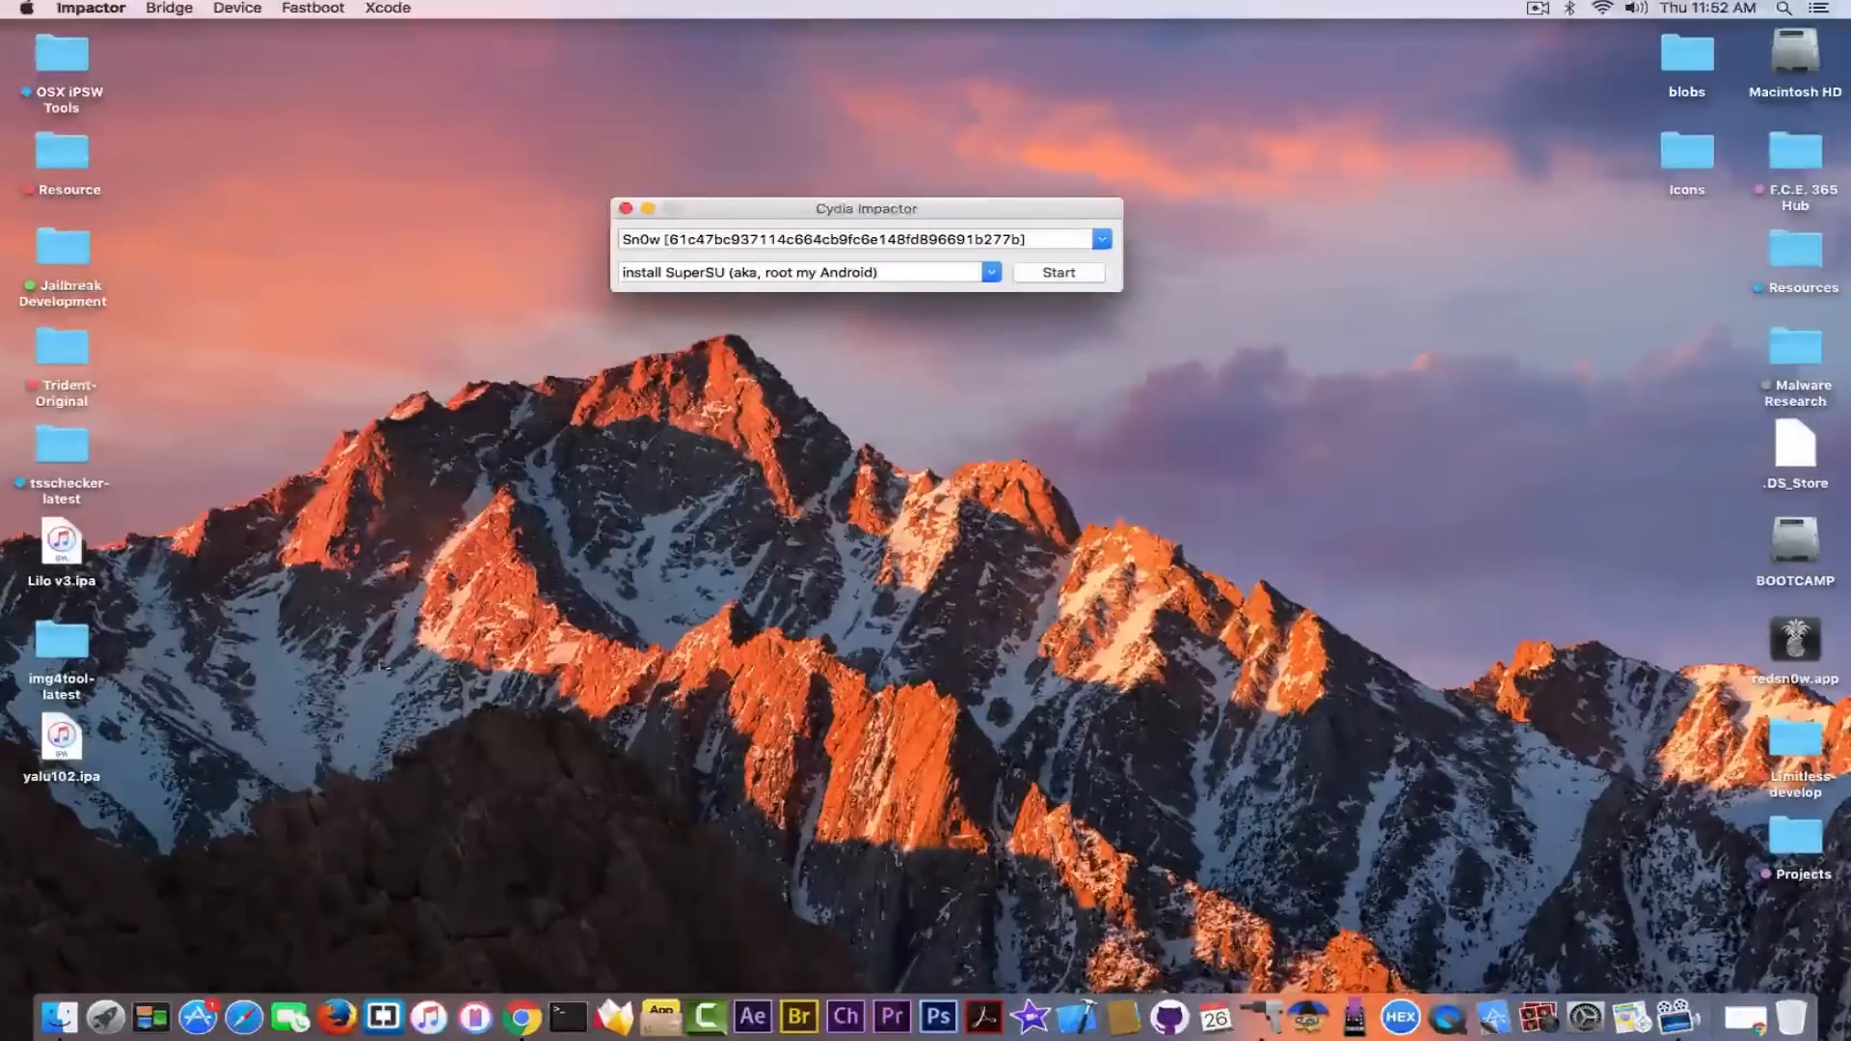
mouse_move(343, 642)
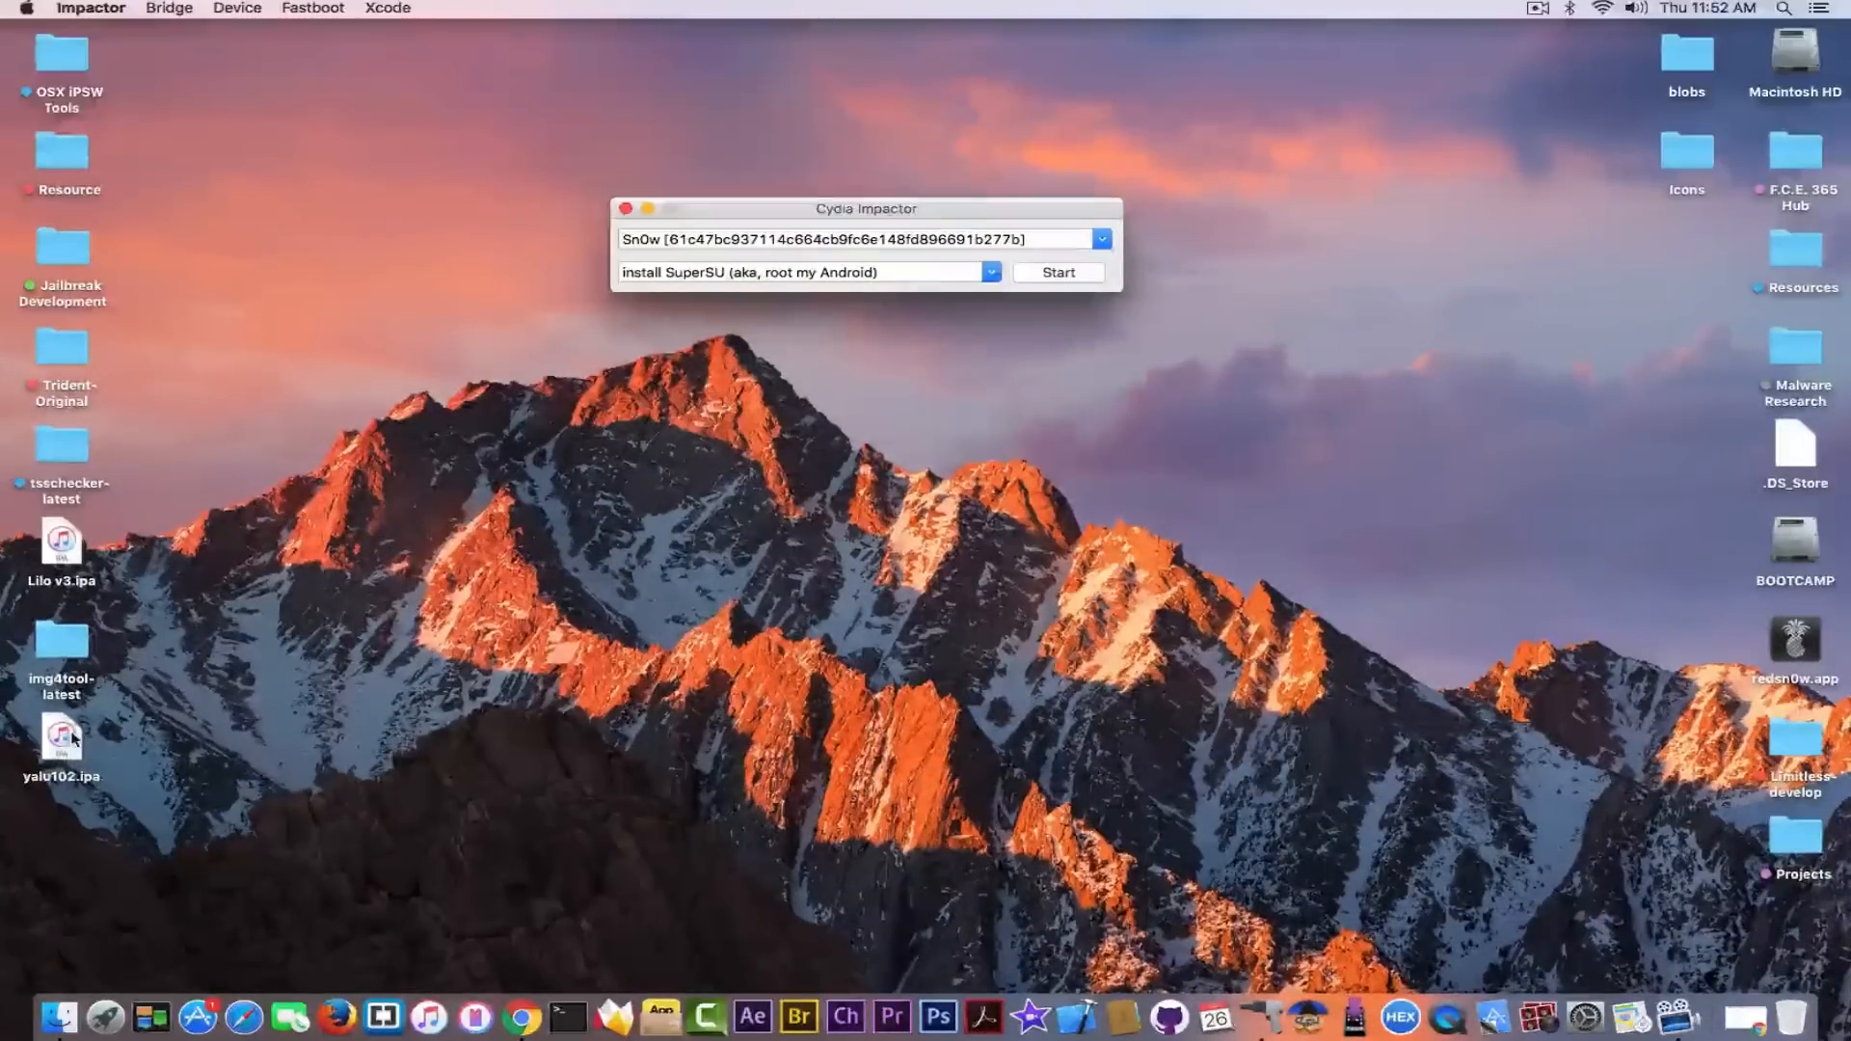
left_click(1057, 272)
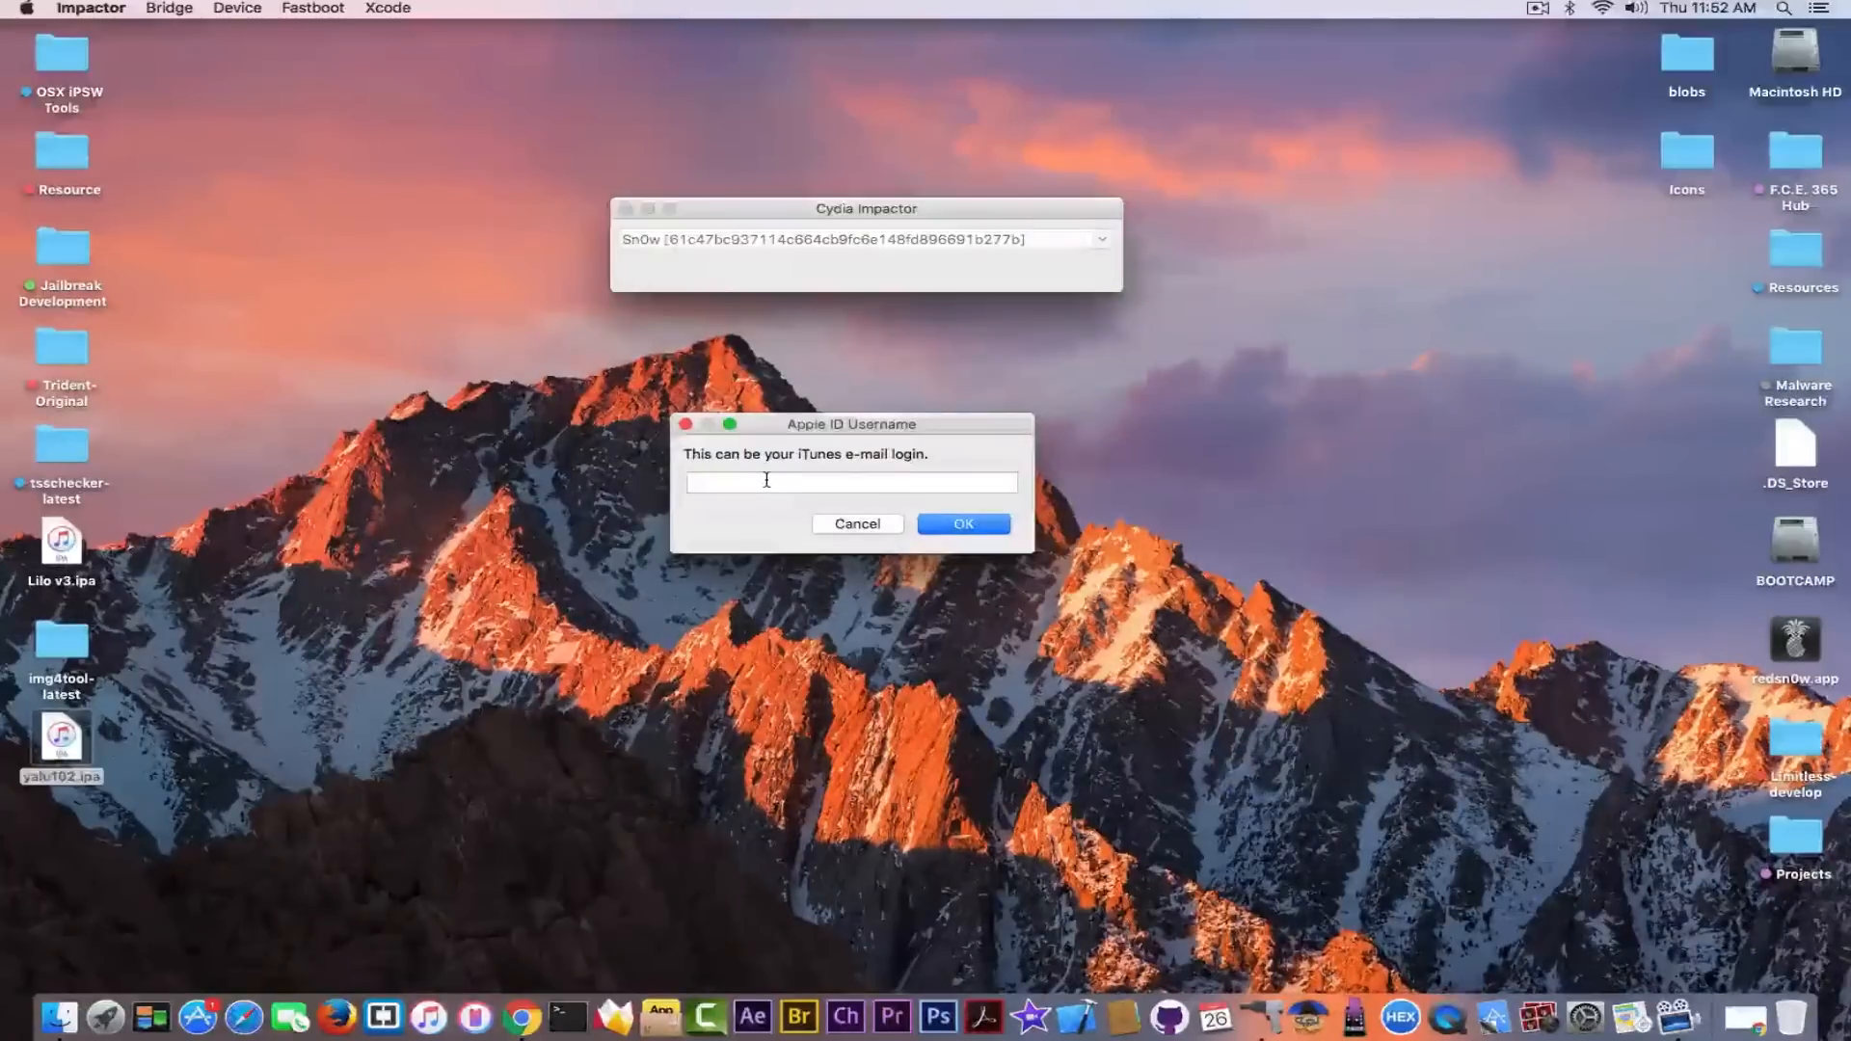
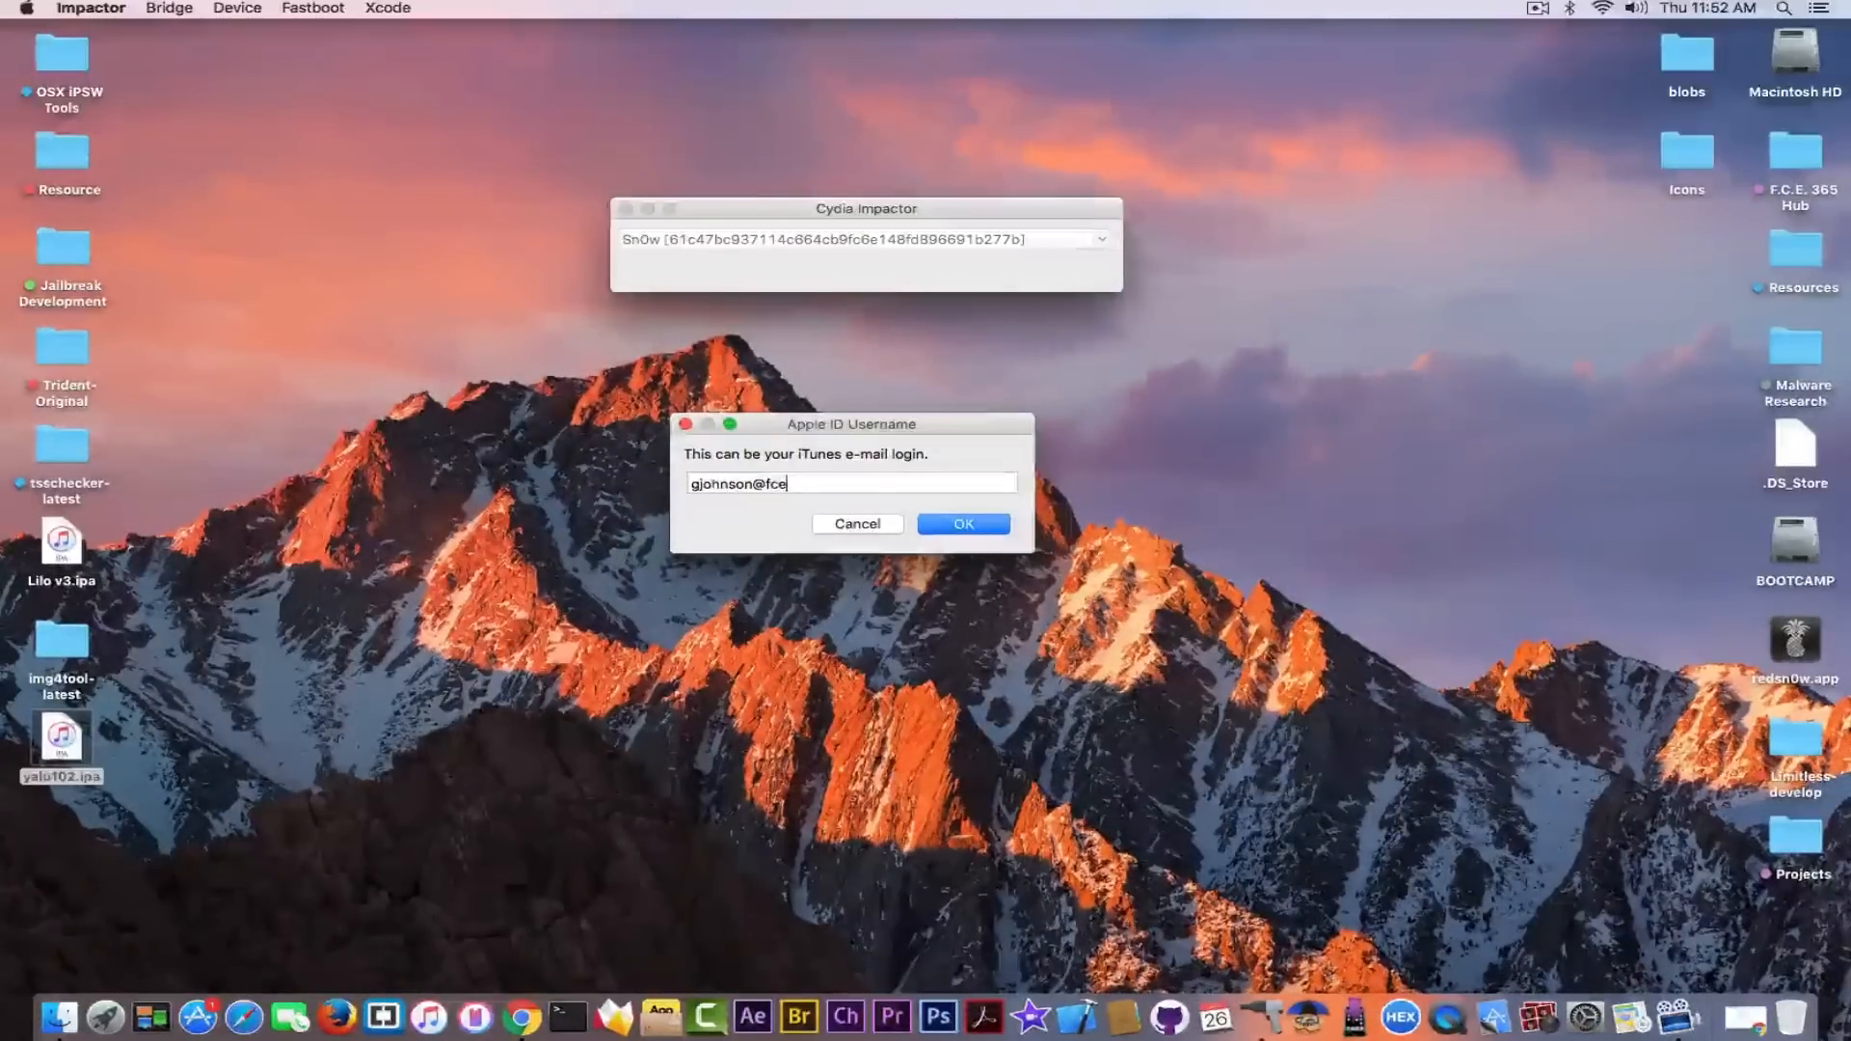
left_click(964, 522)
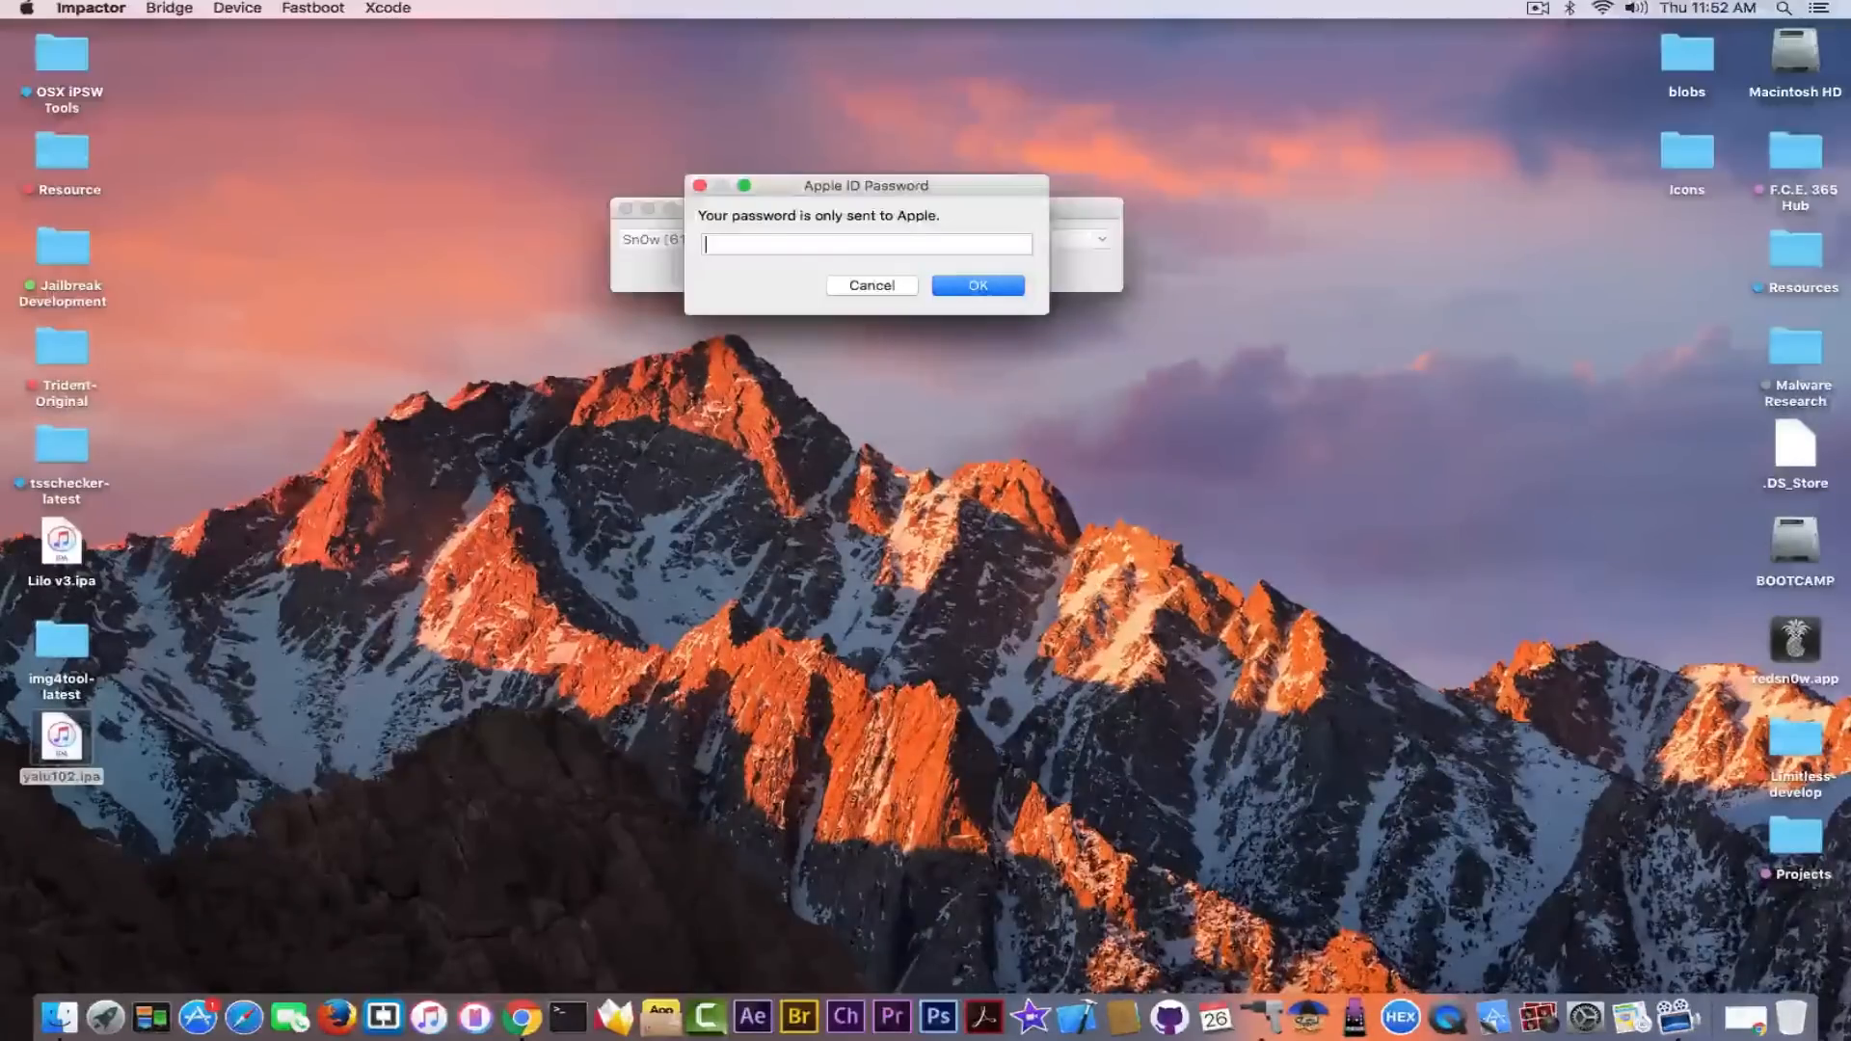
Submit the Apple ID password and dismiss the incorrect-credentials error
type("password")
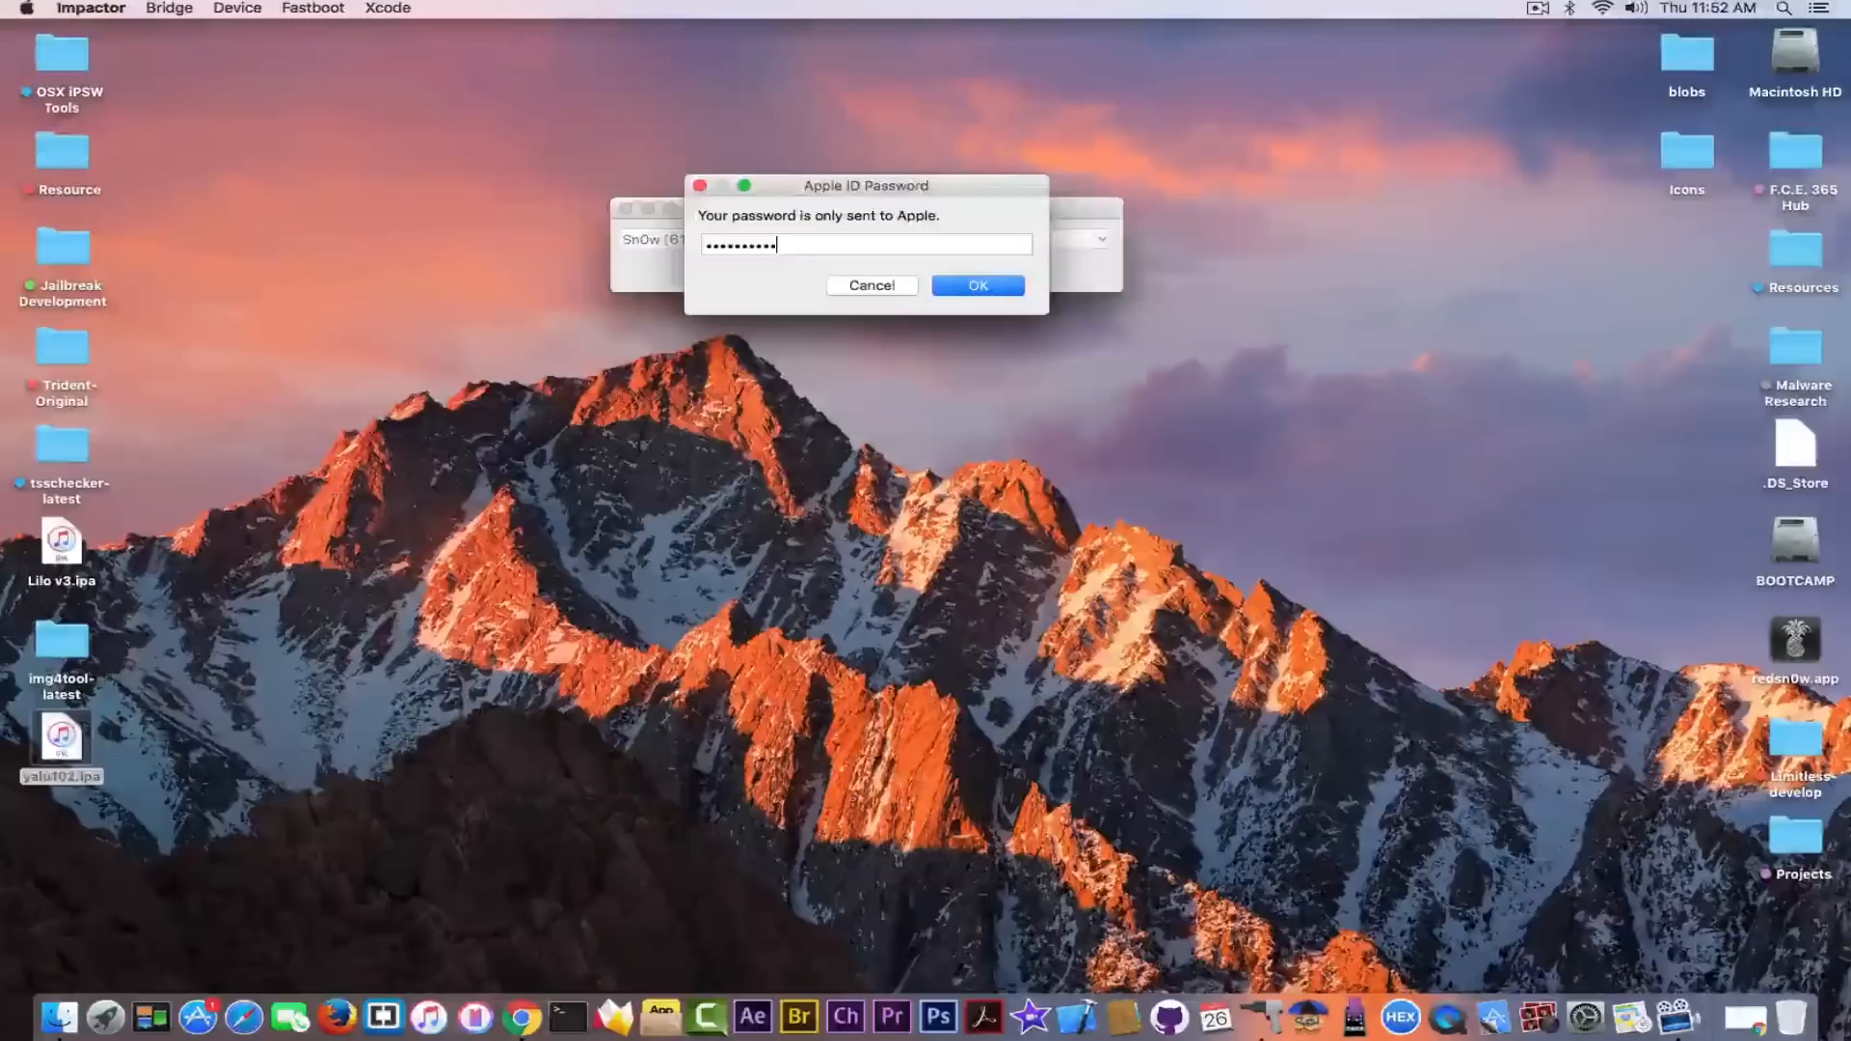
type("•")
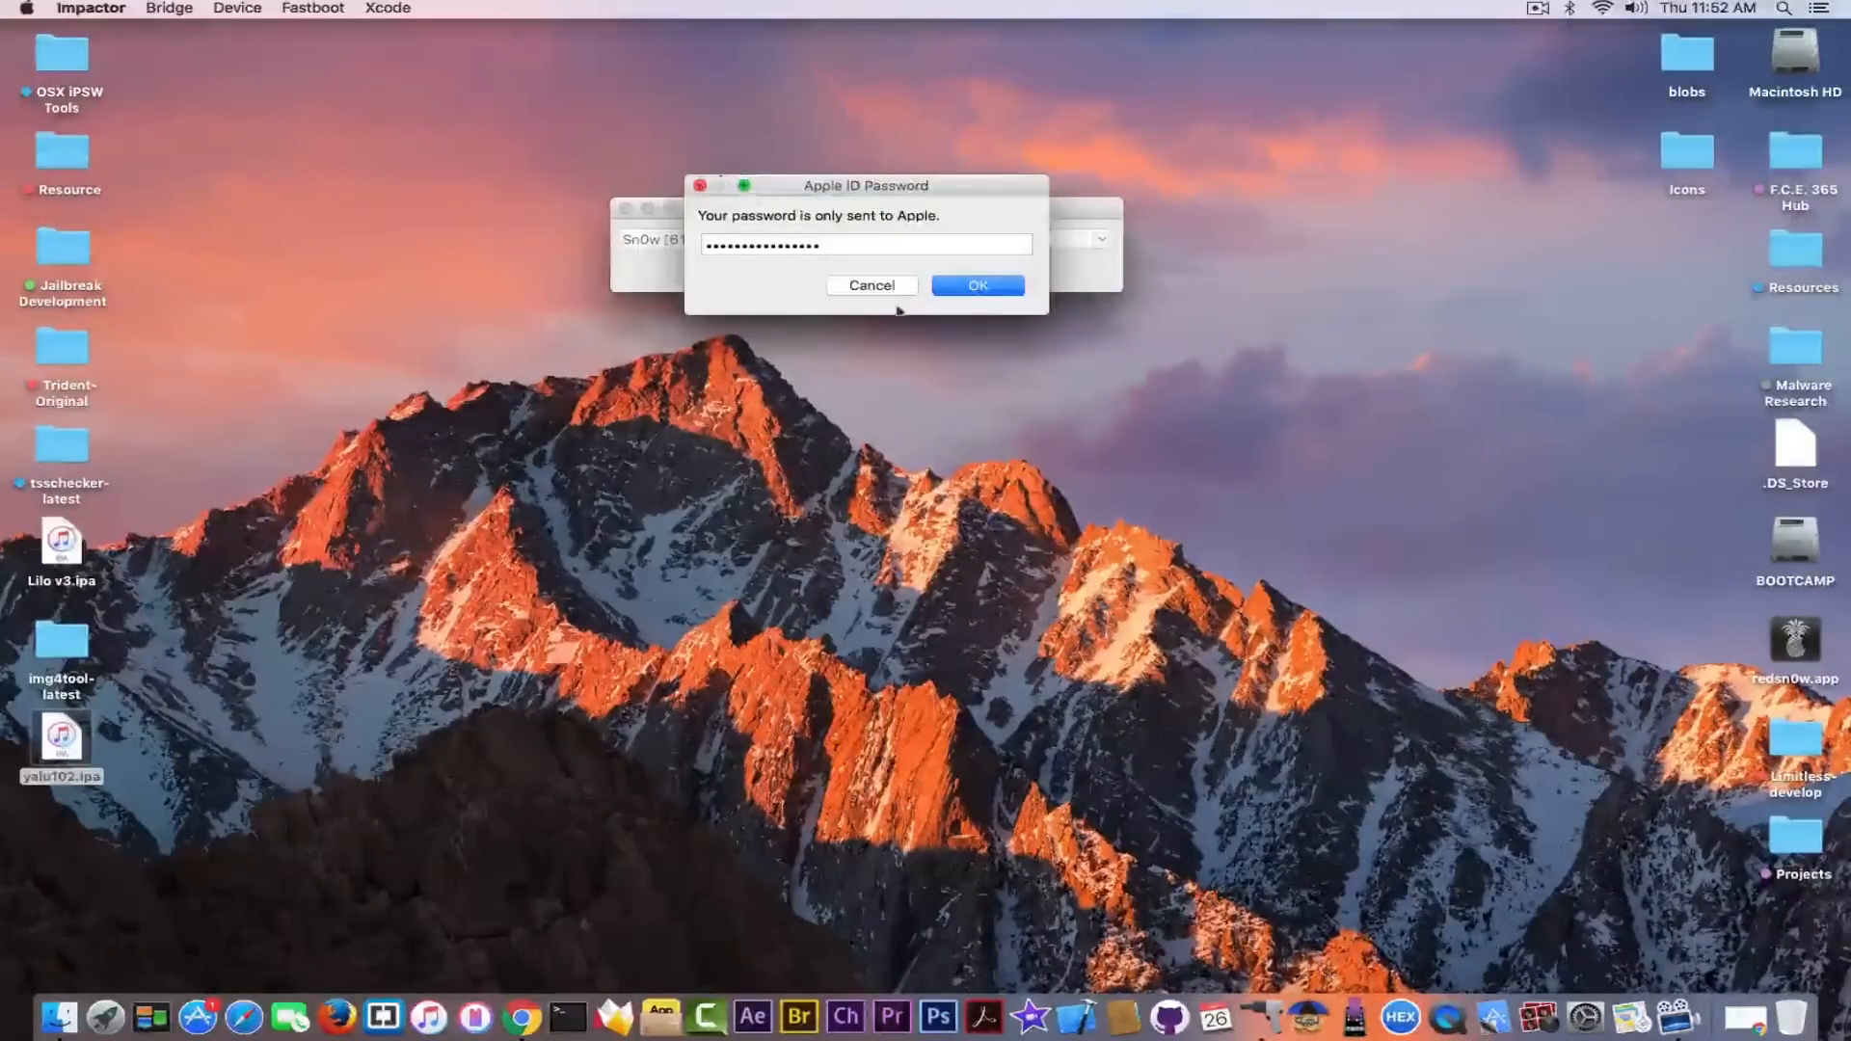
left_click(977, 285)
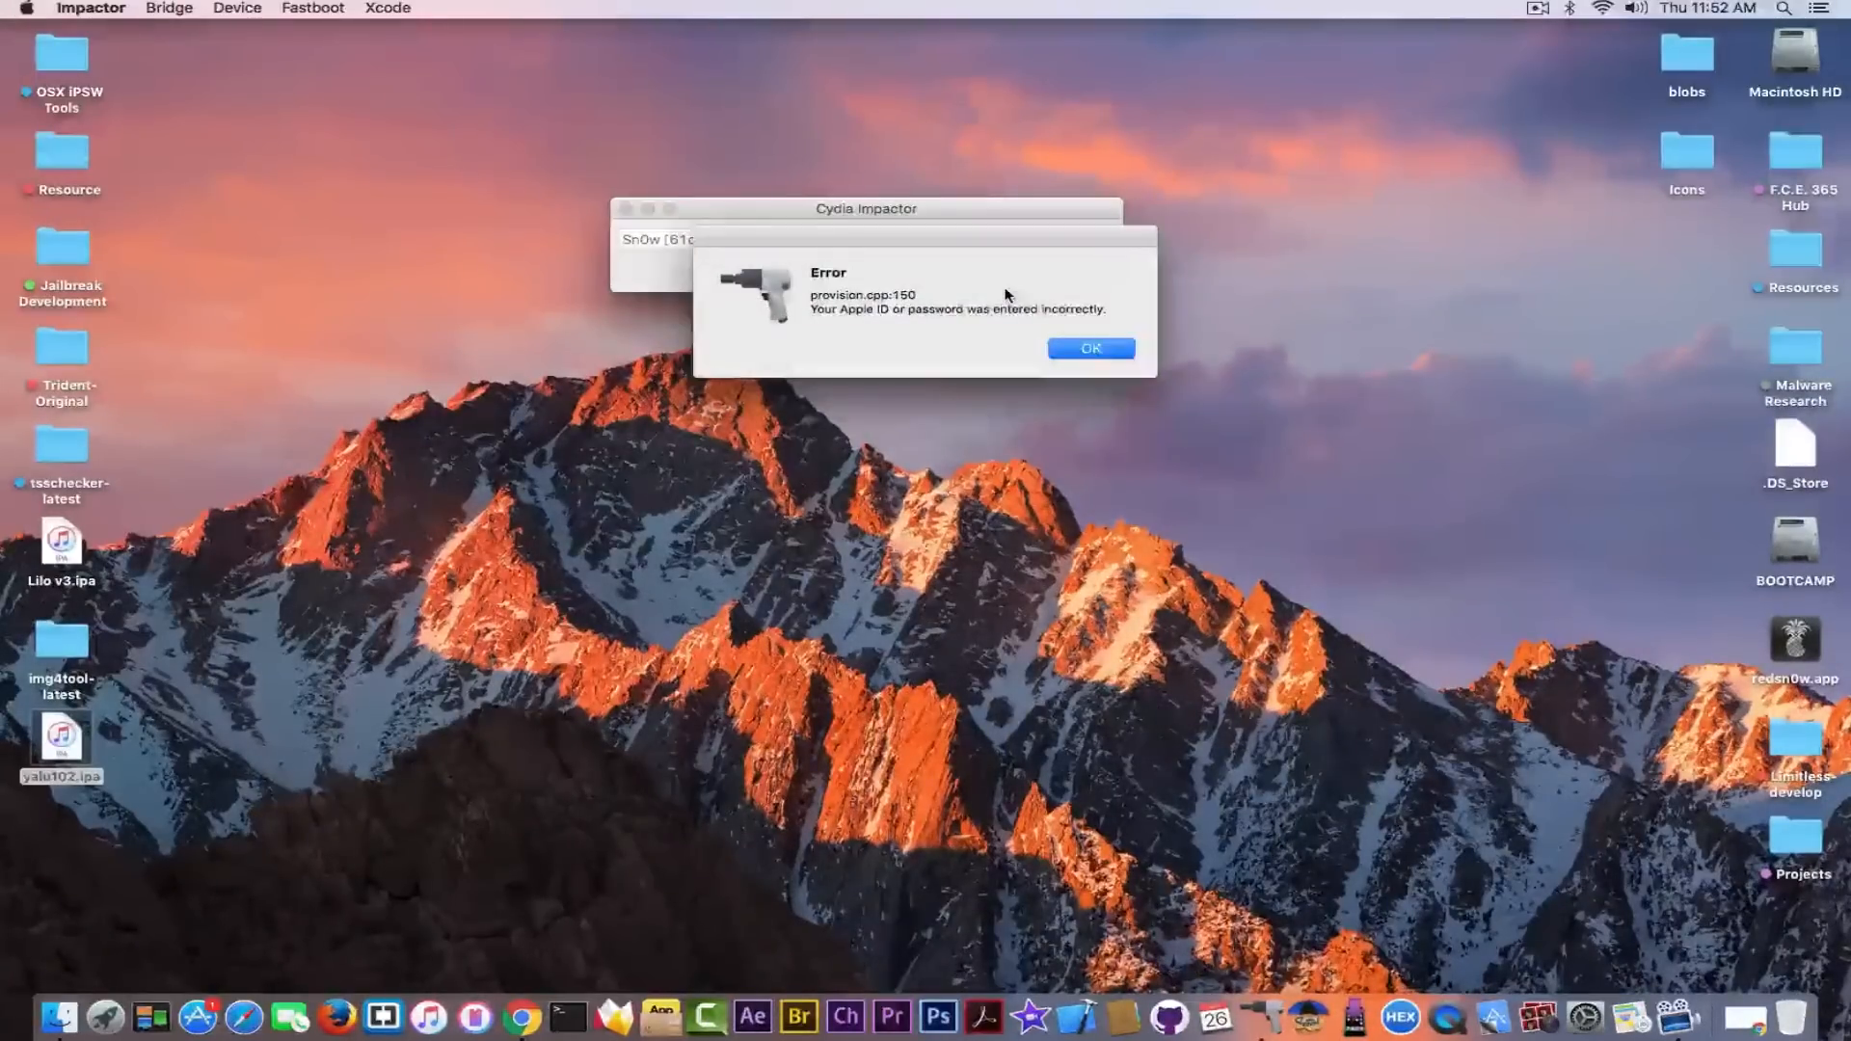
left_click(1090, 349)
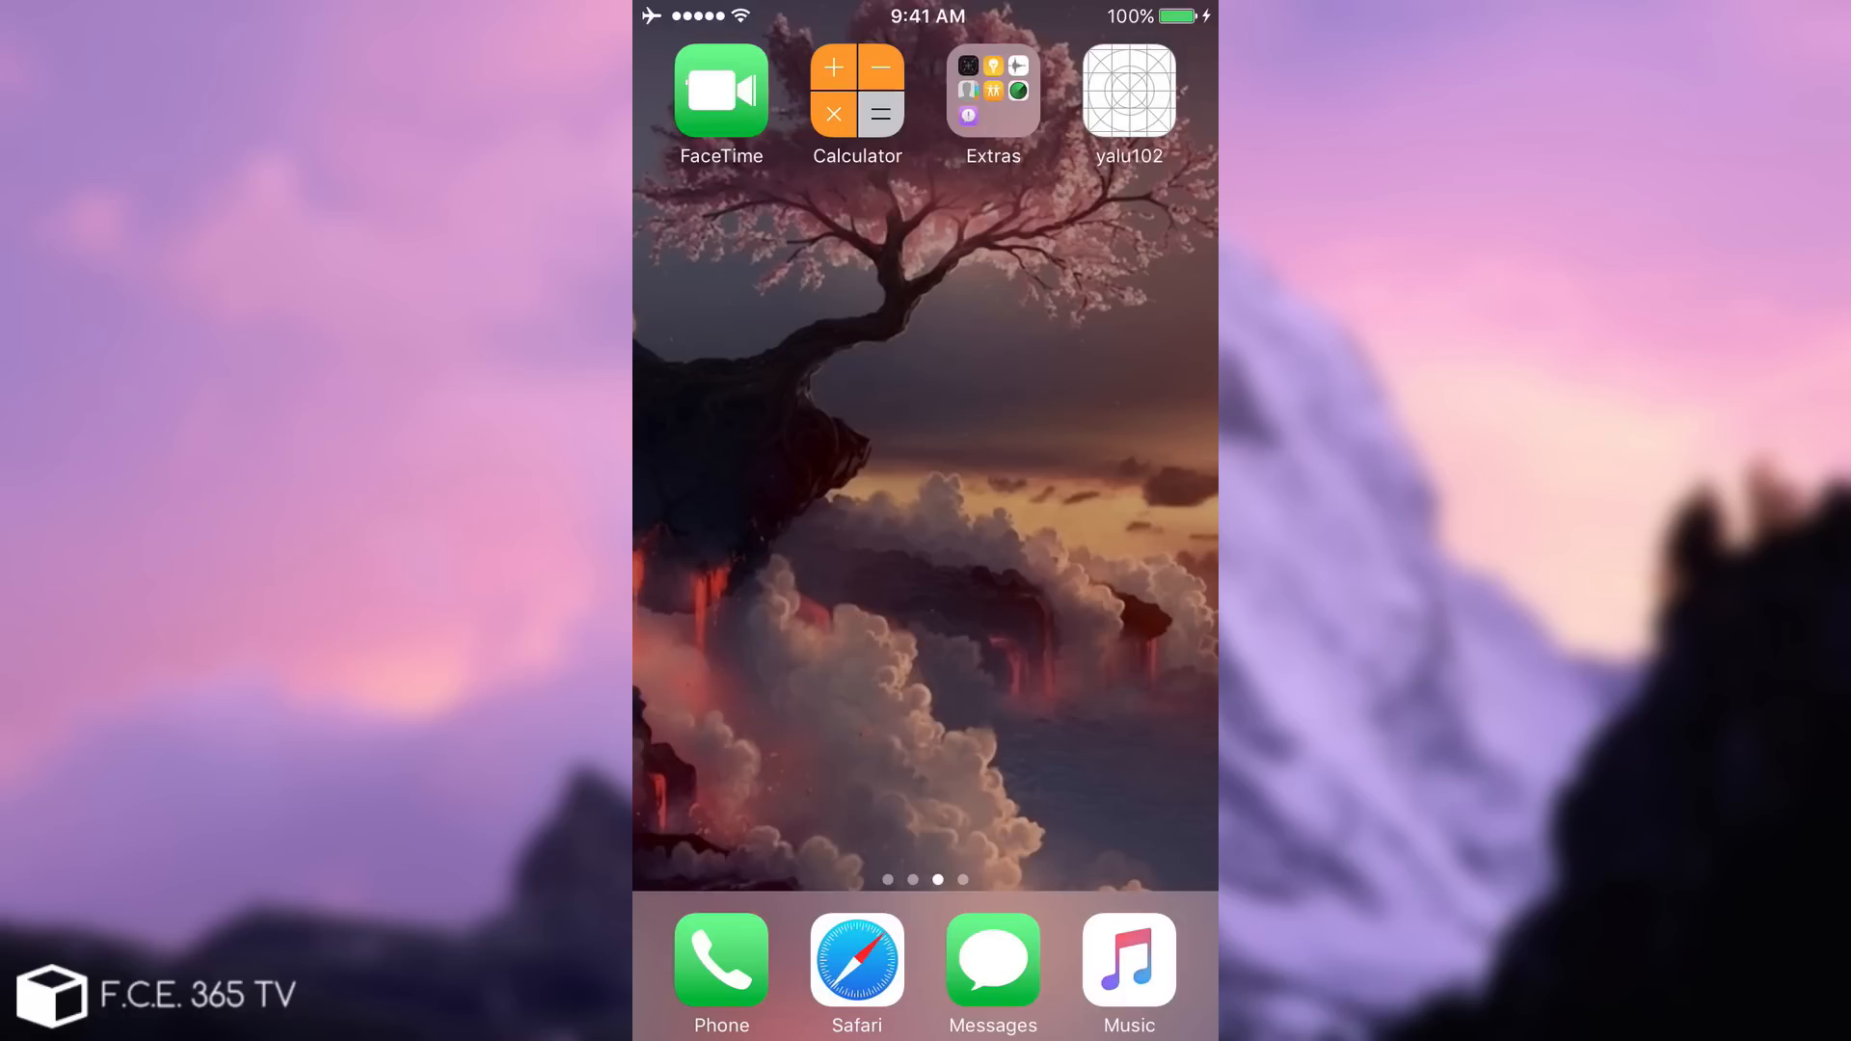
Launch the yalu102 app from the iPhone home screen
left_click(1128, 90)
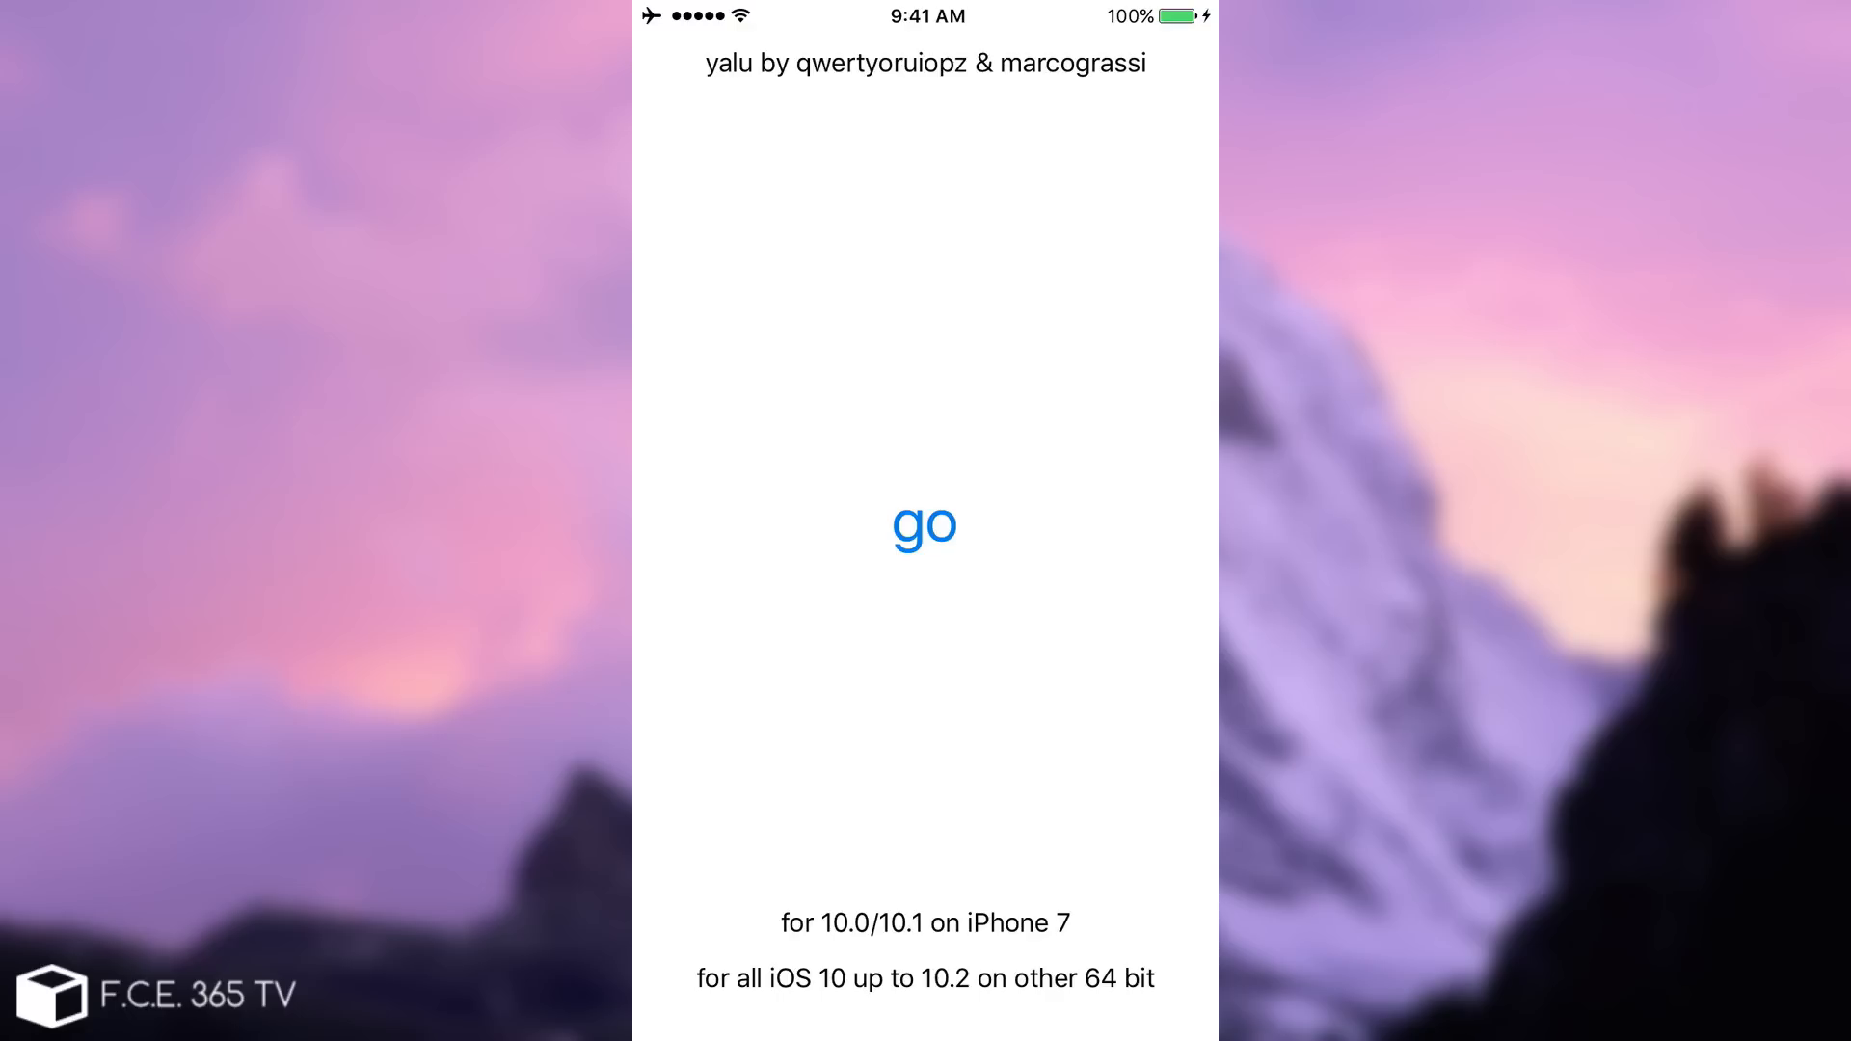
Run the jailbreak with 'go' in the yalu app and return to the home screen pages
left_click(923, 525)
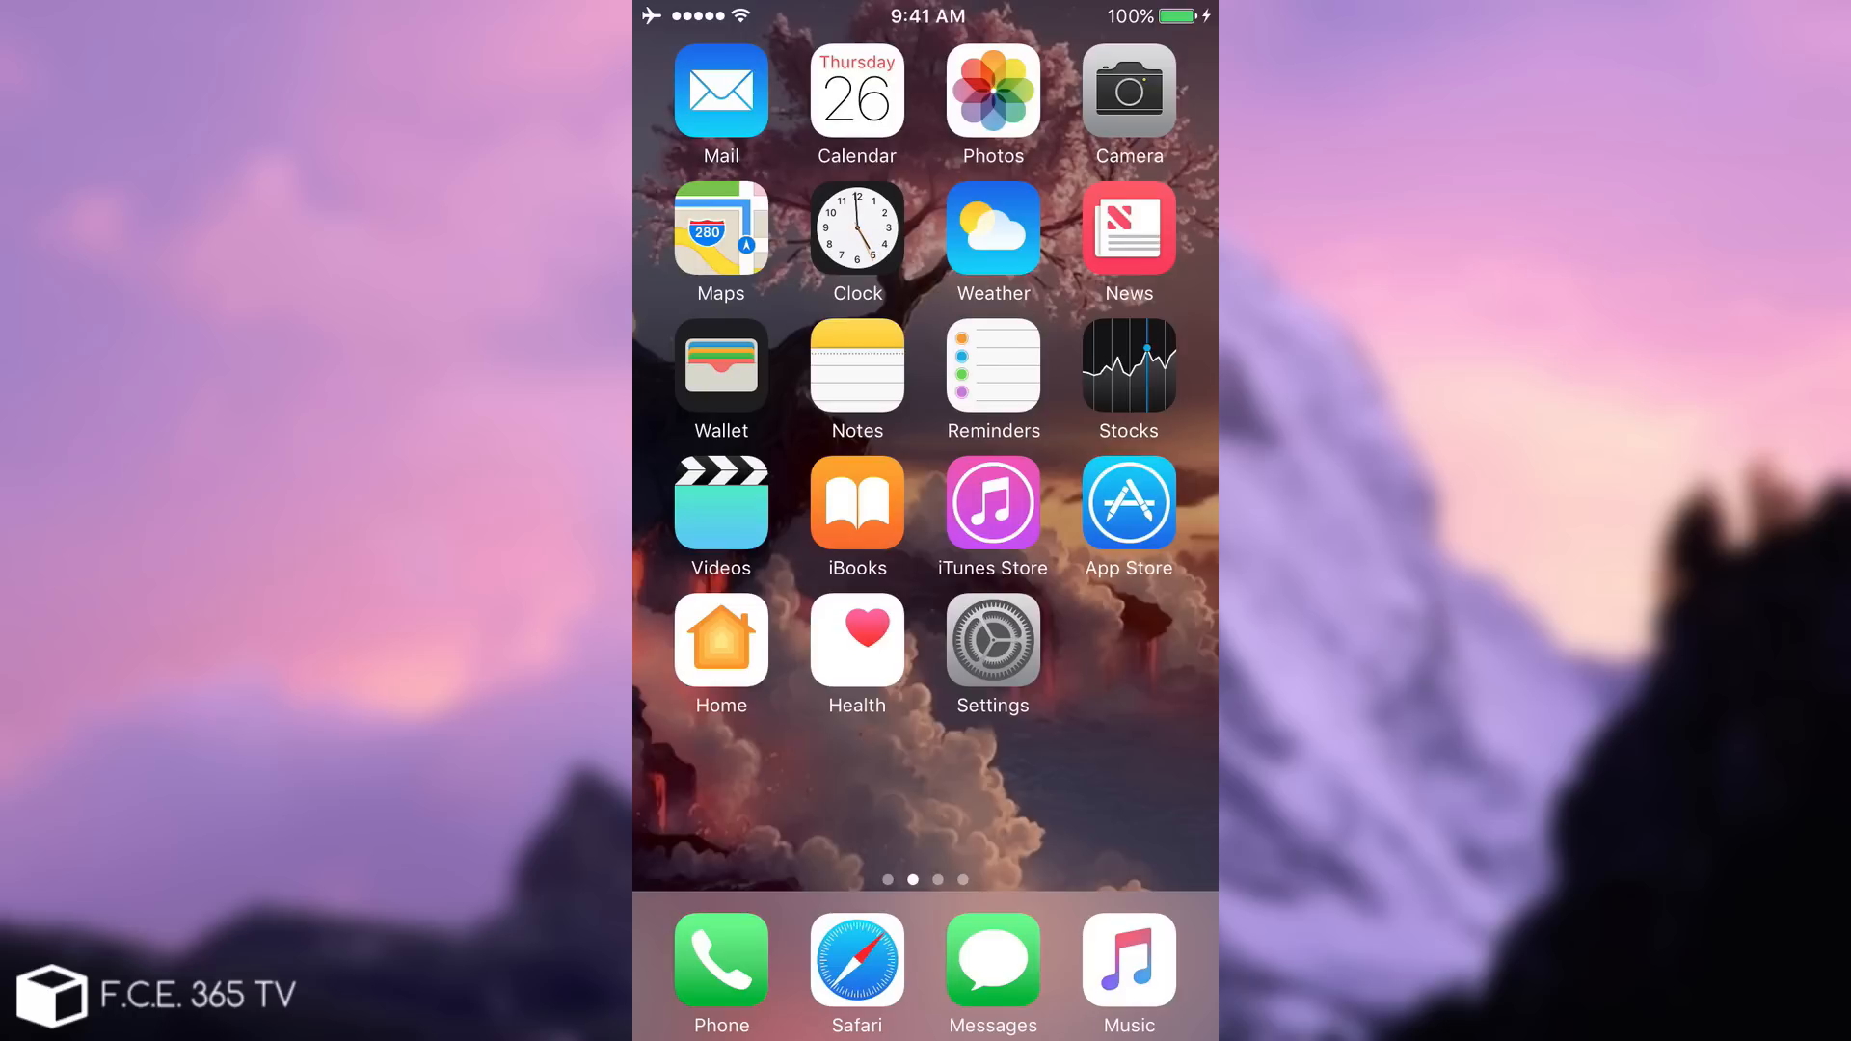
scroll("left", 3)
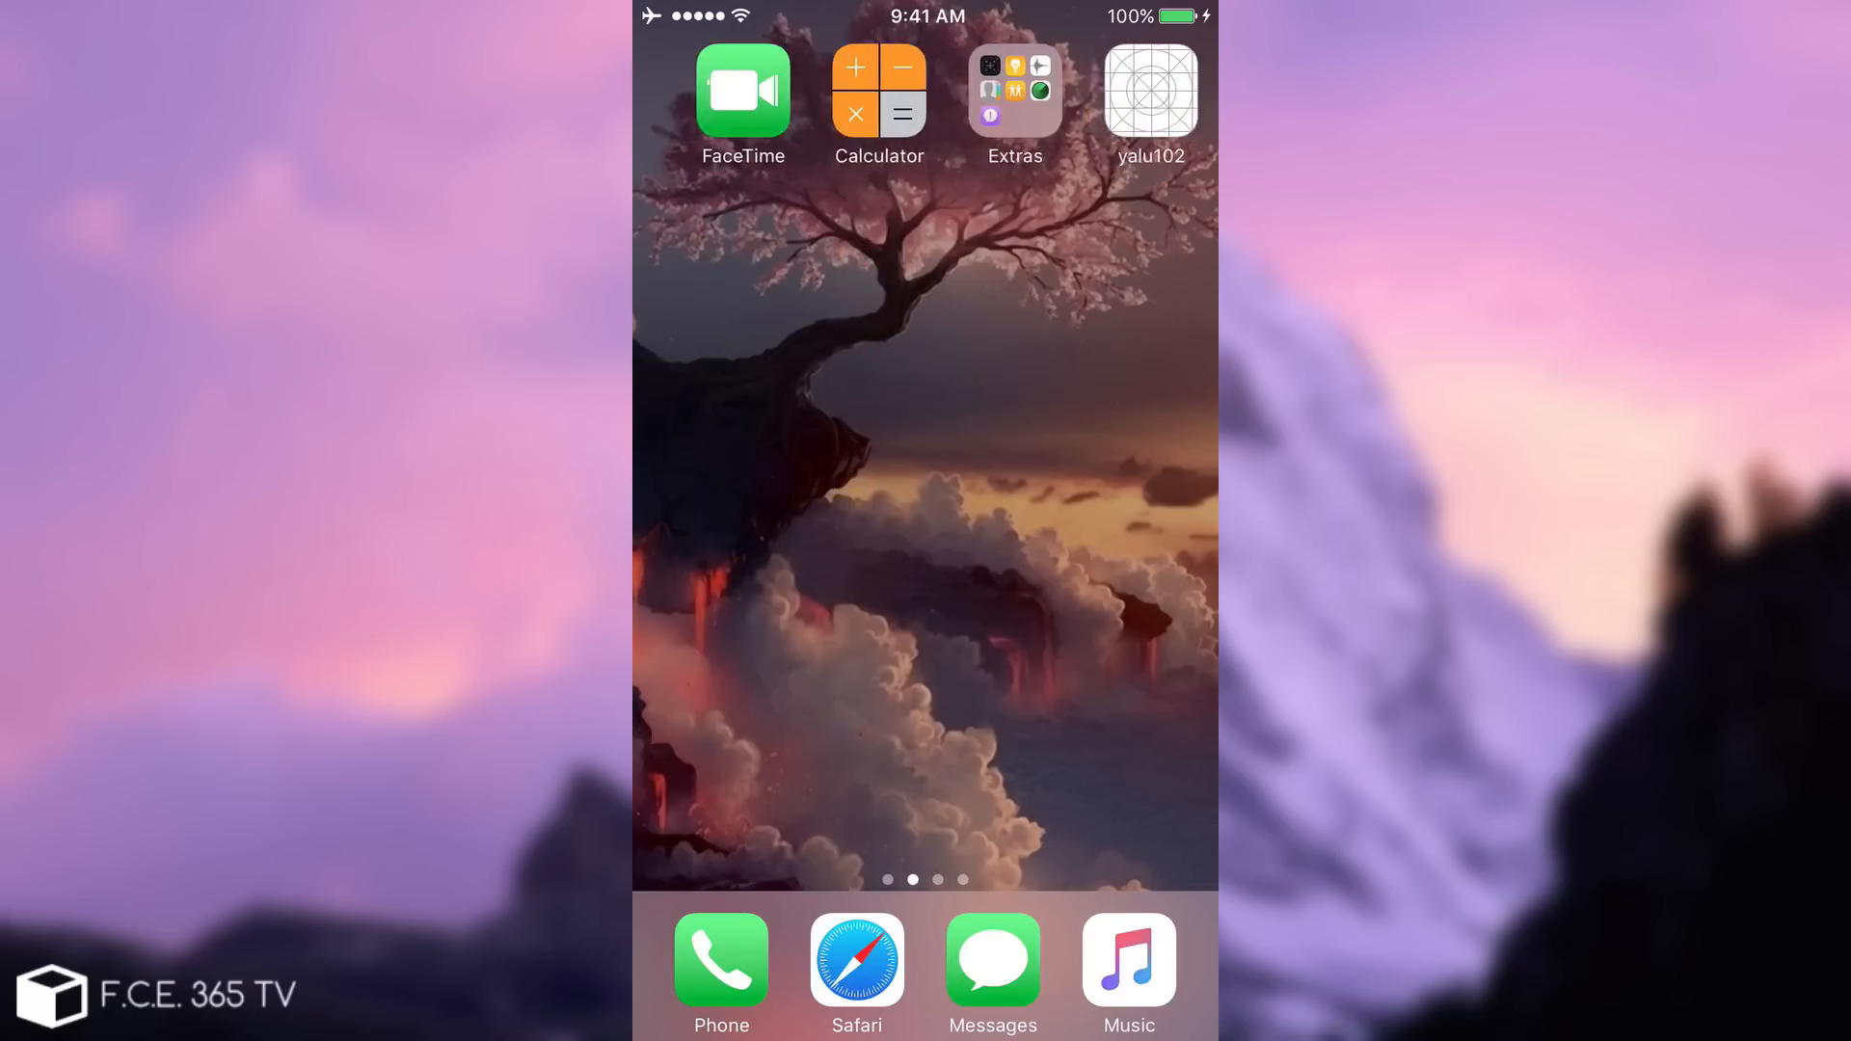
left_click(1149, 88)
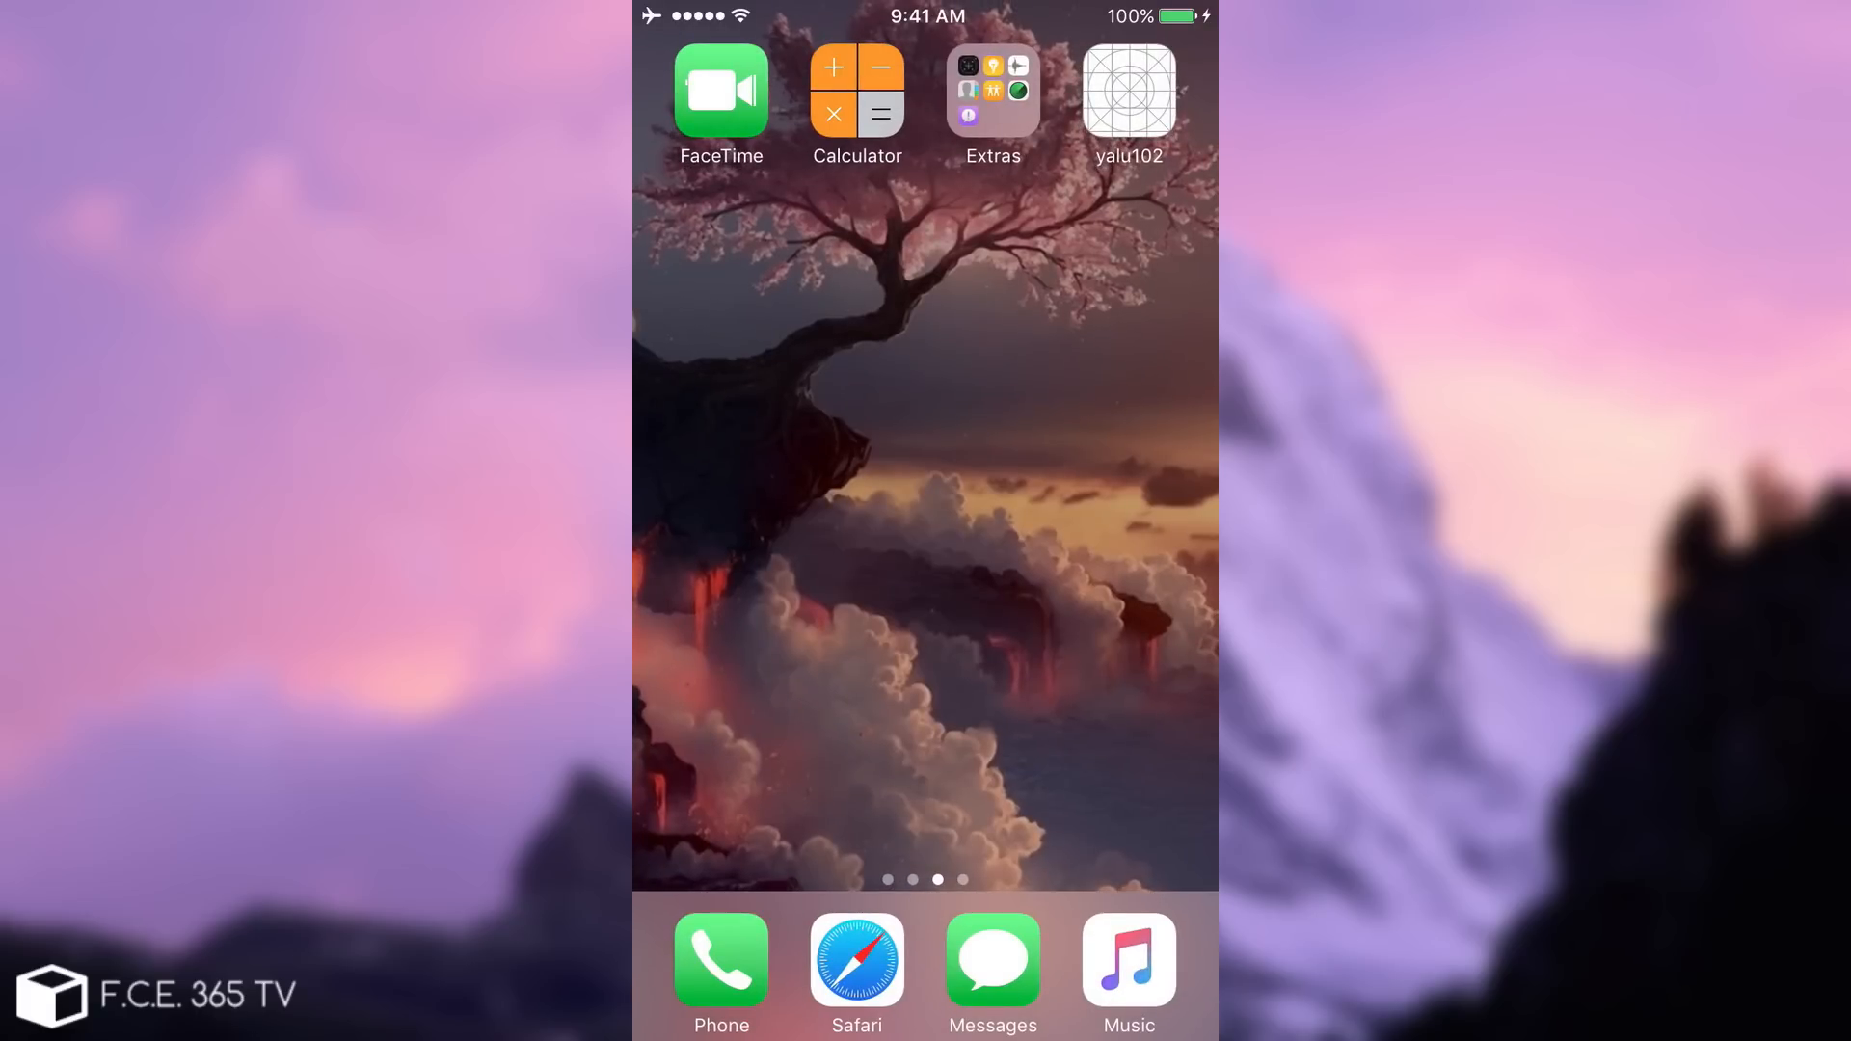
scroll("left", 3)
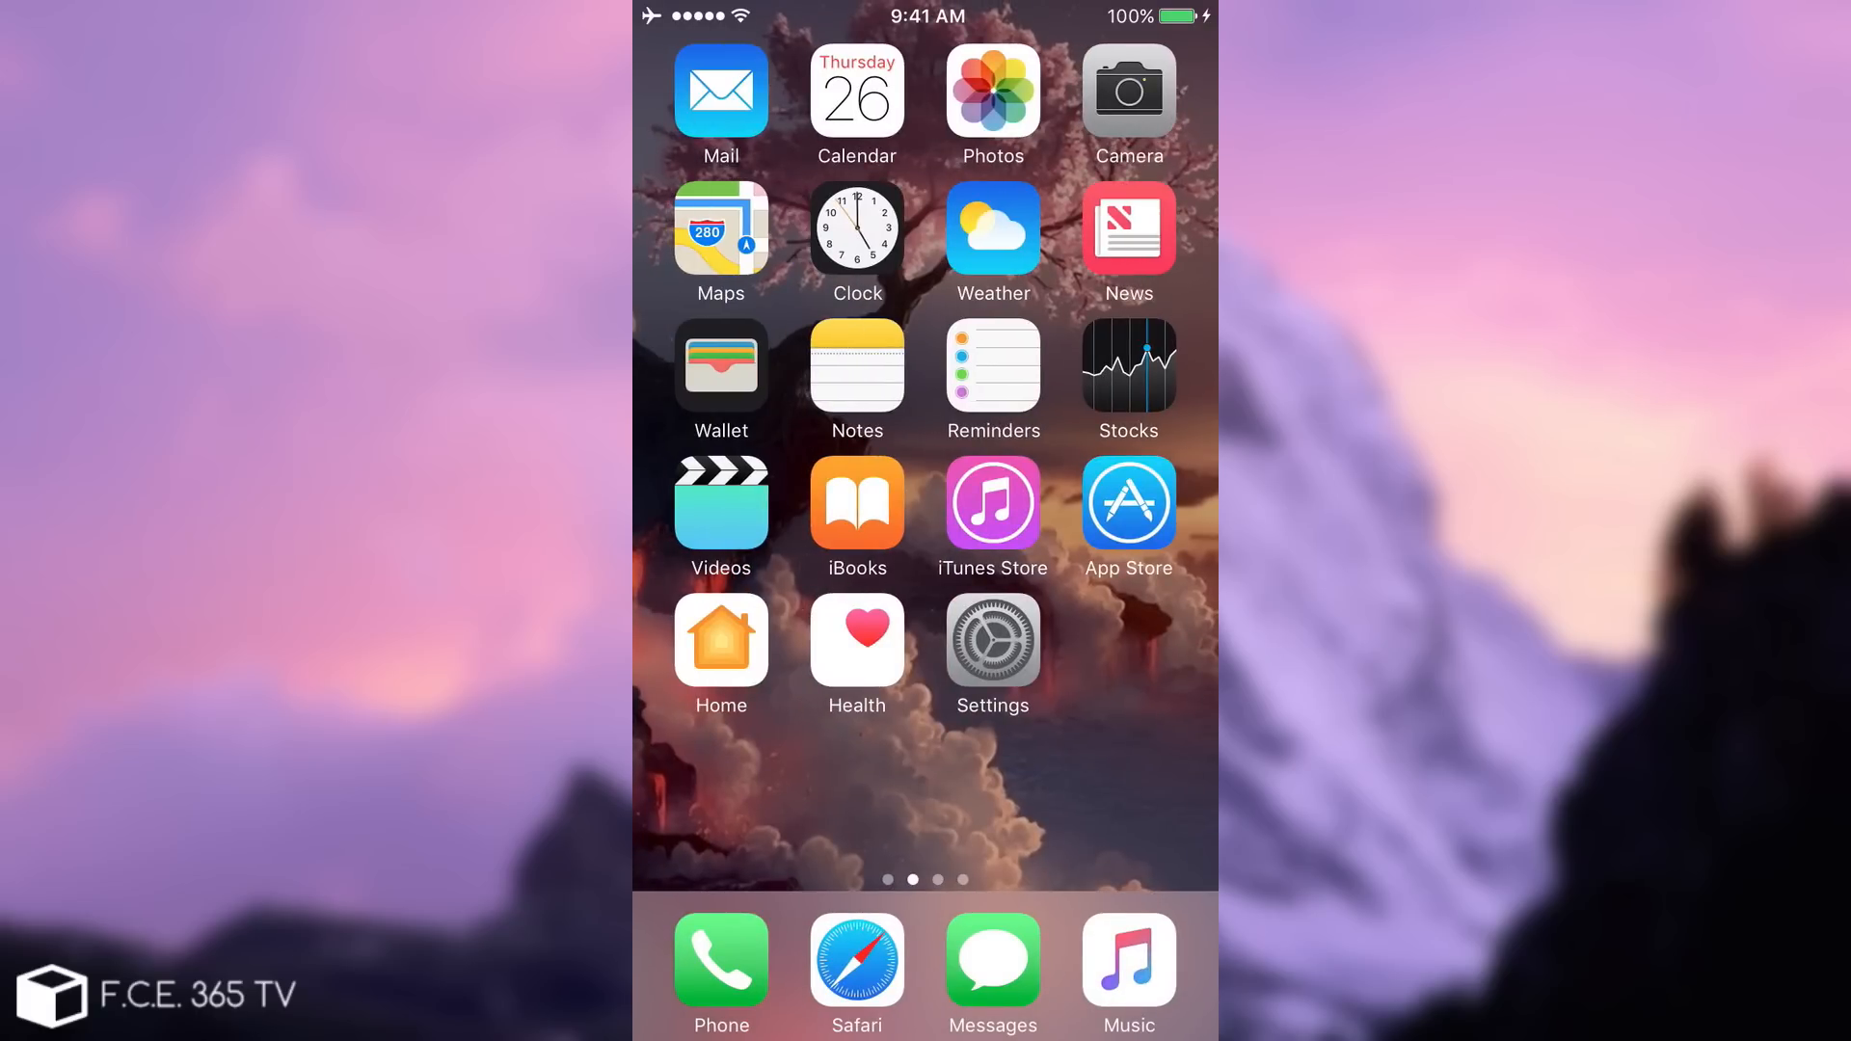